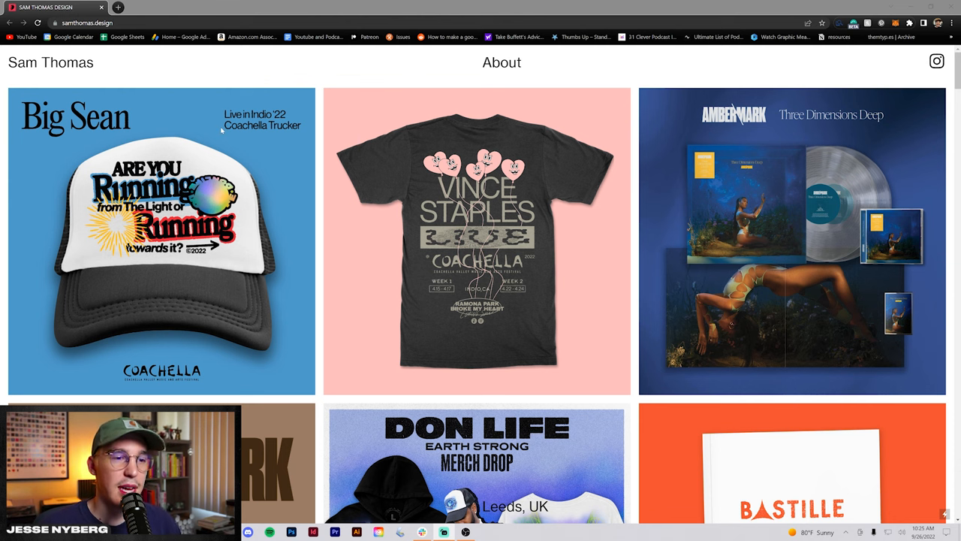
Step: Scroll through Sam Thomas's Cargo project grid
scroll(down, 3)
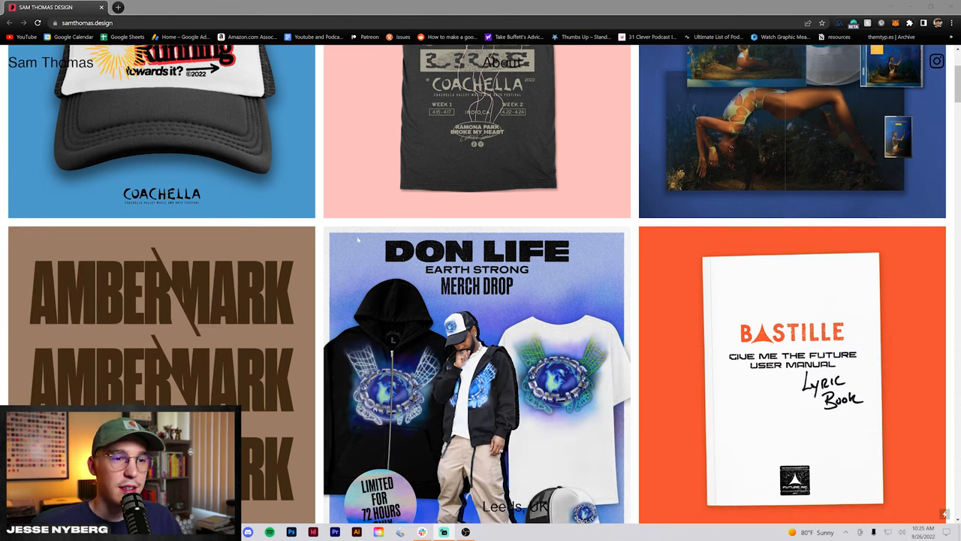
scroll(down, 3)
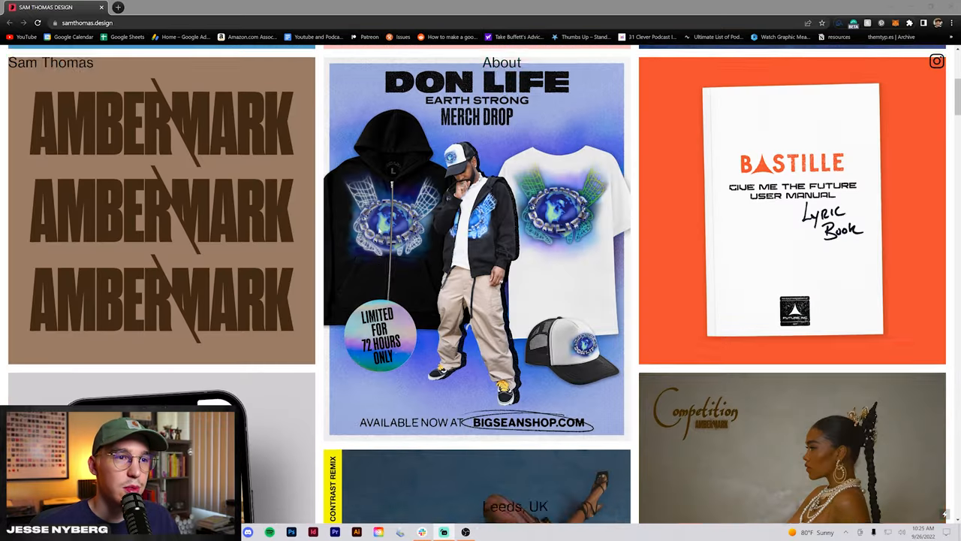
scroll(down, 3)
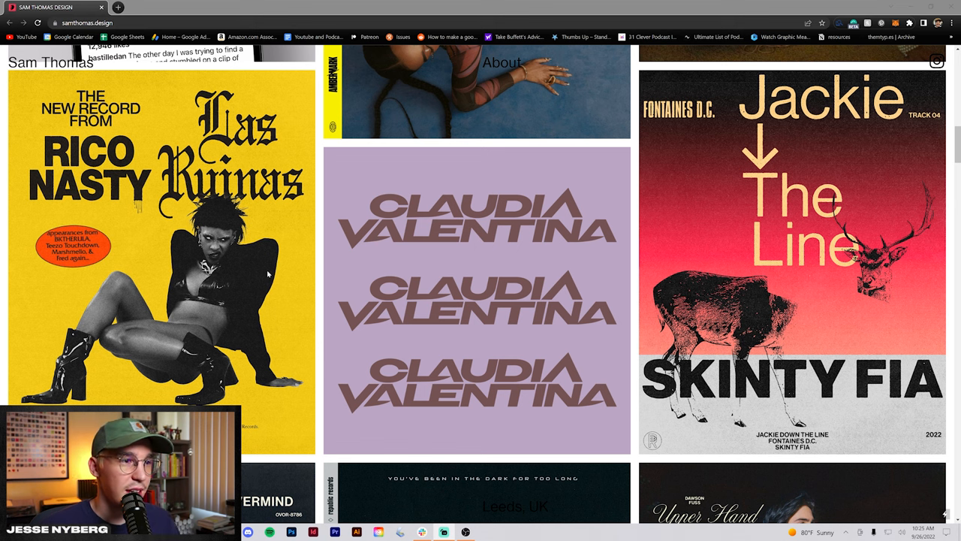
scroll(down, 3)
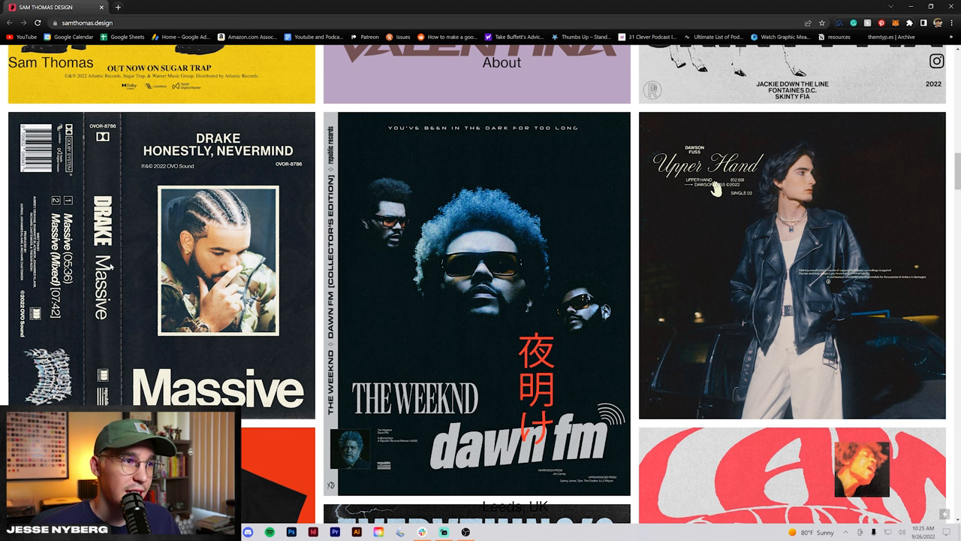
scroll(down, 3)
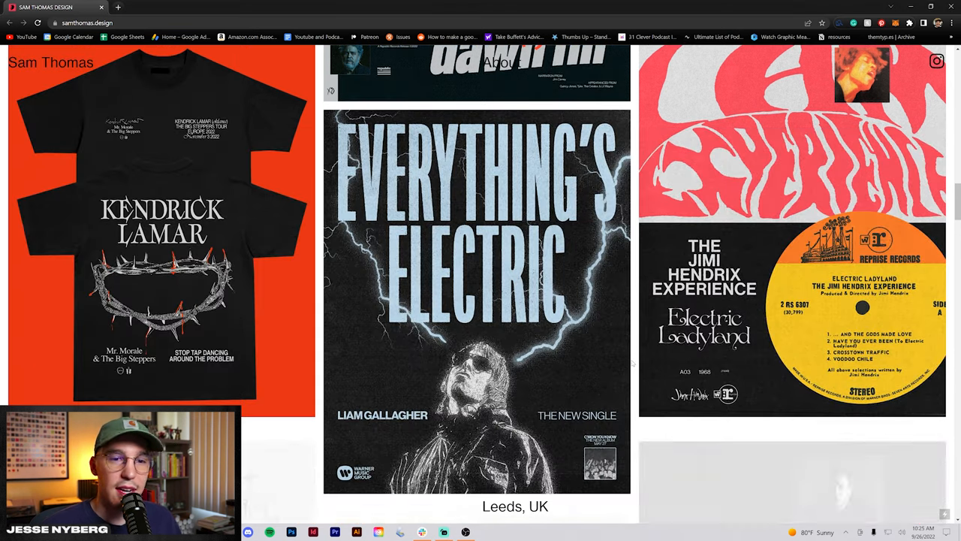
scroll(down, 3)
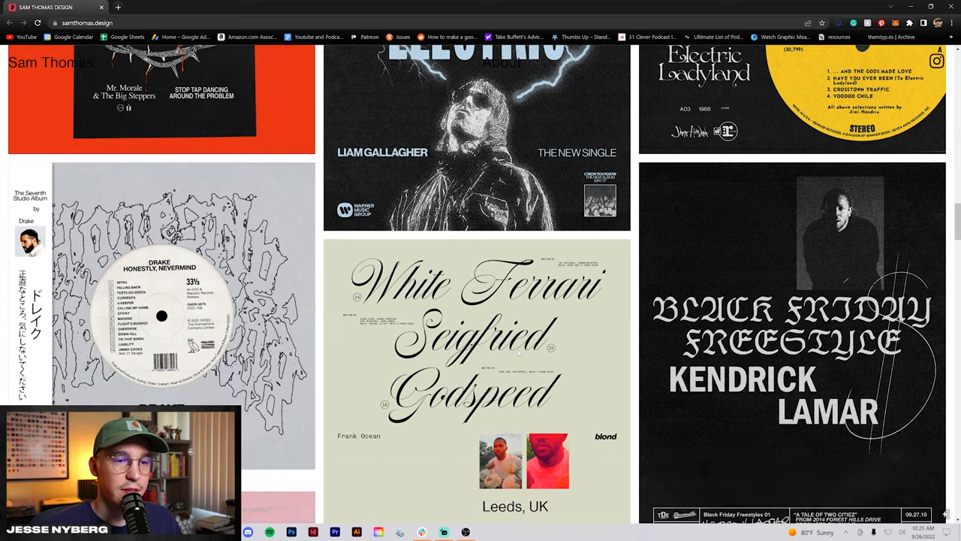
scroll(down, 3)
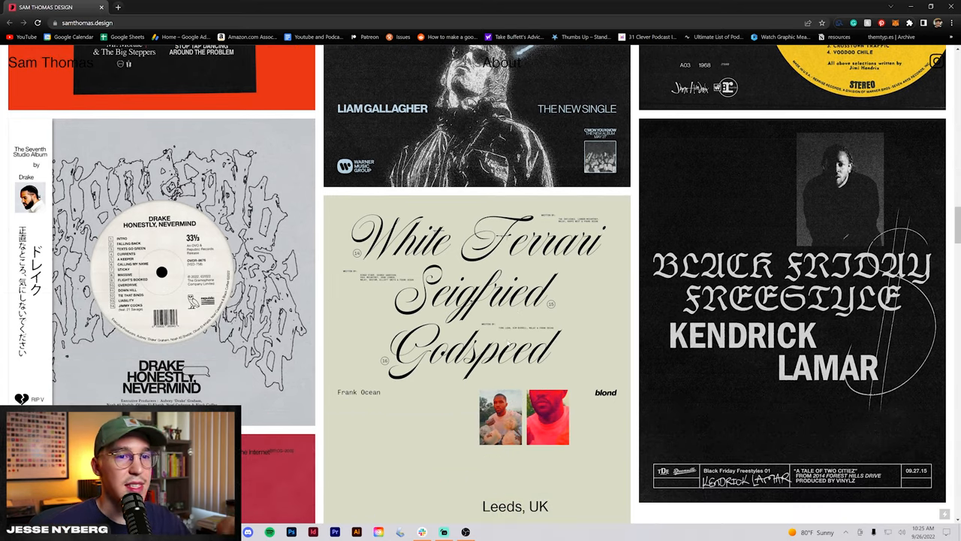
scroll(down, 3)
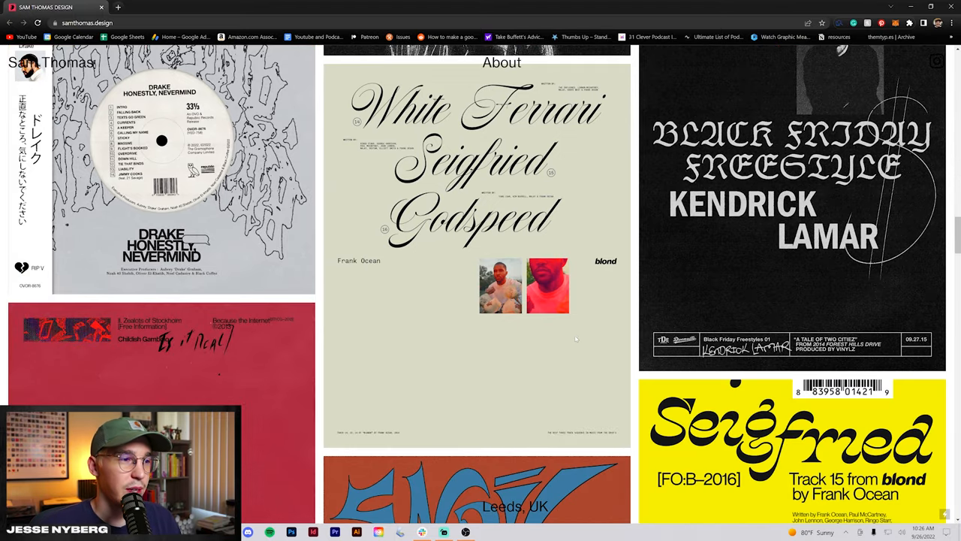
scroll(down, 3)
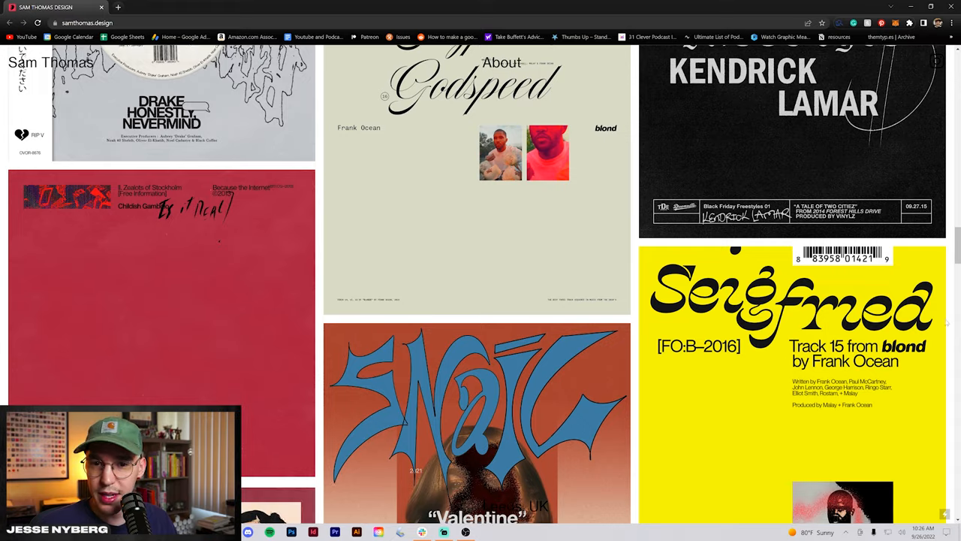
scroll(down, 3)
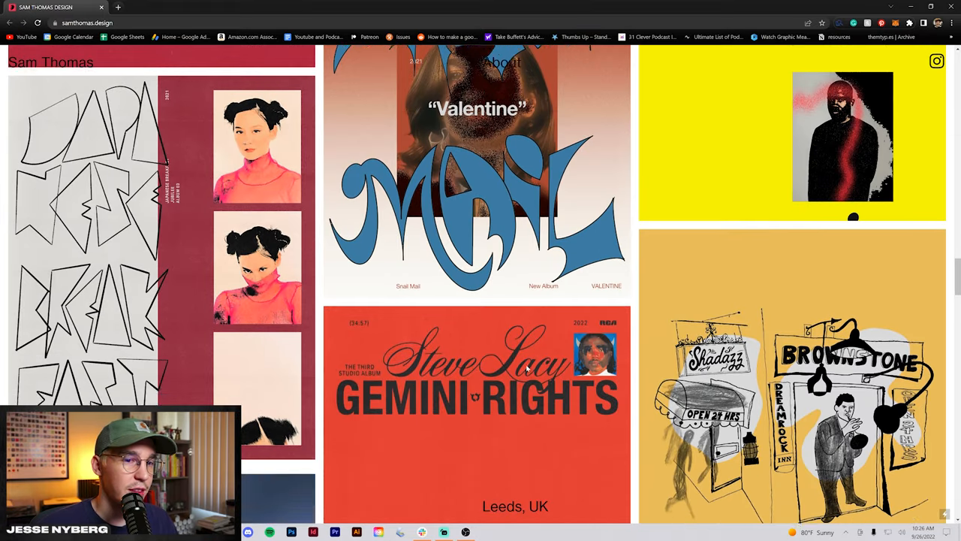
scroll(down, 3)
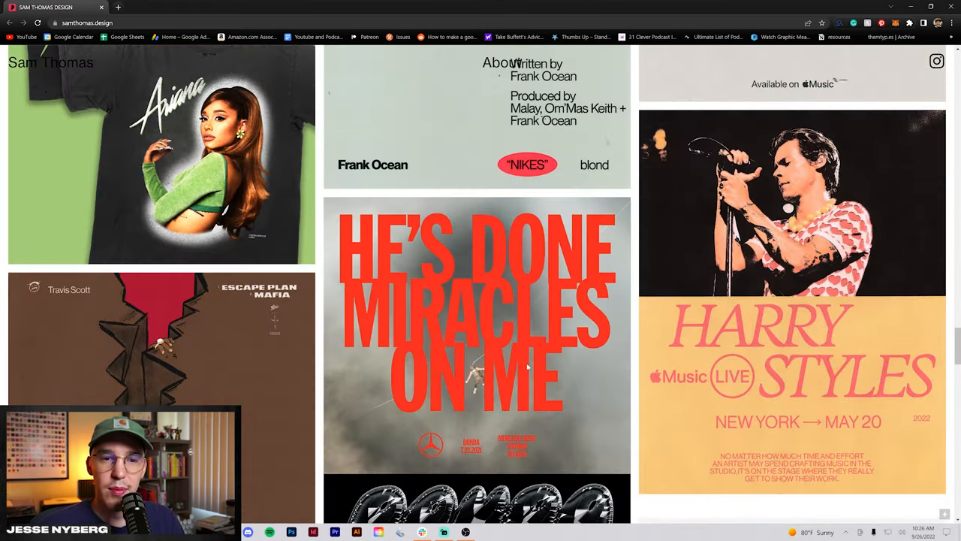
scroll(down, 3)
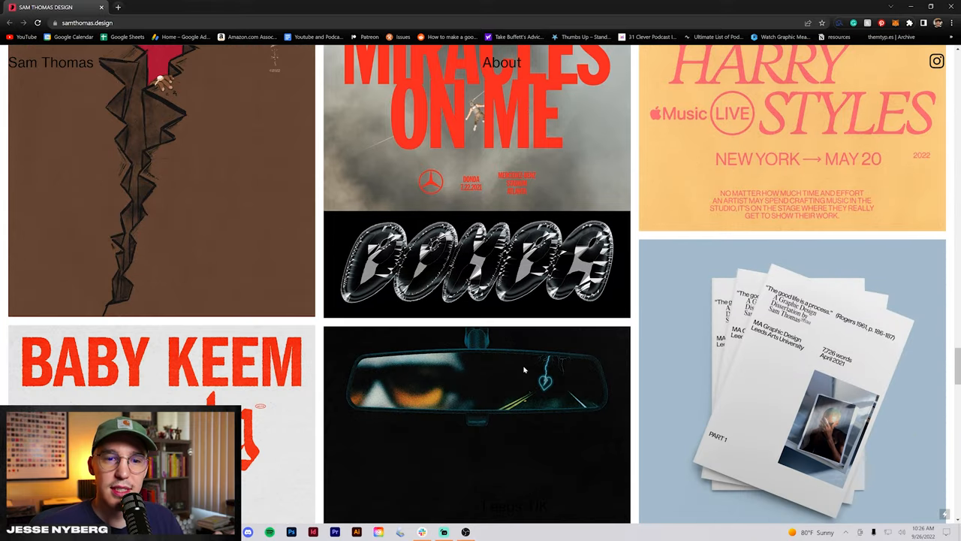
scroll(down, 3)
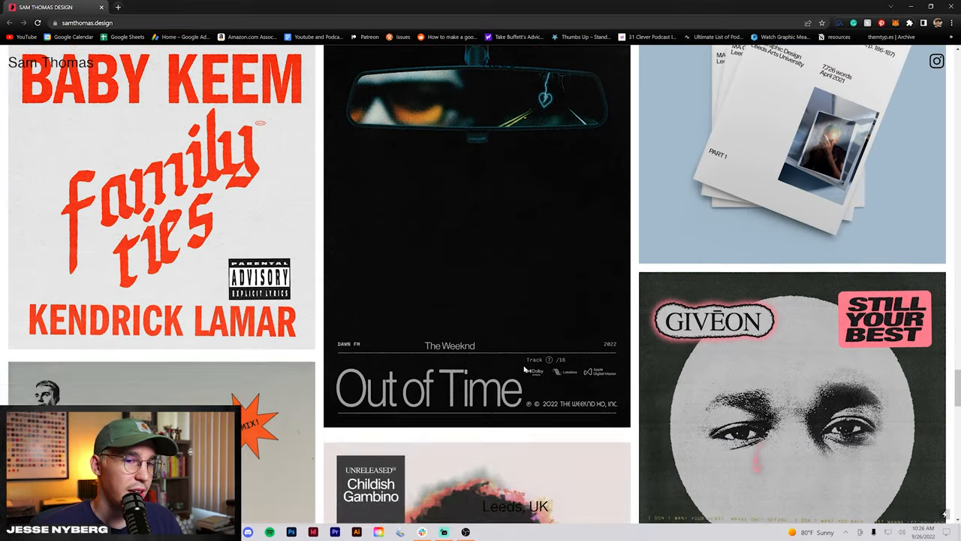
scroll(down, 3)
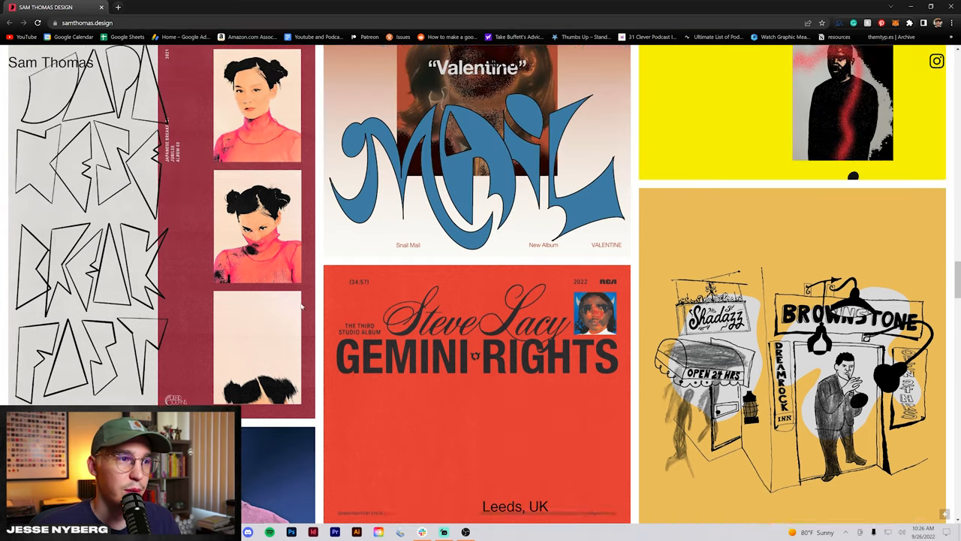
scroll(down, 3)
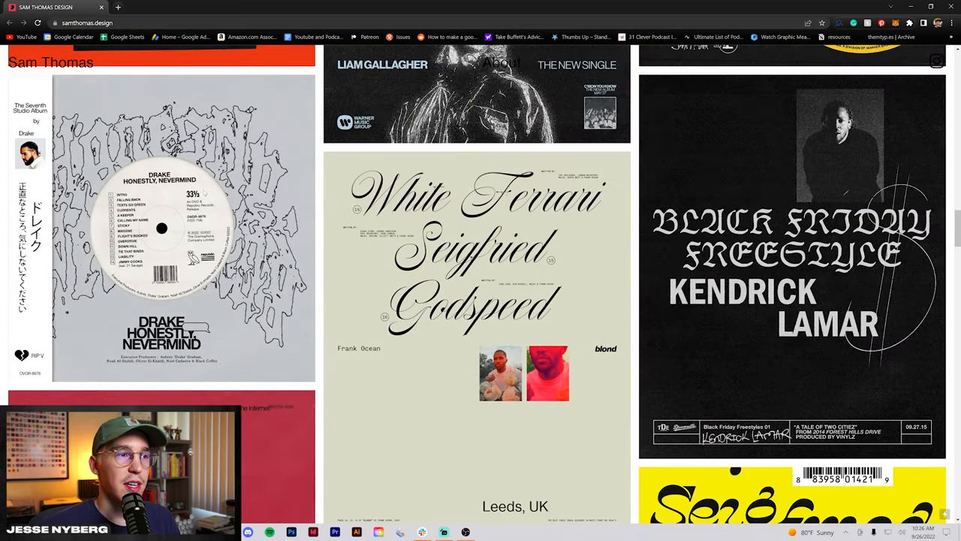
scroll(down, 3)
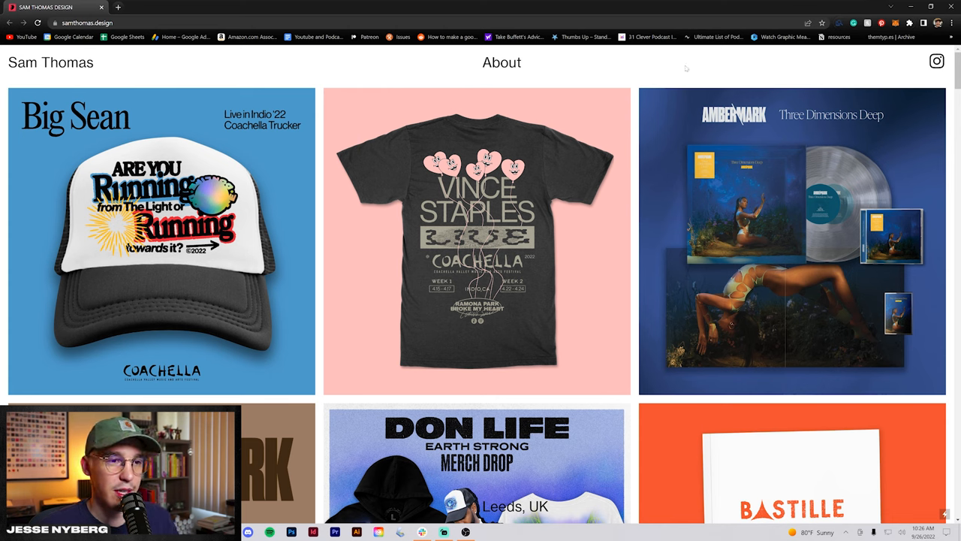
mouse_move(558, 169)
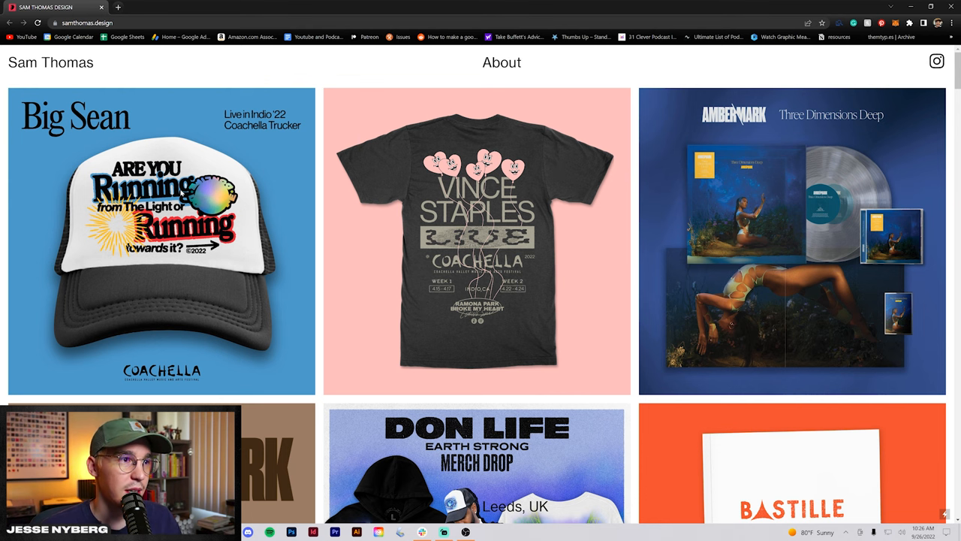
Step: Preview the Big Sean Coachella hat project, then open Sam Thomas's About page
click(161, 240)
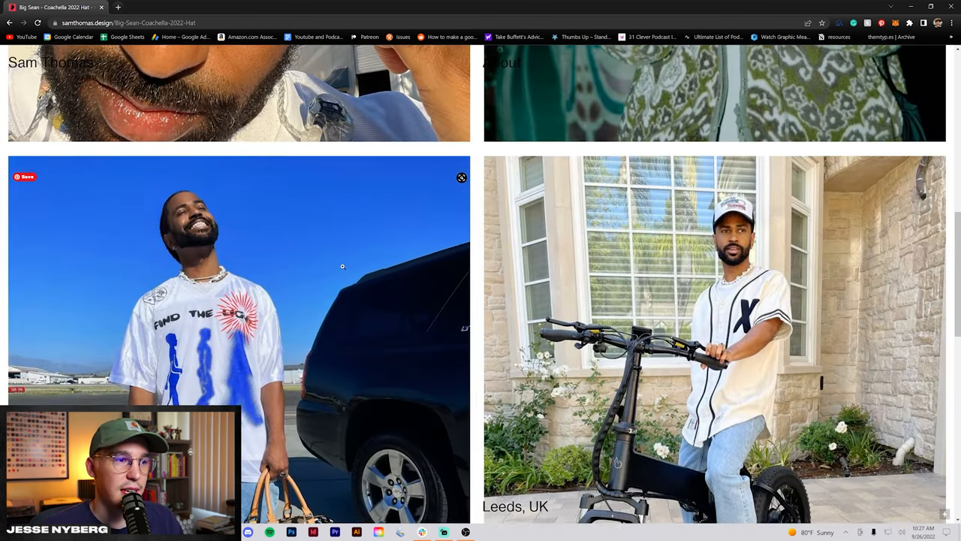
click(10, 22)
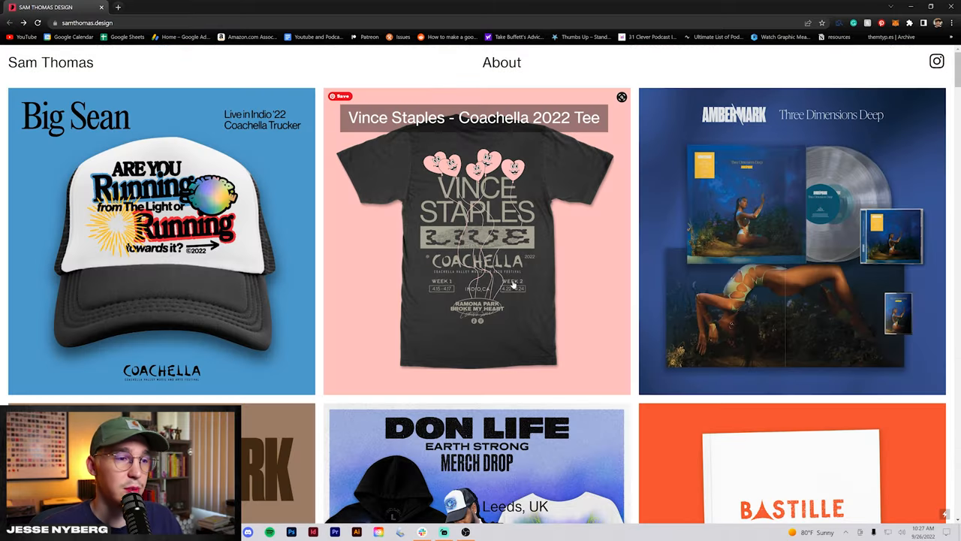
scroll(down, 3)
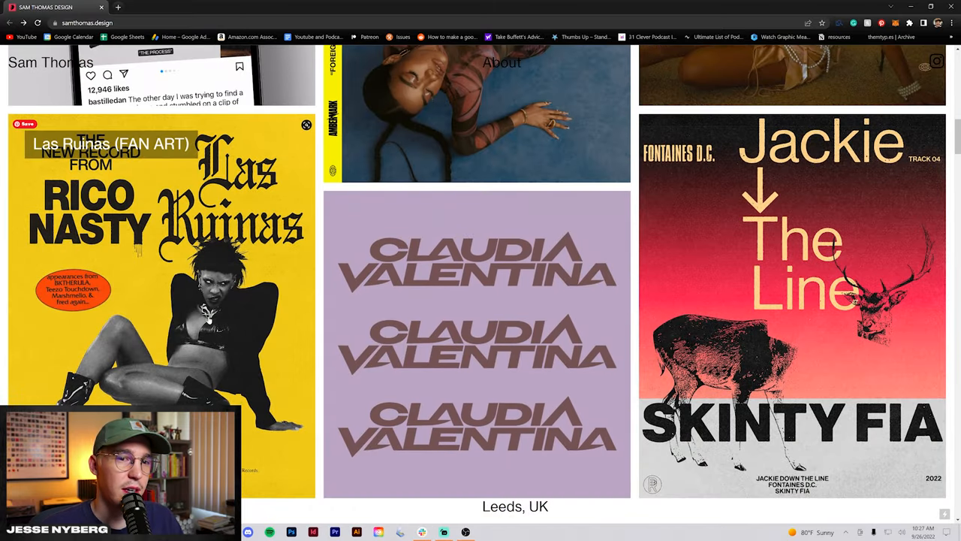
click(501, 62)
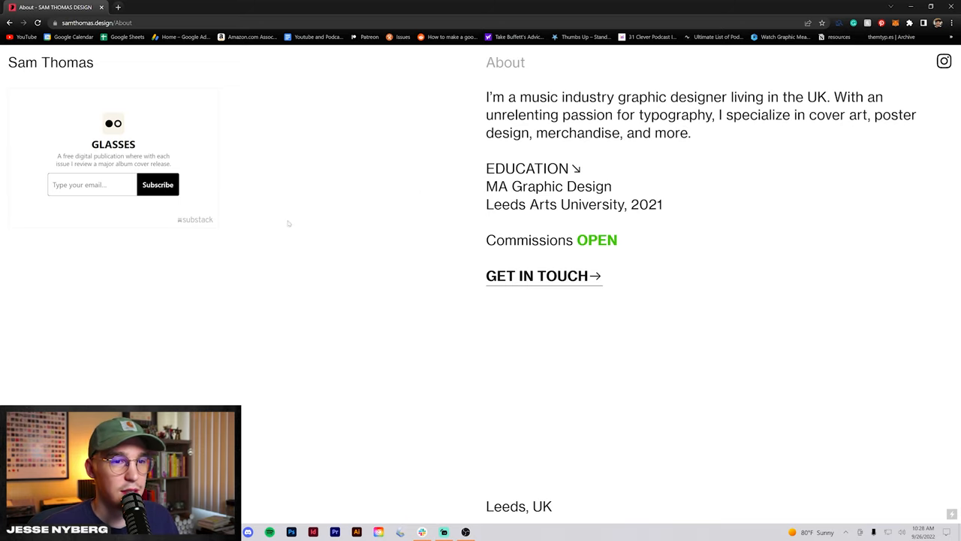
mouse_move(656, 165)
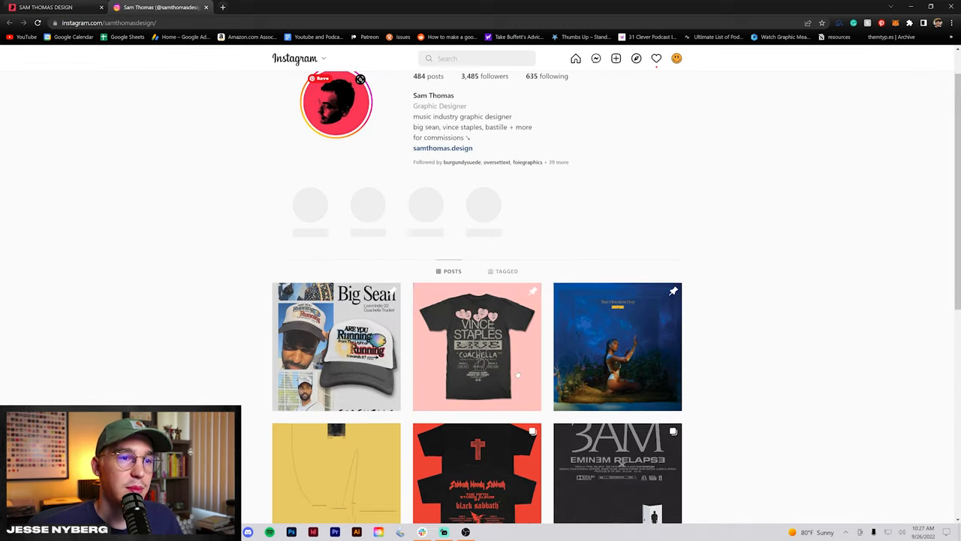
scroll(down, 3)
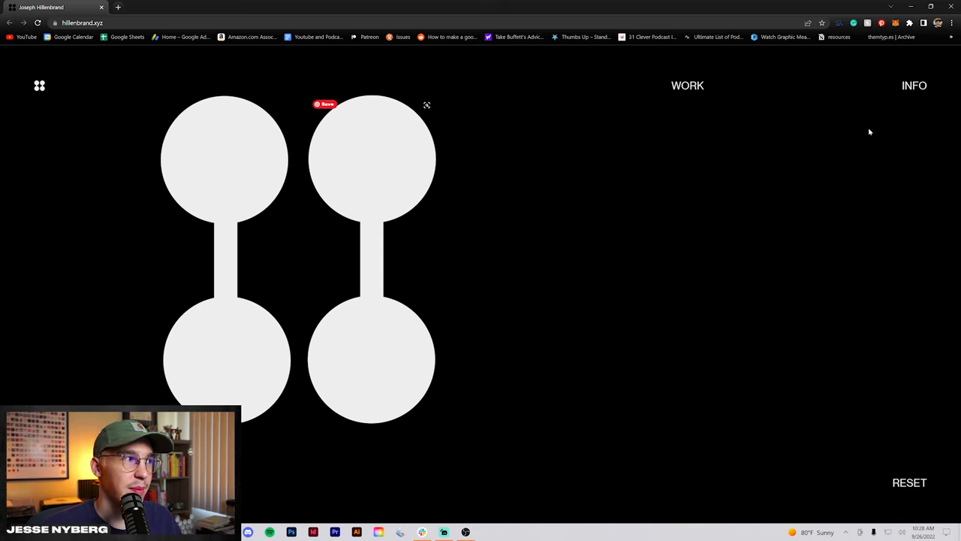
Step: View Joseph Hillenbrand's Info page, then go to Work > Misc for the On Memory poster
click(914, 85)
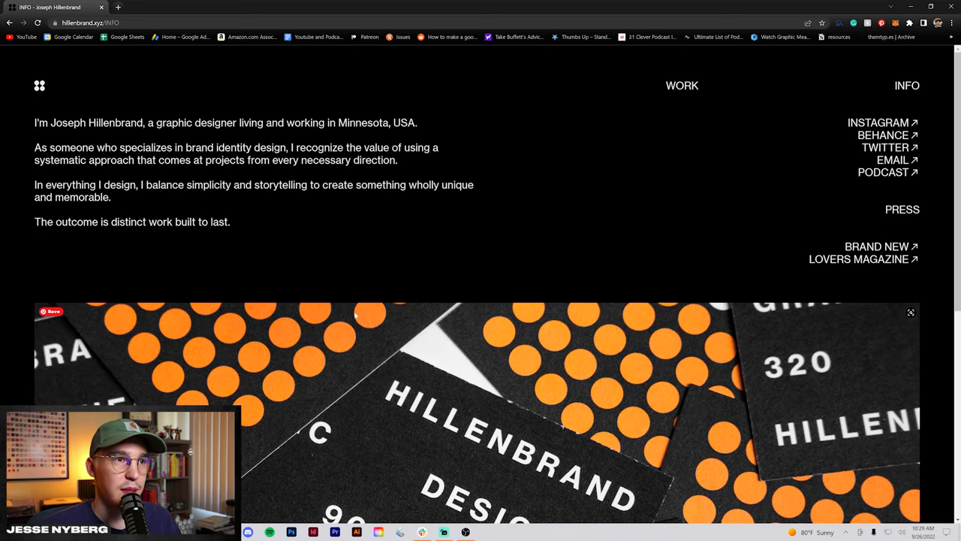
click(681, 85)
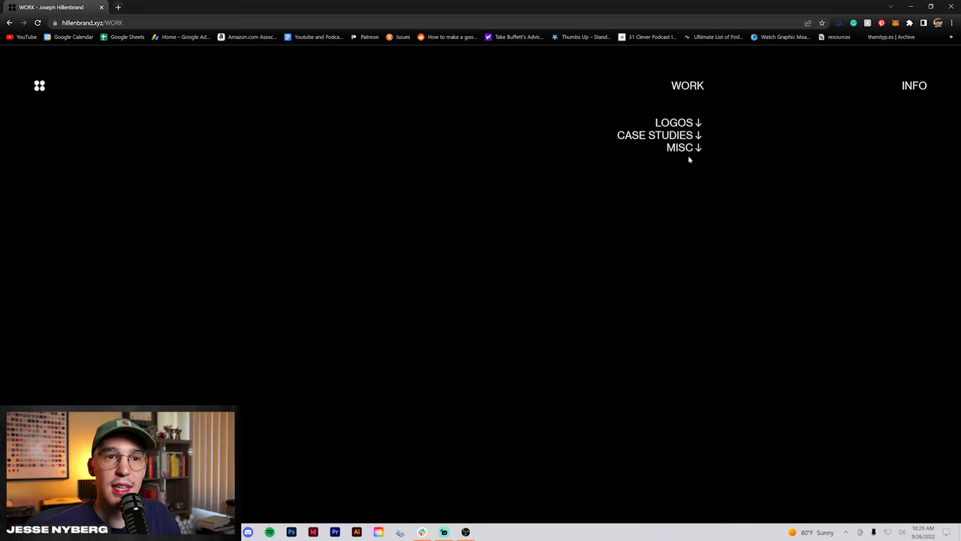
click(680, 147)
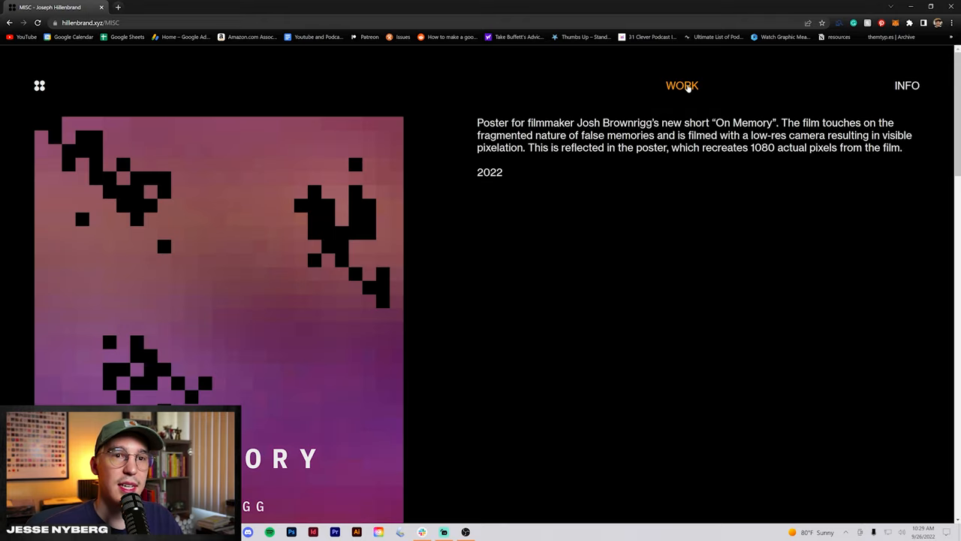
scroll(down, 3)
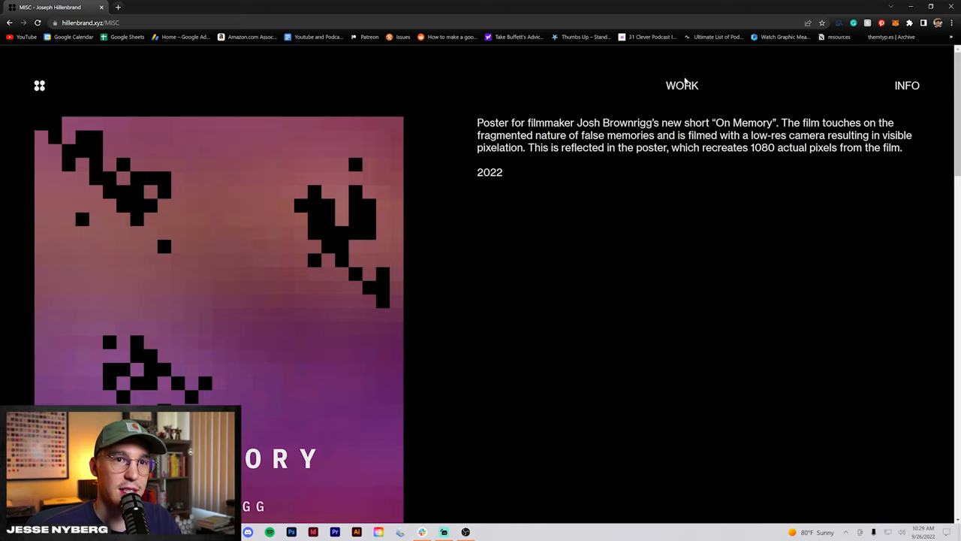
click(682, 85)
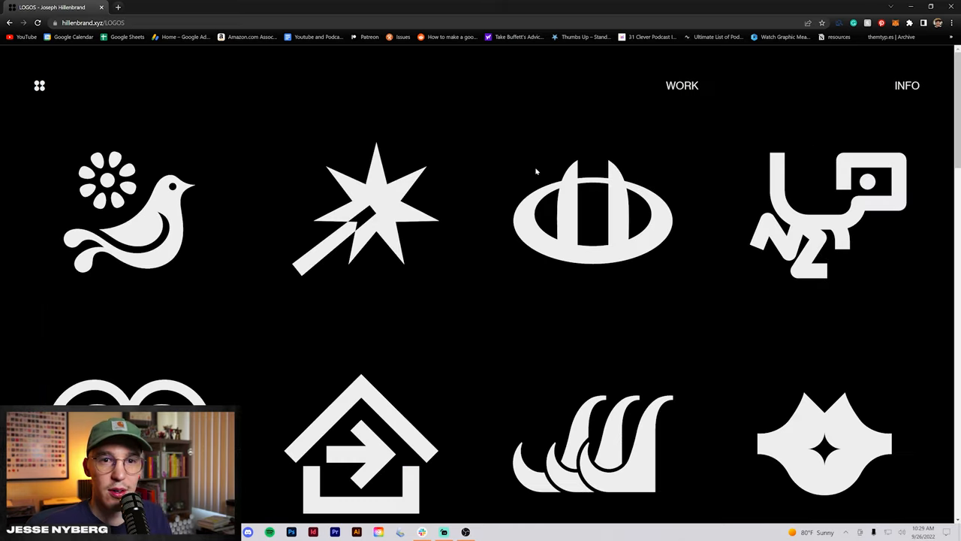
mouse_move(329, 319)
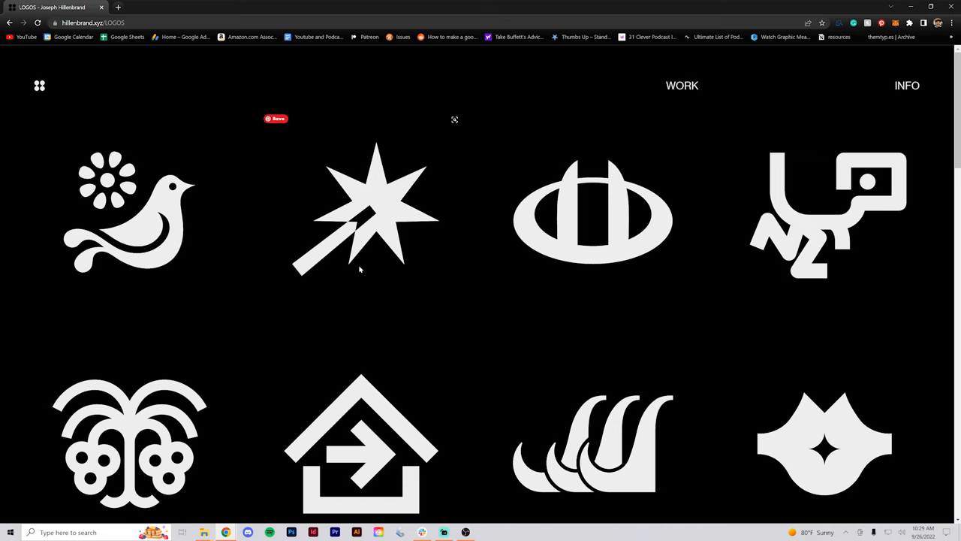
scroll(down, 3)
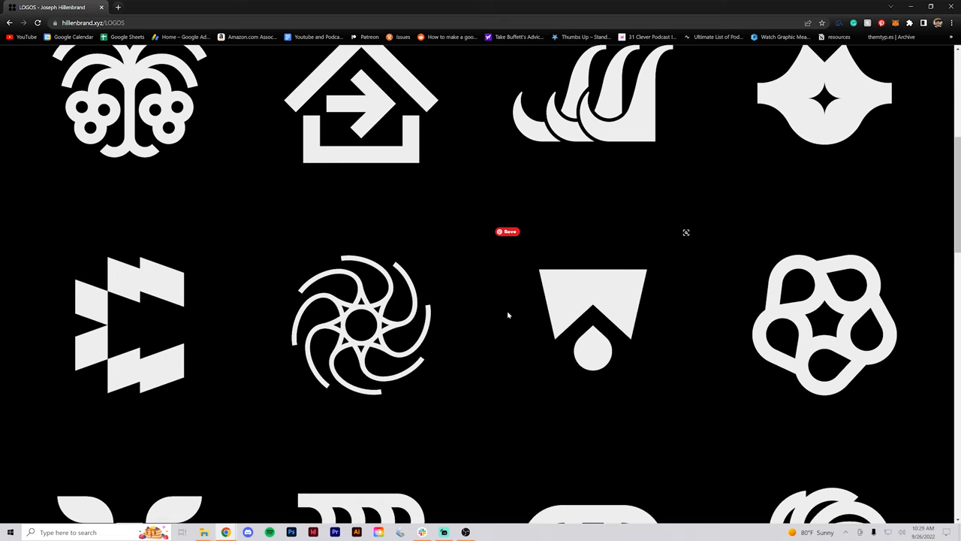
scroll(down, 3)
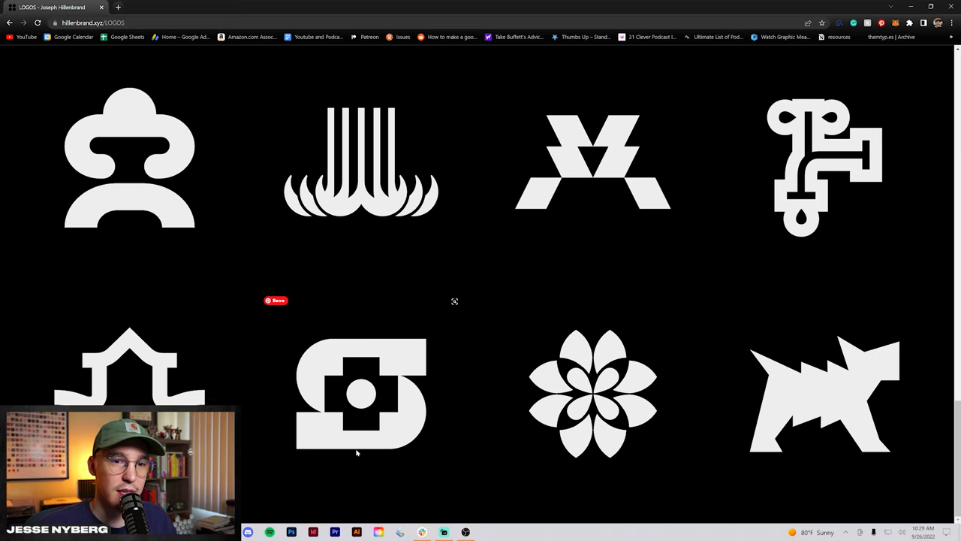
scroll(down, 3)
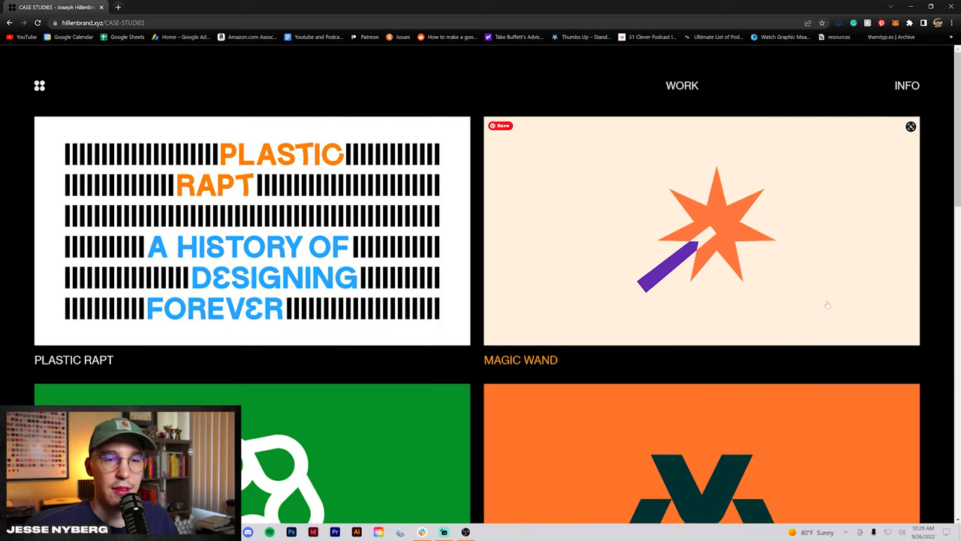
Step: Browse the case study thumbnails past Plastic Rapt and Dapper James, then open Merit
scroll(down, 3)
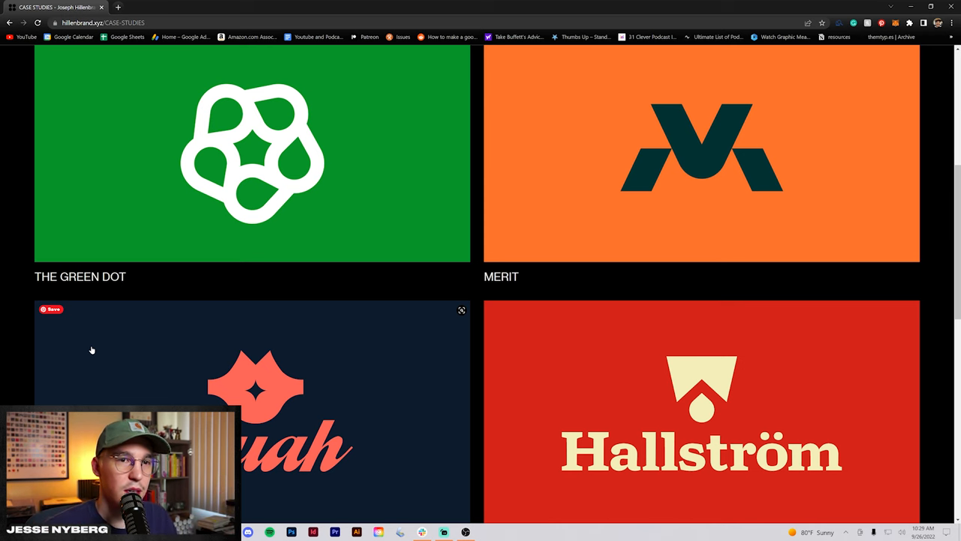
scroll(down, 3)
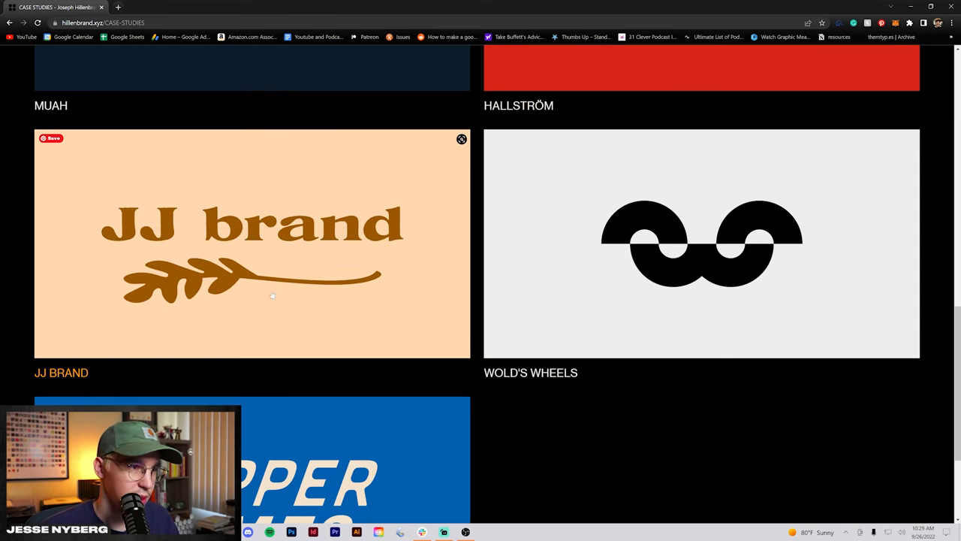
scroll(down, 3)
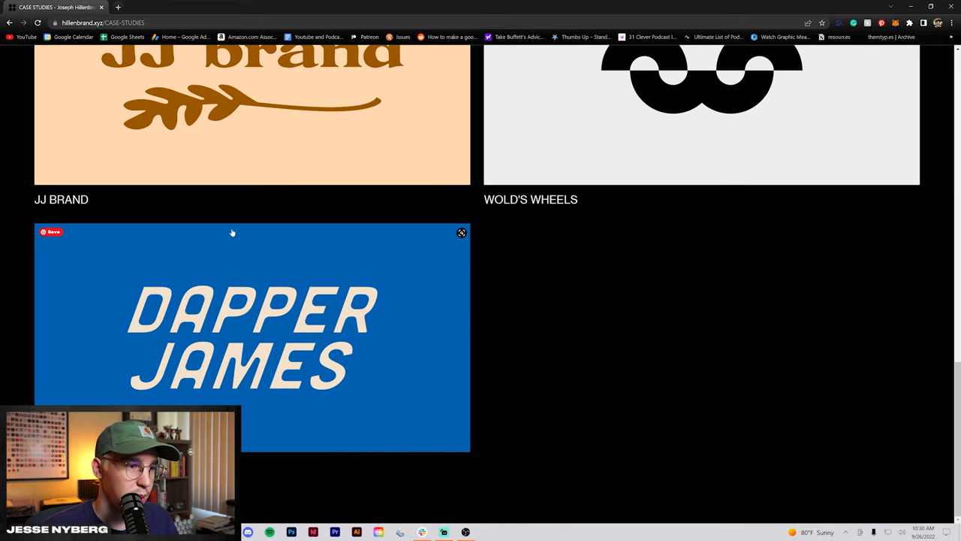
scroll(down, 3)
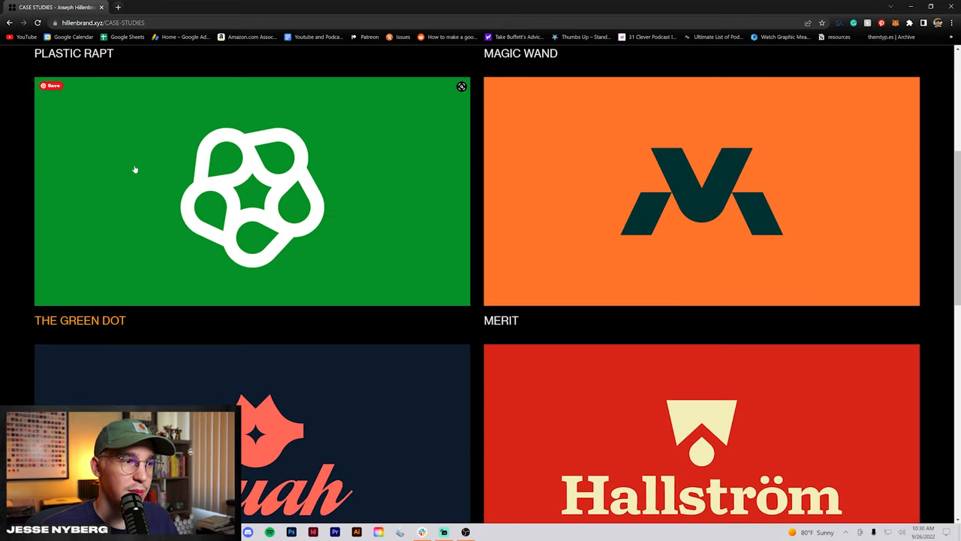
click(701, 191)
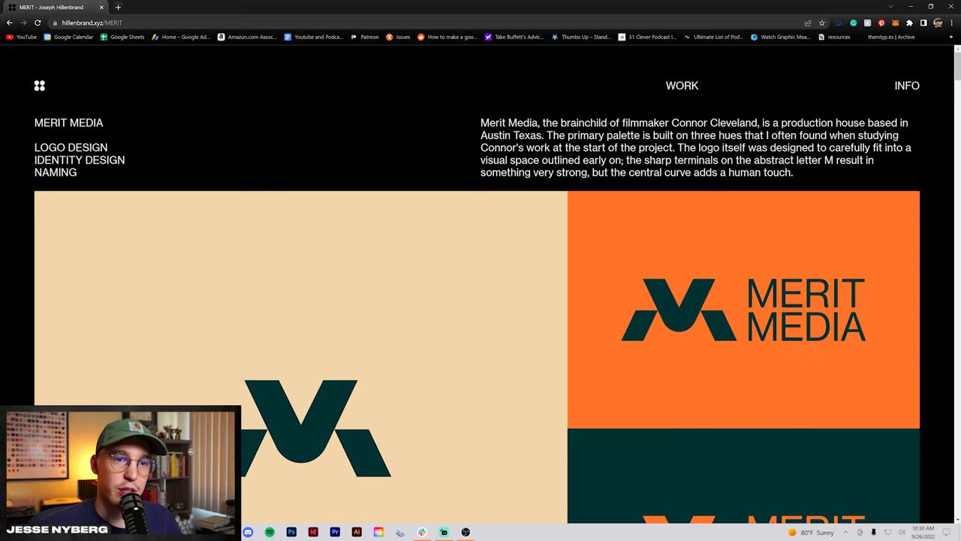
Step: Scroll through the Merit Media case study, from colors and type to van mockups
scroll(down, 3)
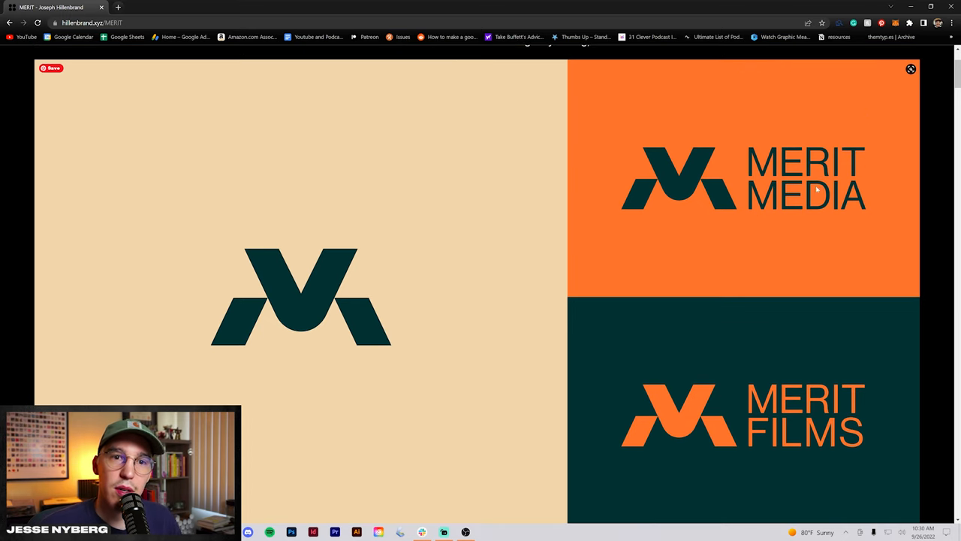
scroll(down, 3)
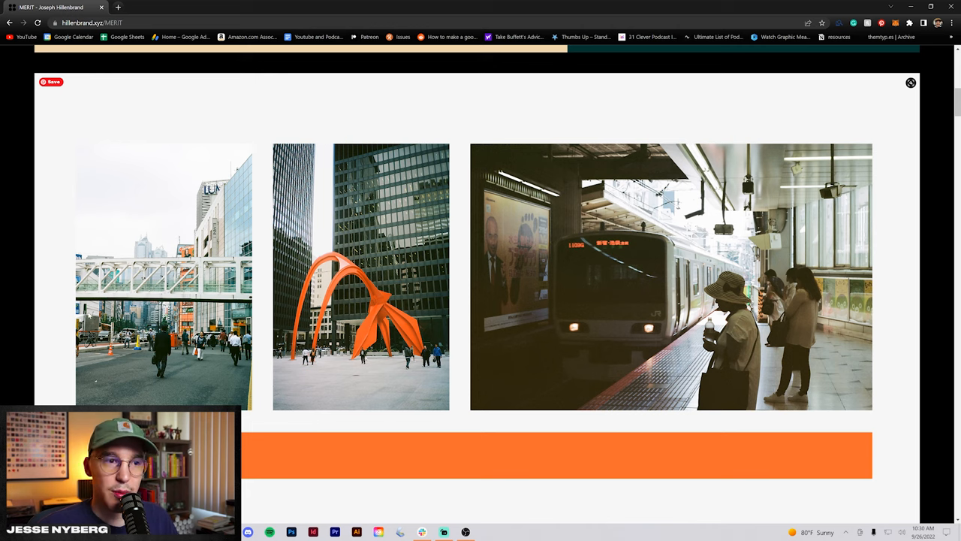
scroll(down, 3)
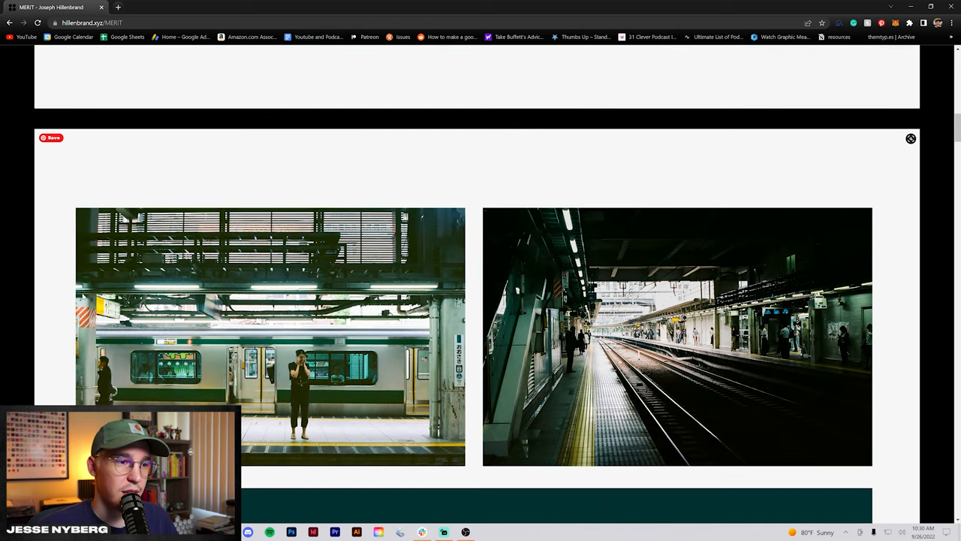
scroll(down, 3)
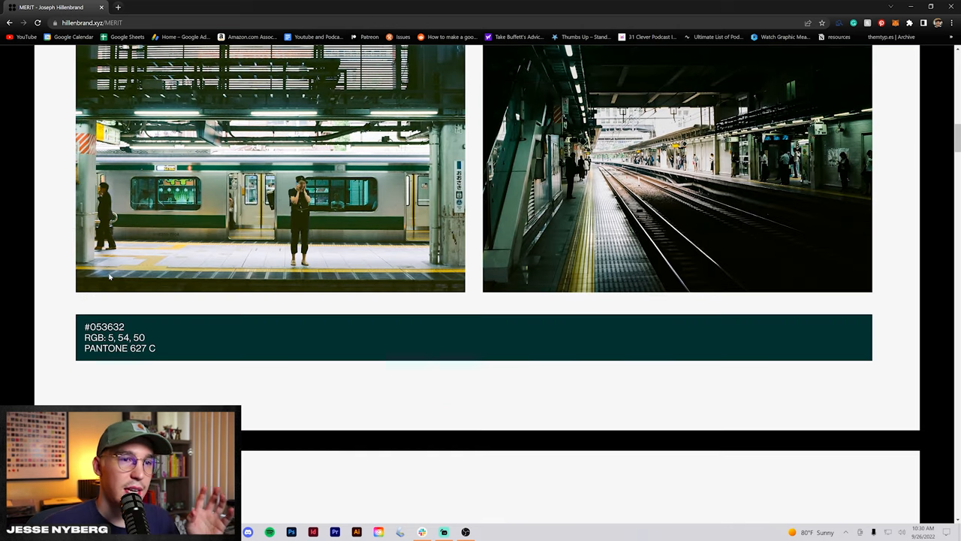
scroll(down, 3)
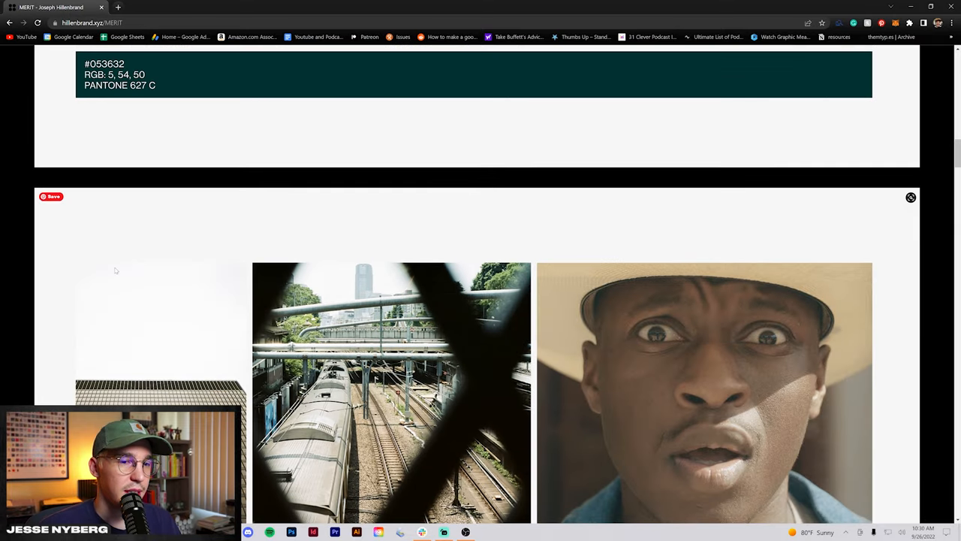
scroll(down, 3)
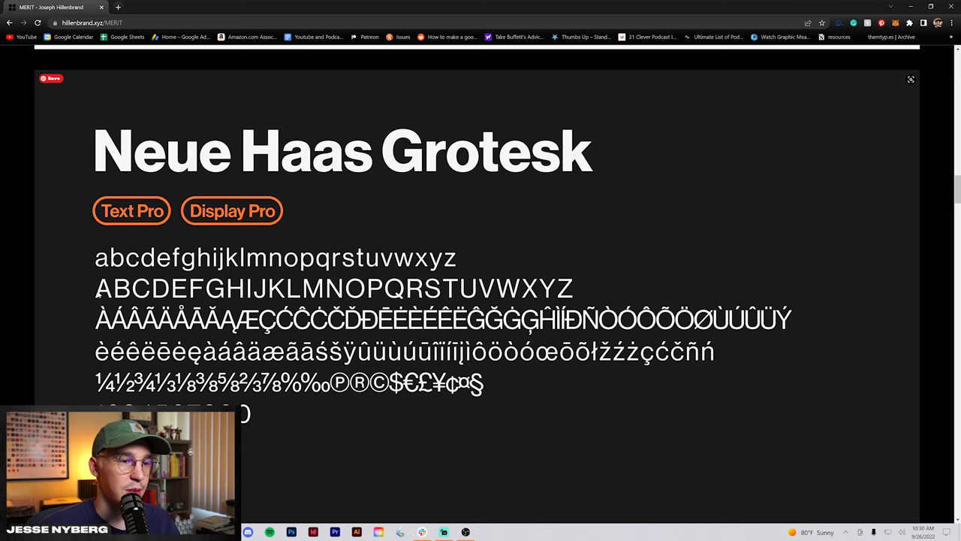
scroll(down, 3)
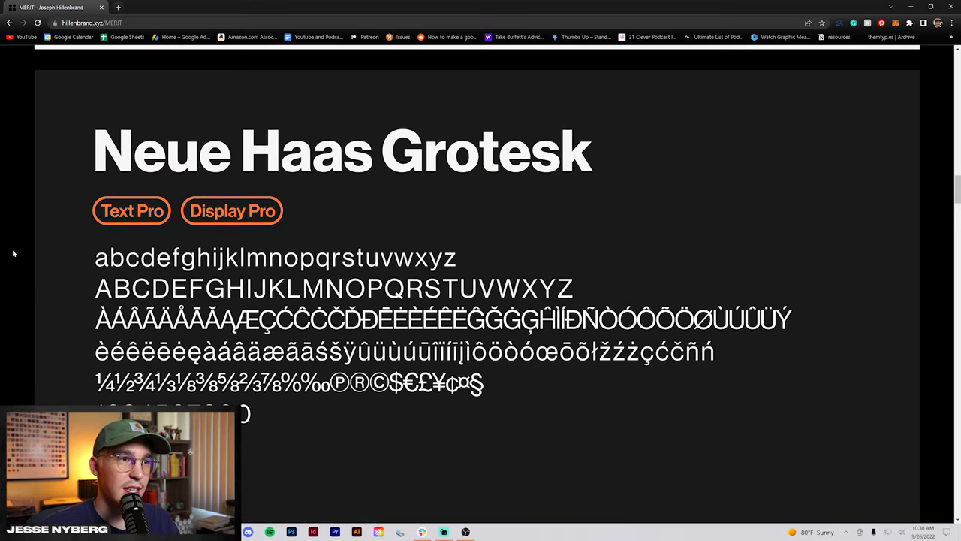
scroll(down, 3)
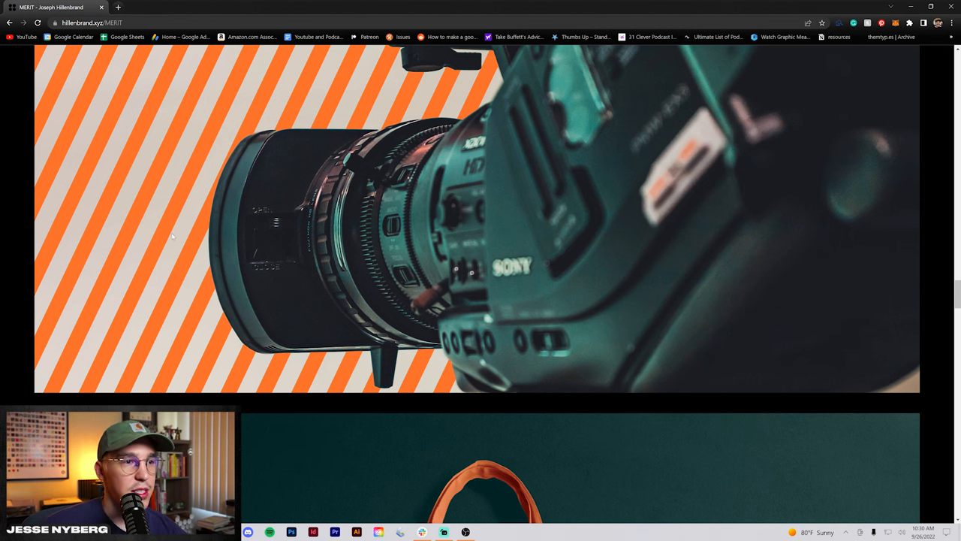
scroll(down, 3)
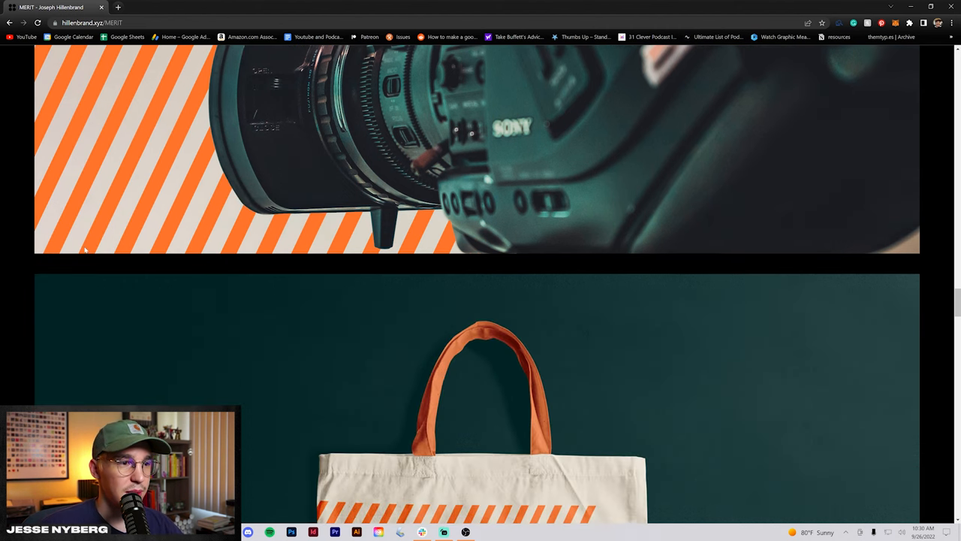
scroll(down, 3)
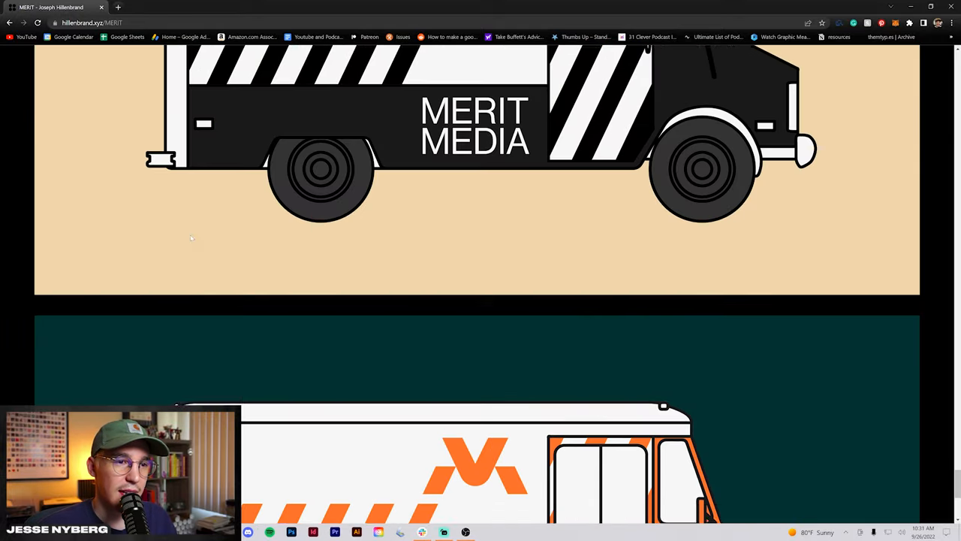
scroll(down, 3)
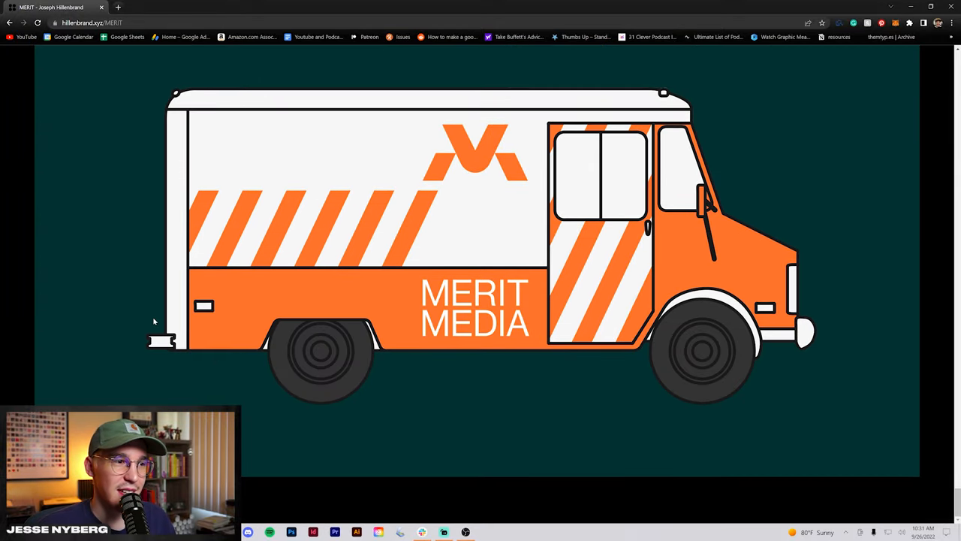
scroll(down, 3)
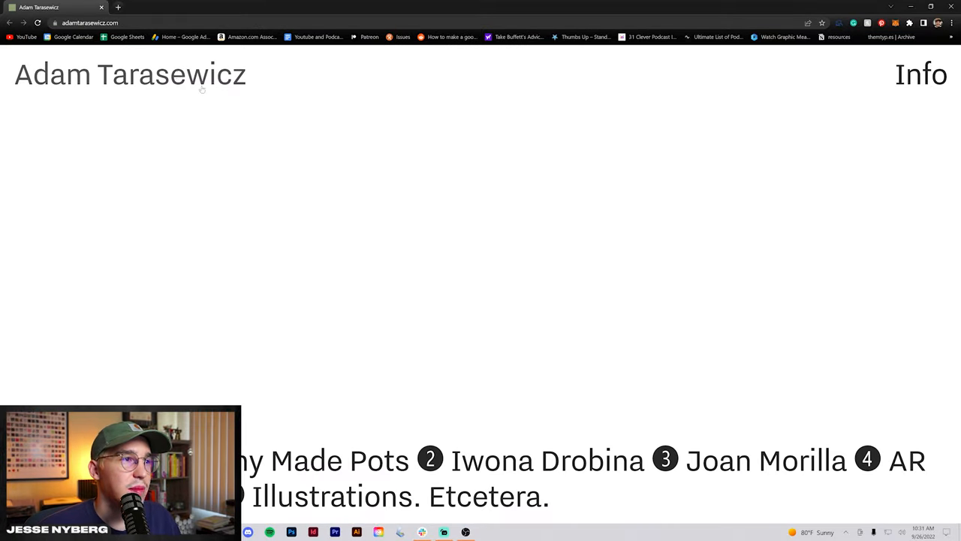
Step: Open Adam Tarasewicz's Manny Made Pots project and scroll through its case study
click(921, 74)
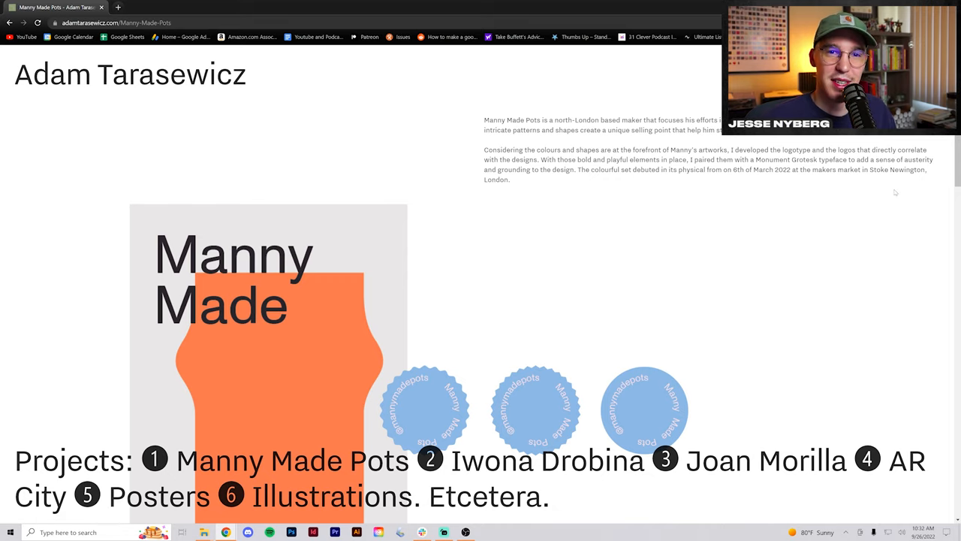
scroll(down, 3)
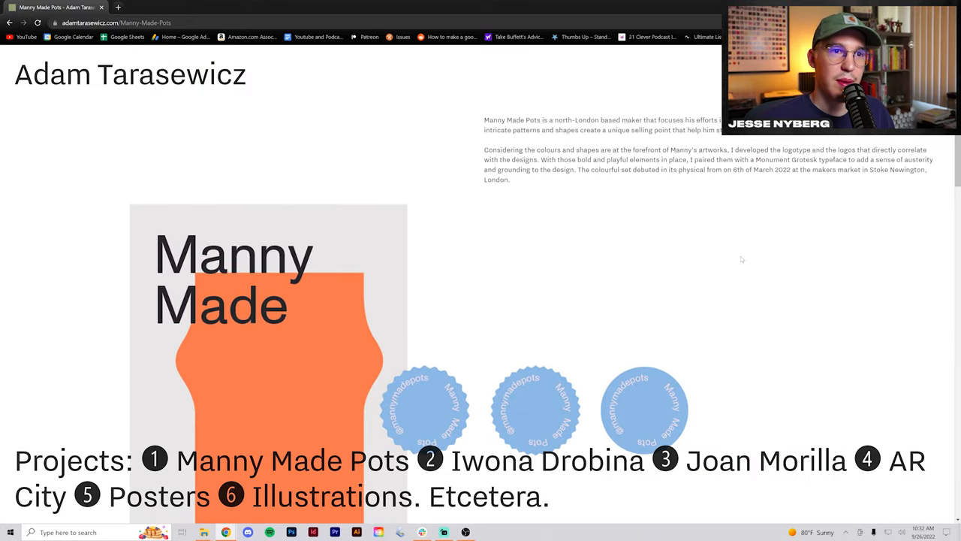
scroll(down, 3)
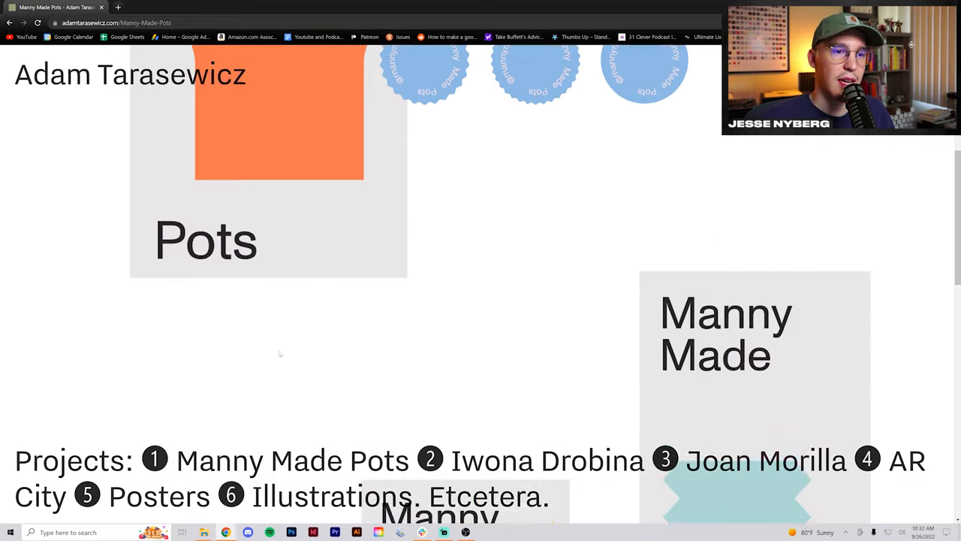
scroll(down, 3)
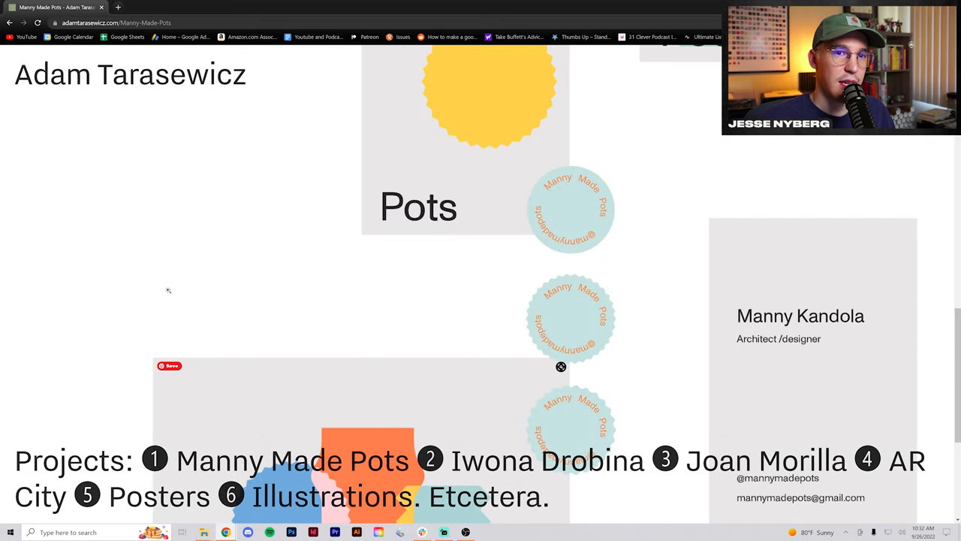
scroll(down, 3)
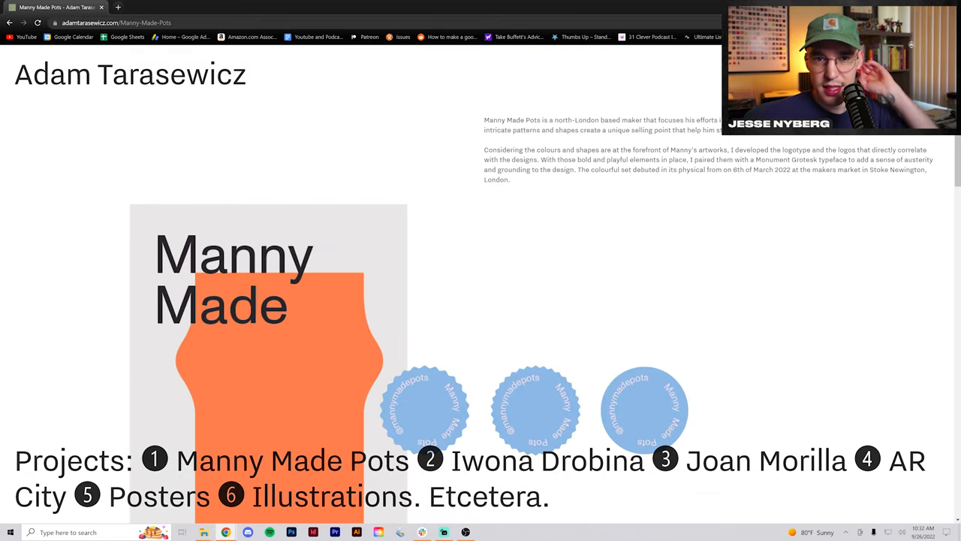
scroll(down, 3)
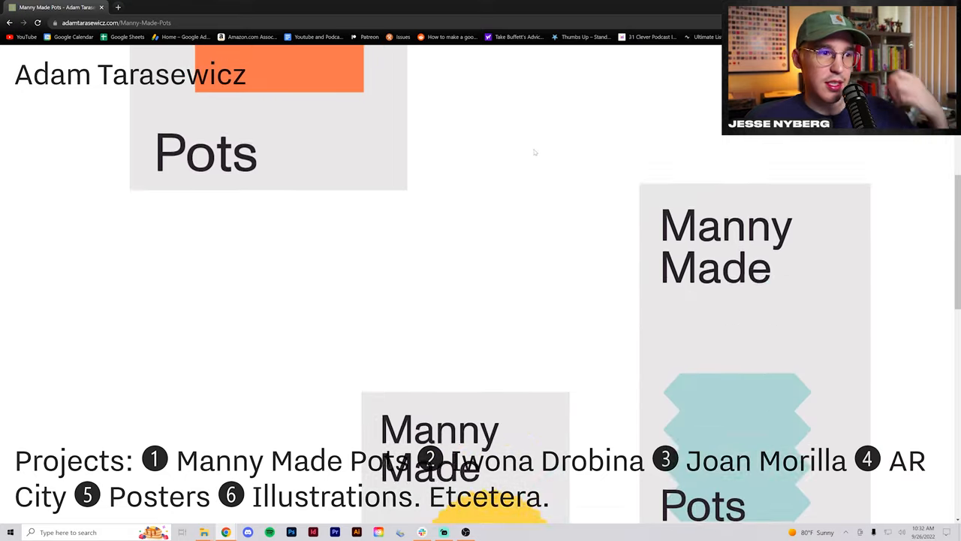
scroll(down, 3)
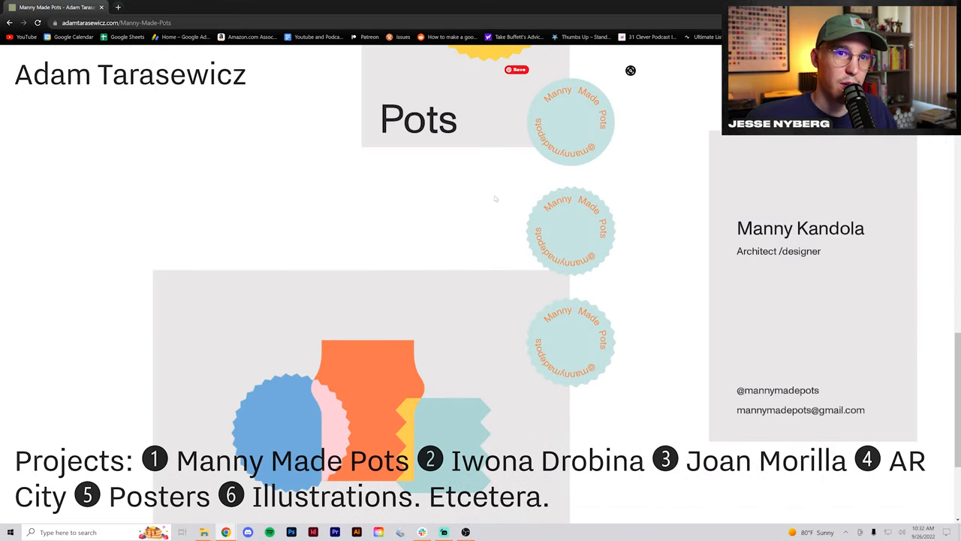
scroll(down, 3)
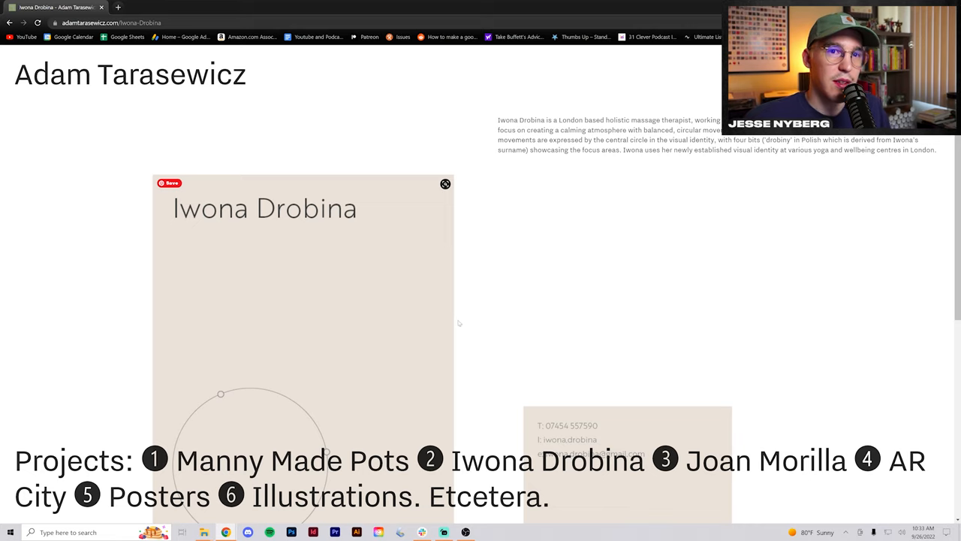
Step: Look through the Joan Morilla exhibition project, then open AR City from the Projects list
scroll(down, 3)
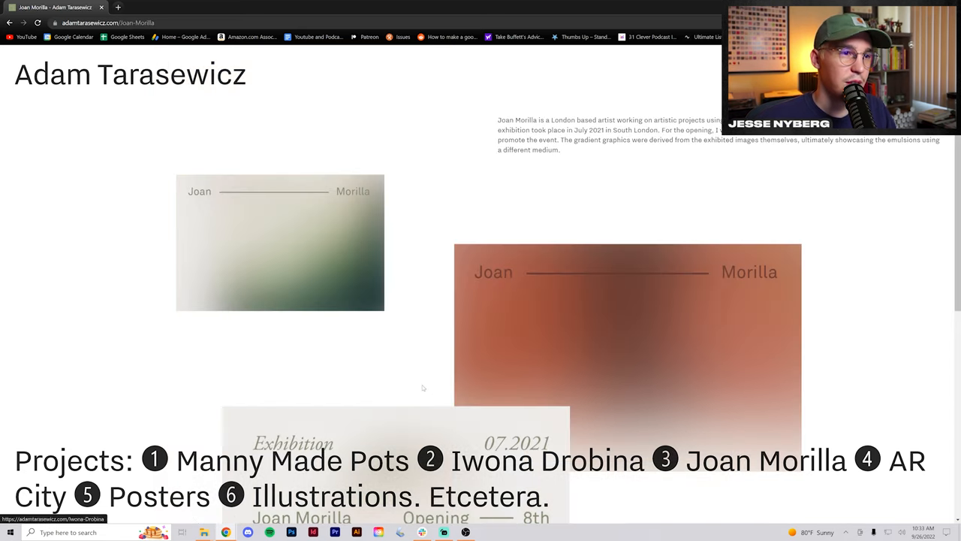
scroll(down, 3)
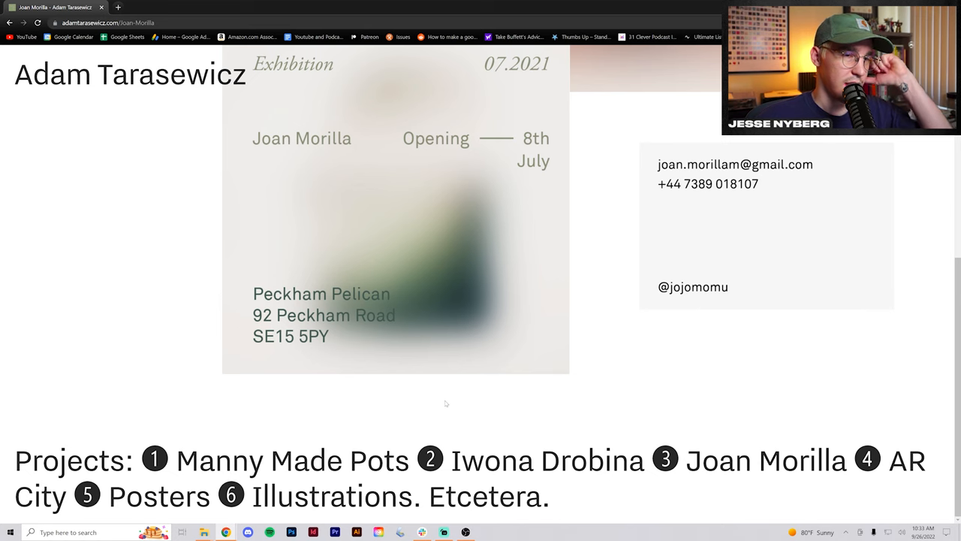
scroll(down, 3)
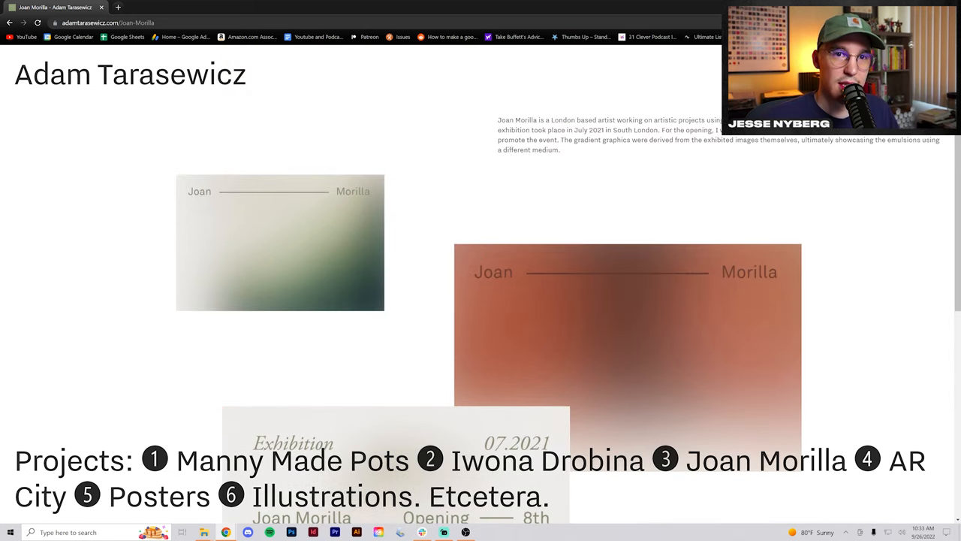
drag(498, 119, 559, 149)
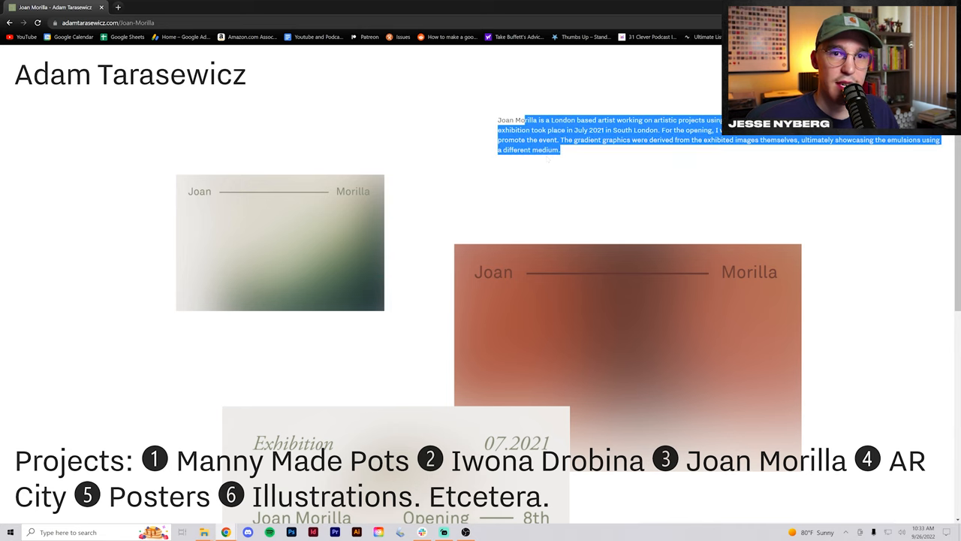
click(471, 177)
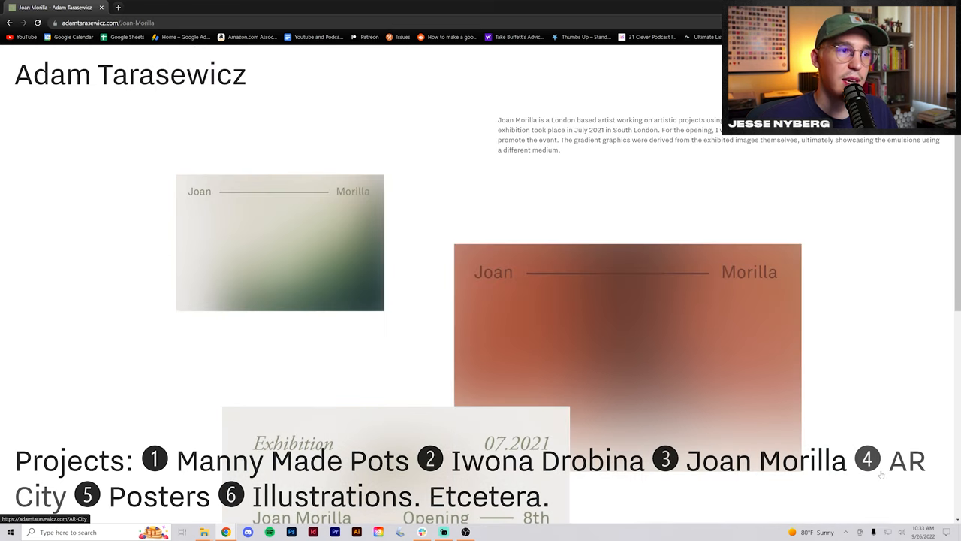
click(867, 459)
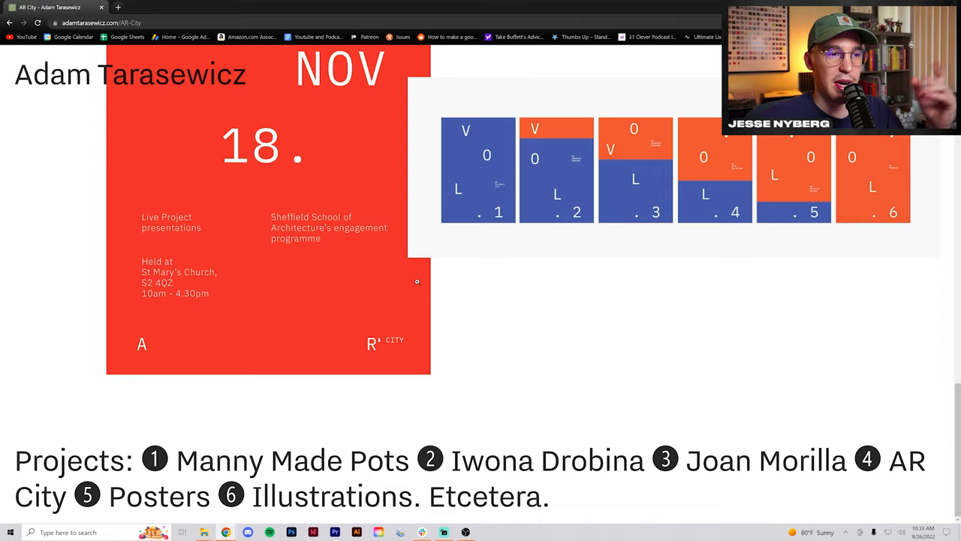
Step: Scroll through the Posters project's lecture series and life drawing posters
scroll(down, 3)
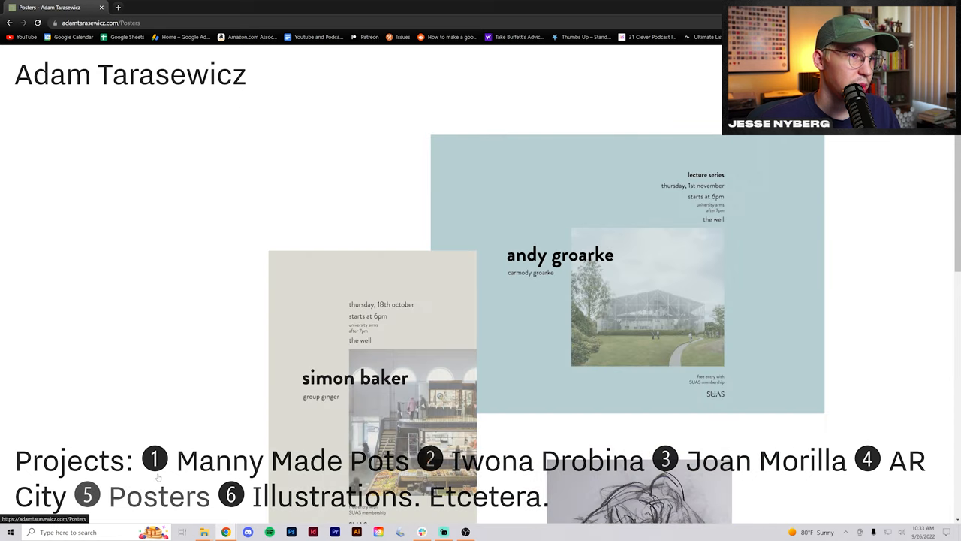
scroll(down, 3)
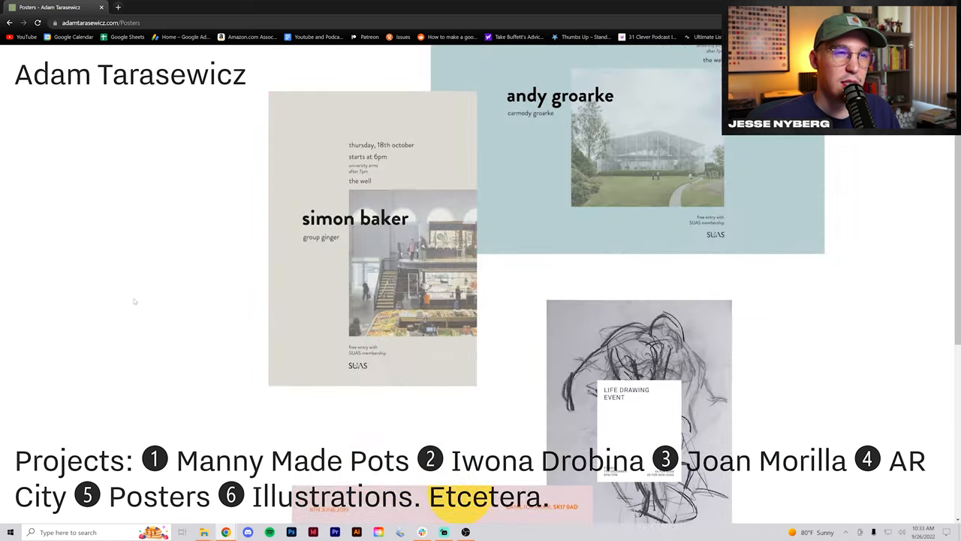
scroll(down, 3)
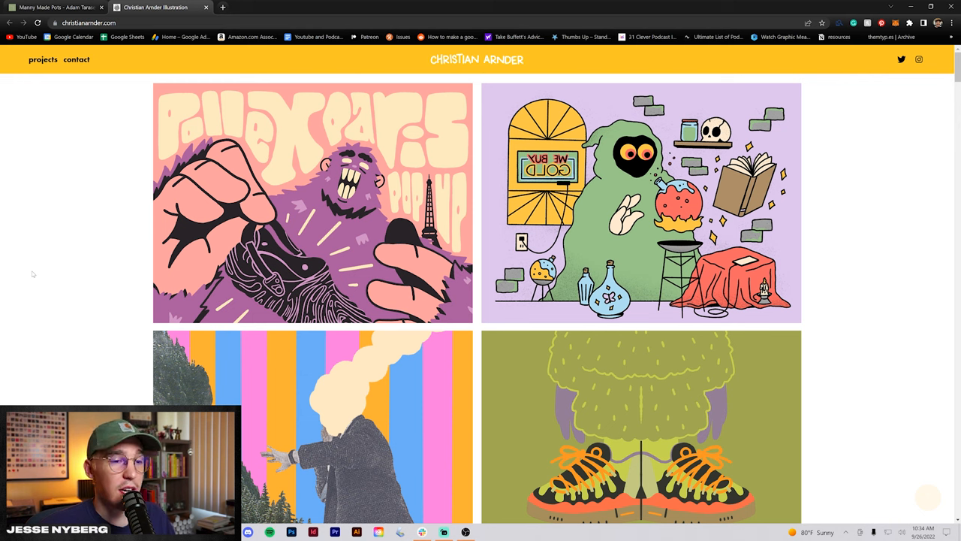
mouse_move(313, 203)
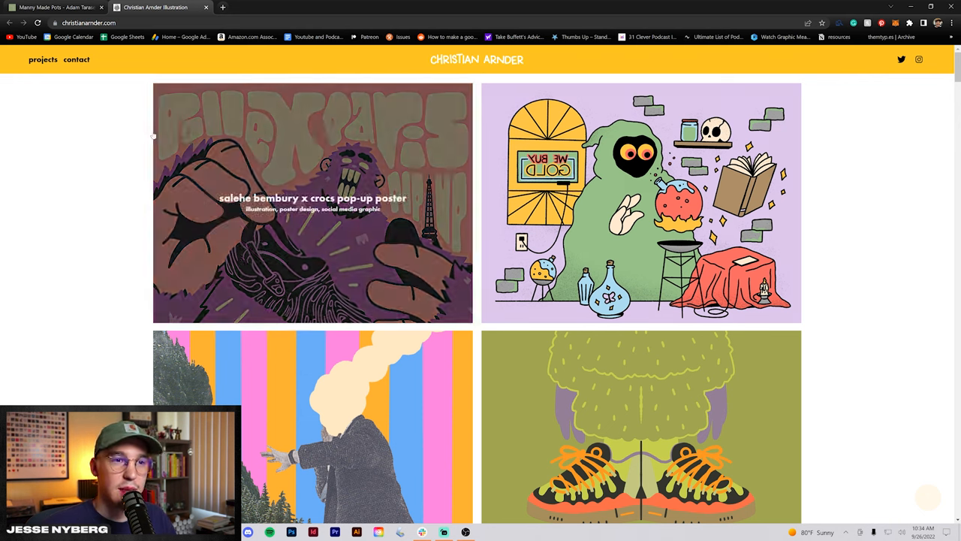
Step: Scroll through Christian Arnder's illustration project grid on christianarnder.com
scroll(down, 3)
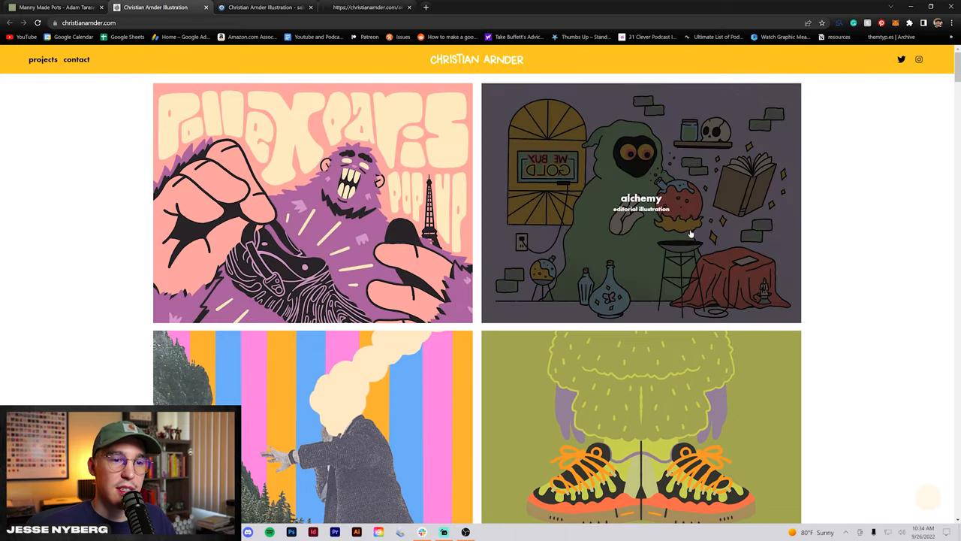
scroll(down, 3)
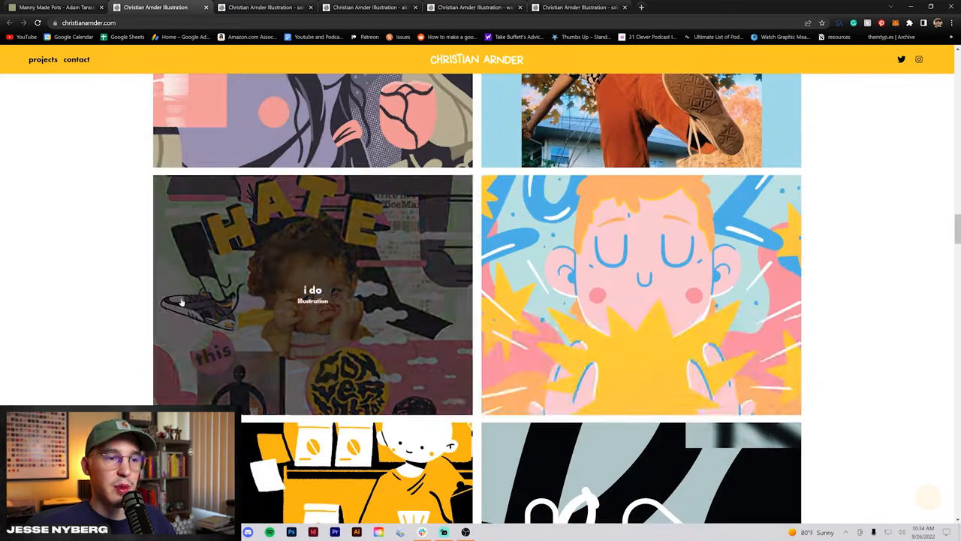
scroll(down, 3)
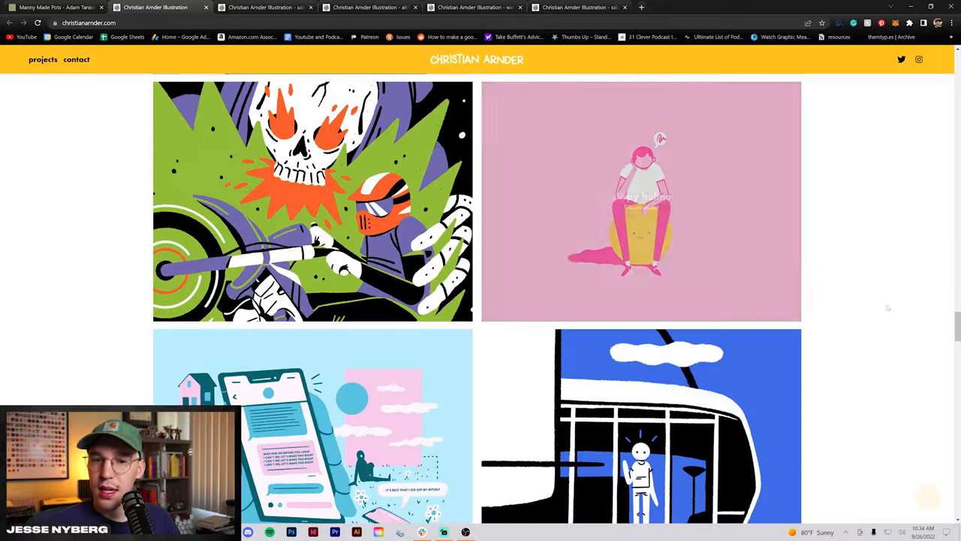
scroll(down, 3)
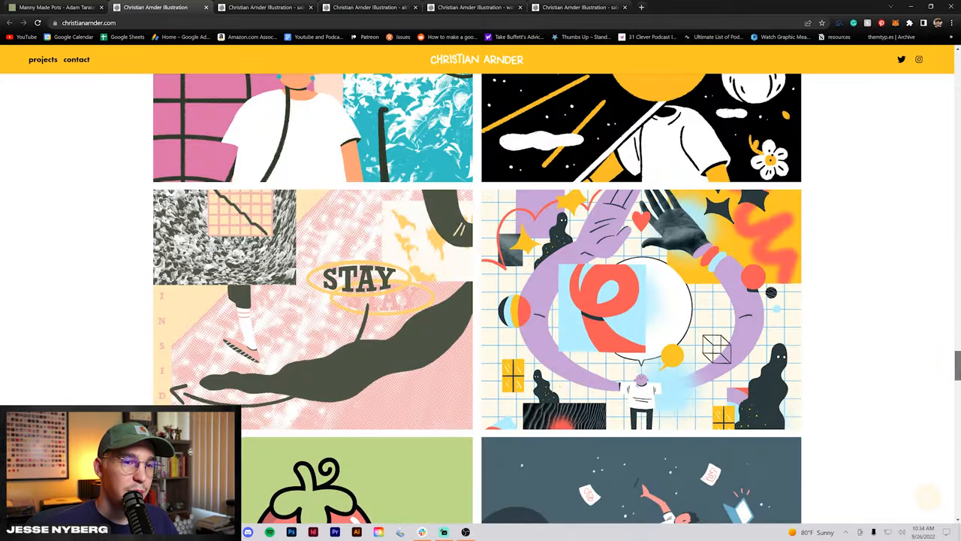
scroll(down, 3)
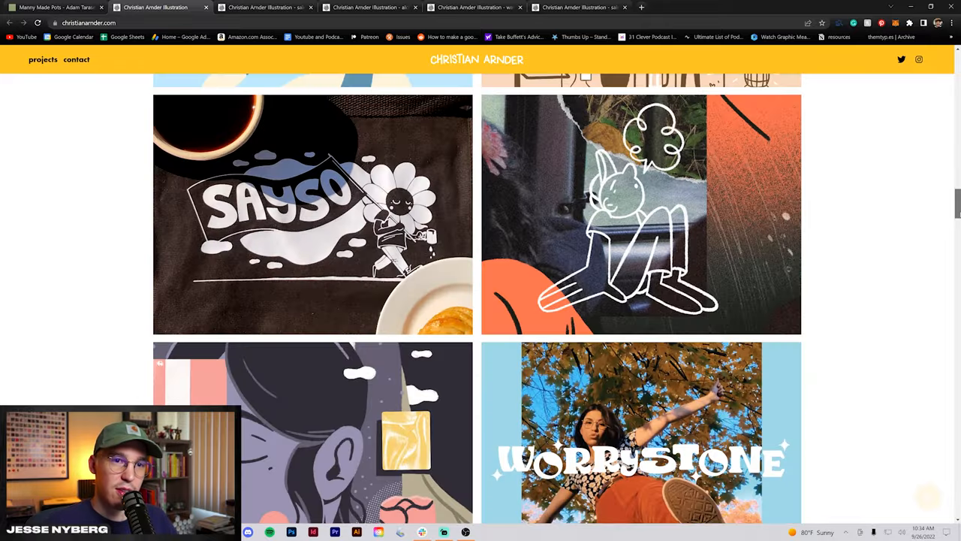
scroll(down, 3)
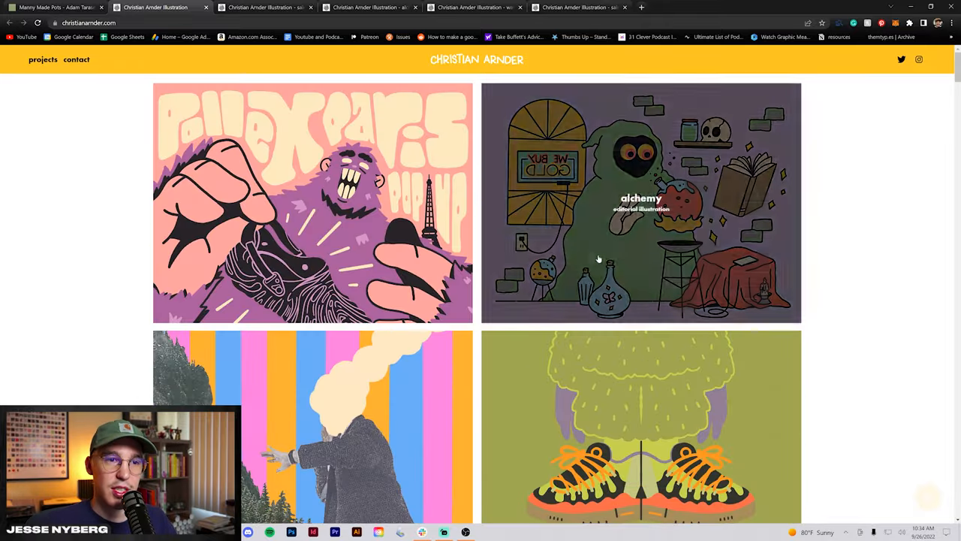
scroll(down, 3)
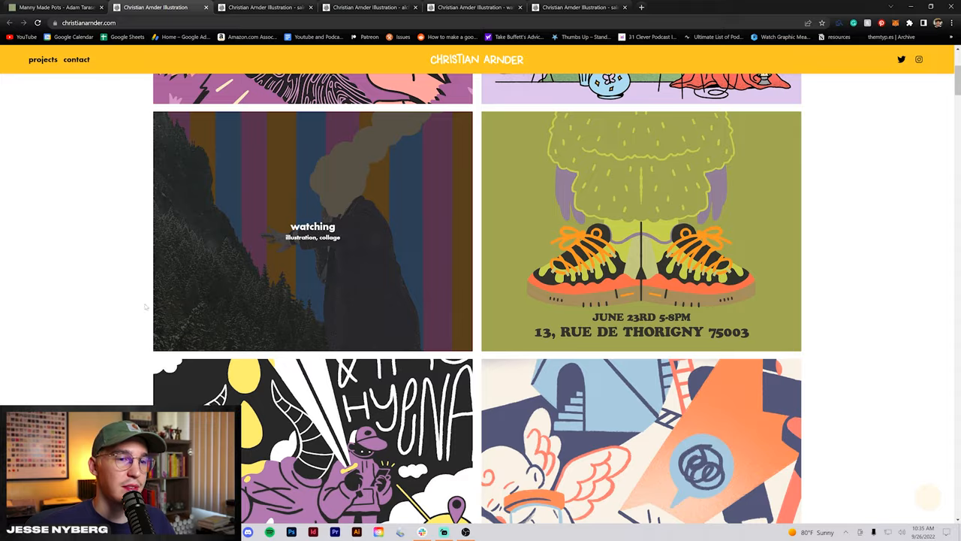
scroll(down, 3)
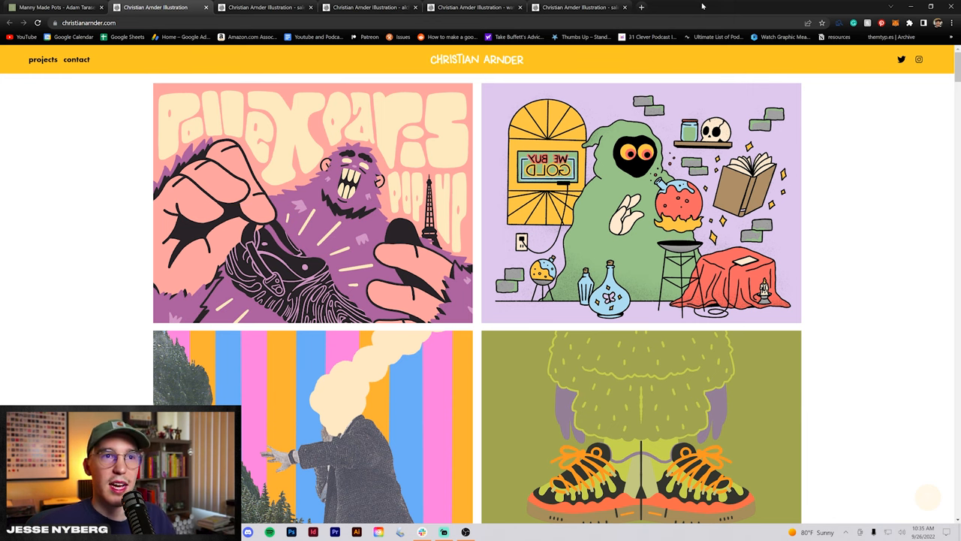
Step: View the crocs and brandblack pop-up poster tabs, scrolling through the poster pages
click(313, 201)
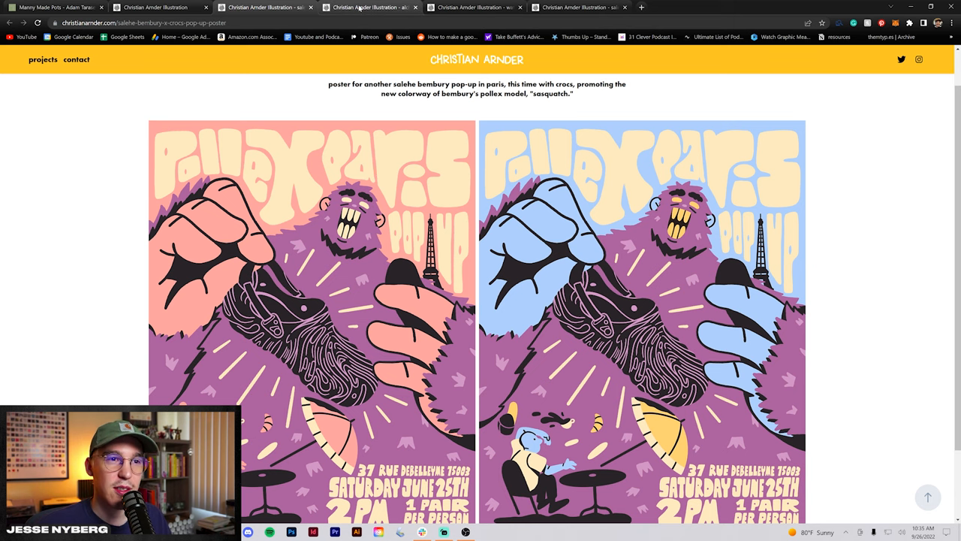
click(368, 7)
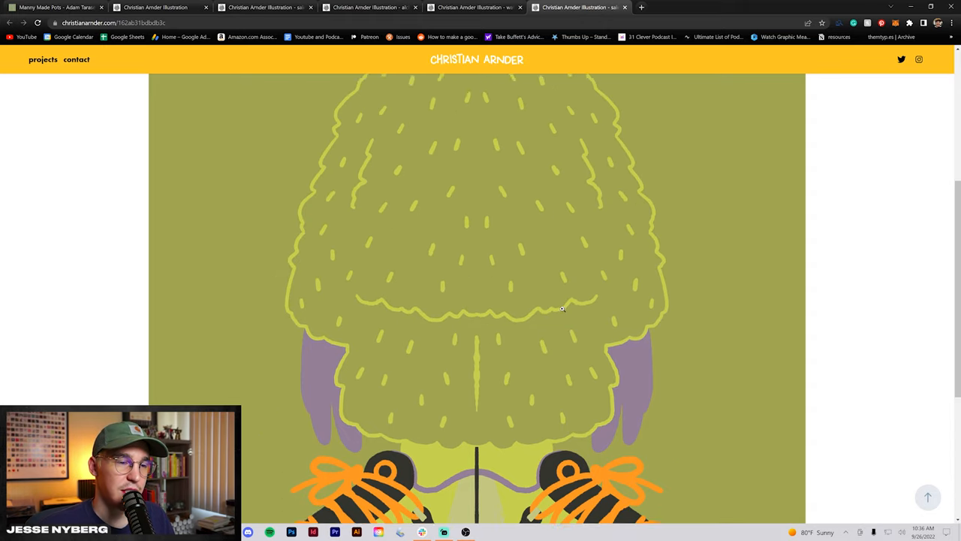
scroll(down, 3)
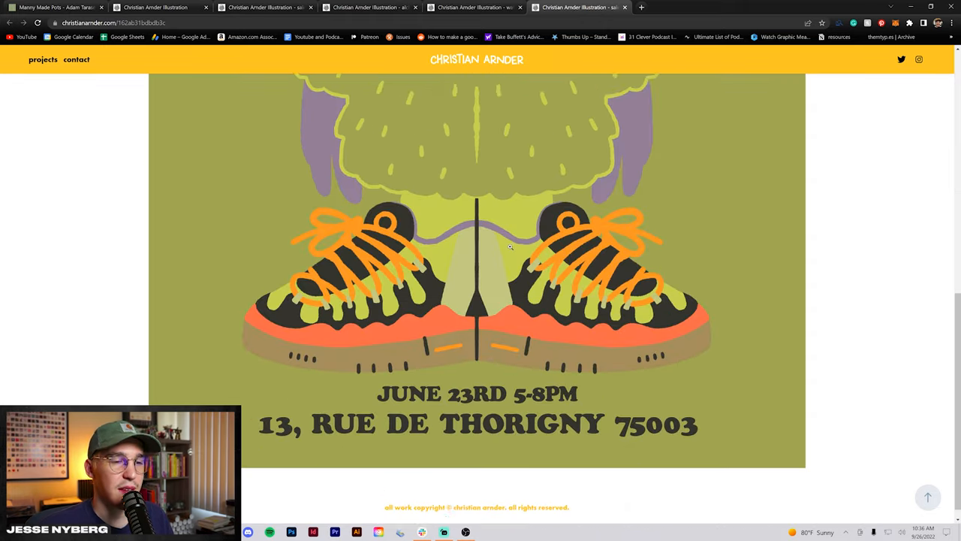
scroll(down, 3)
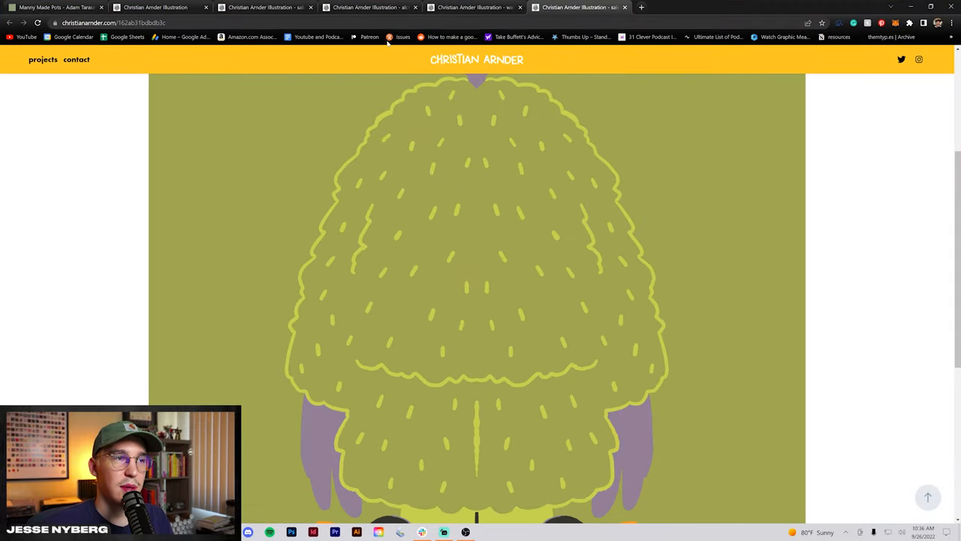
scroll(down, 3)
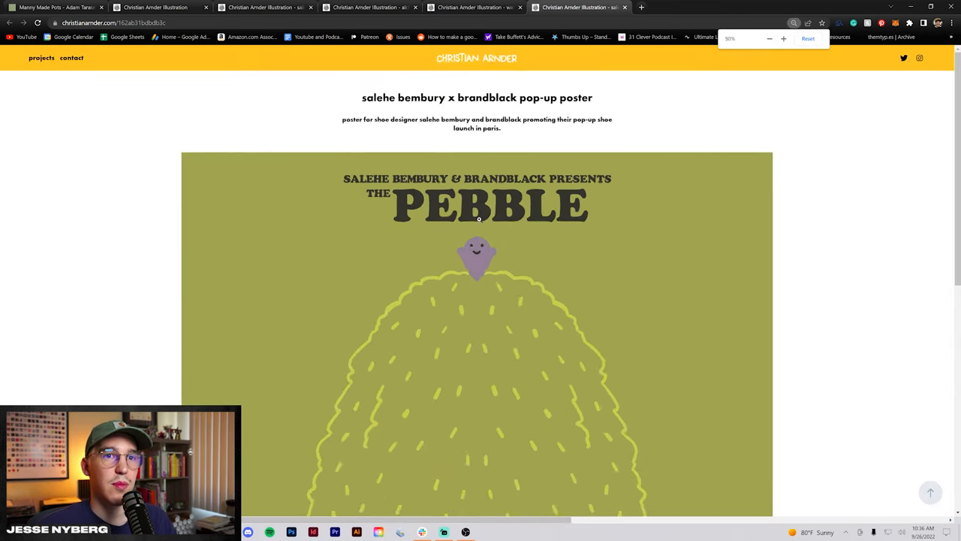
scroll(down, 3)
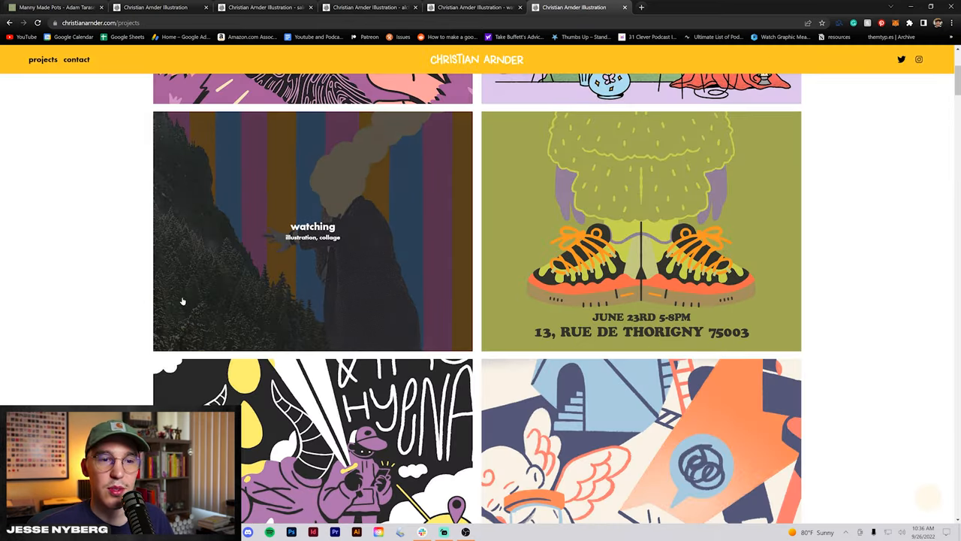
scroll(down, 3)
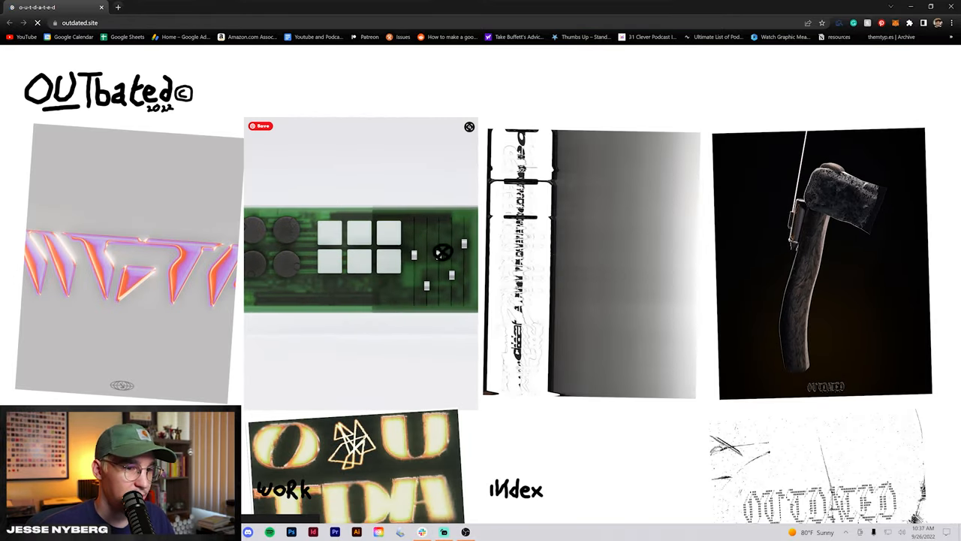
Step: Scroll the OUTdated grid of tilted artwork and open an image in the lightbox
scroll(down, 3)
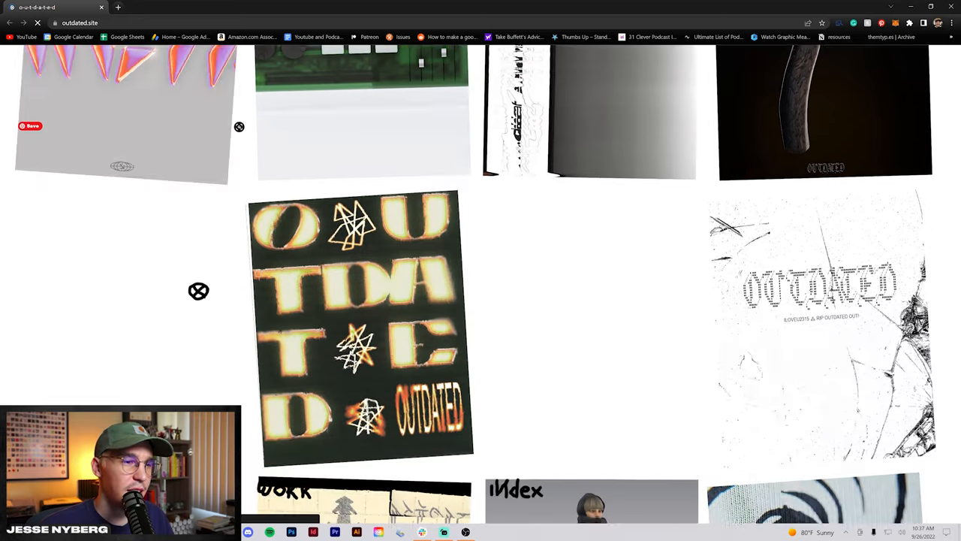
scroll(down, 3)
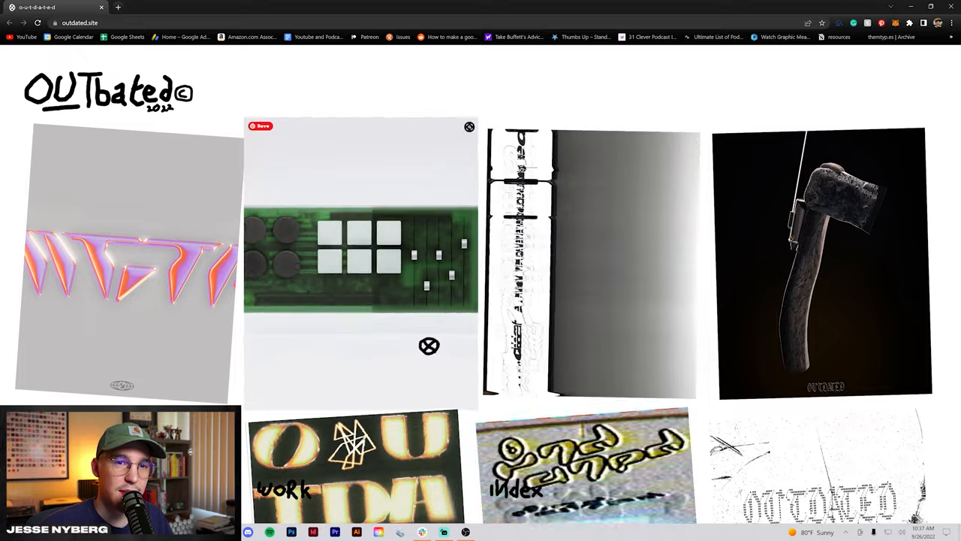
scroll(down, 3)
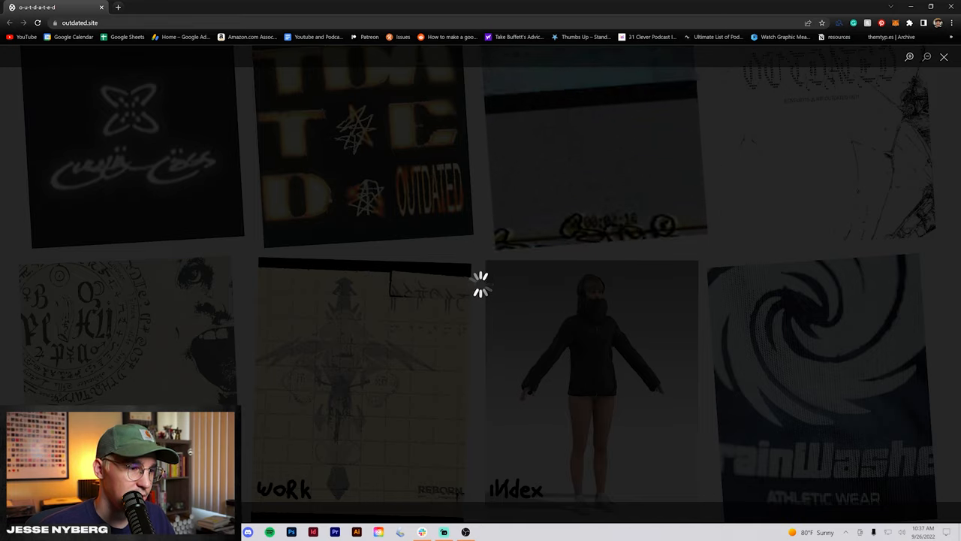
click(367, 146)
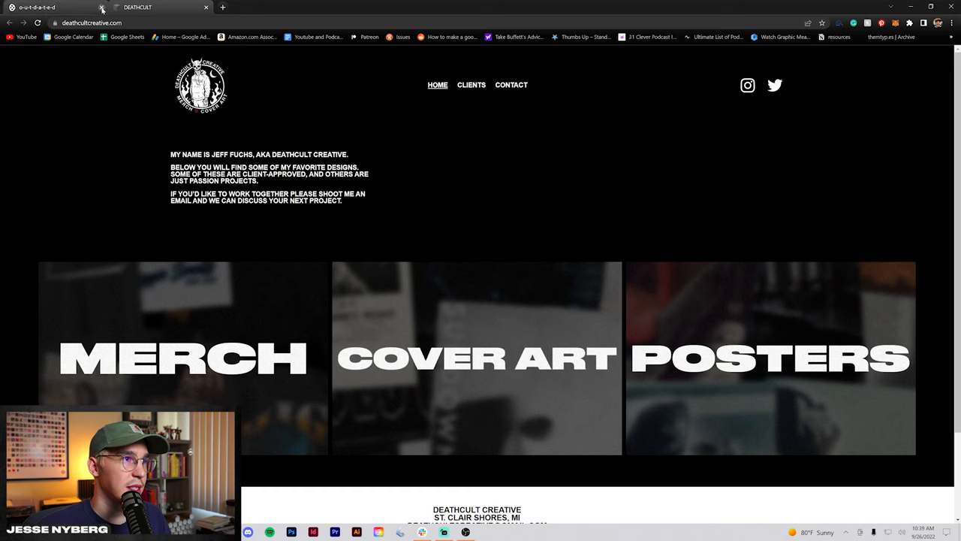
Step: Scroll past the Deathcult Creative homepage intro and open the MERCH design gallery
scroll(down, 3)
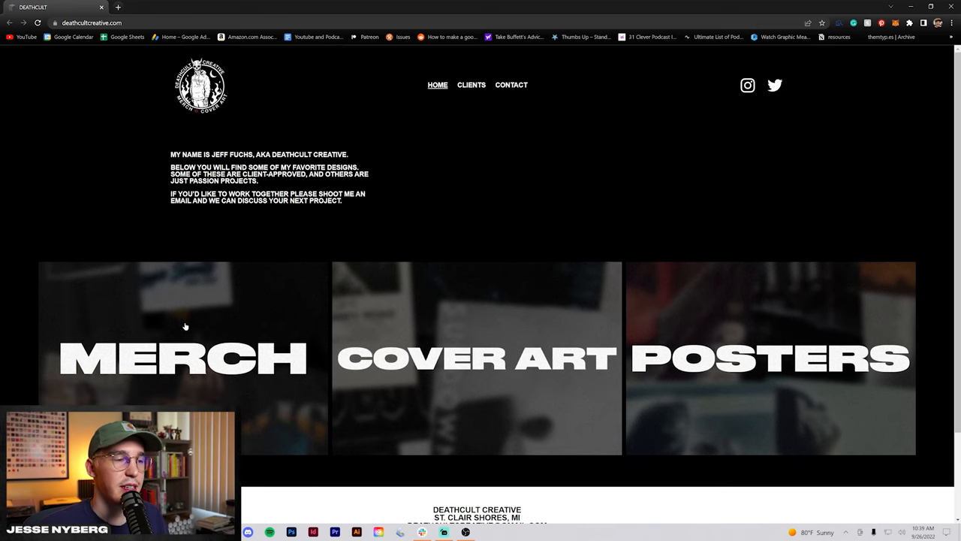
scroll(down, 3)
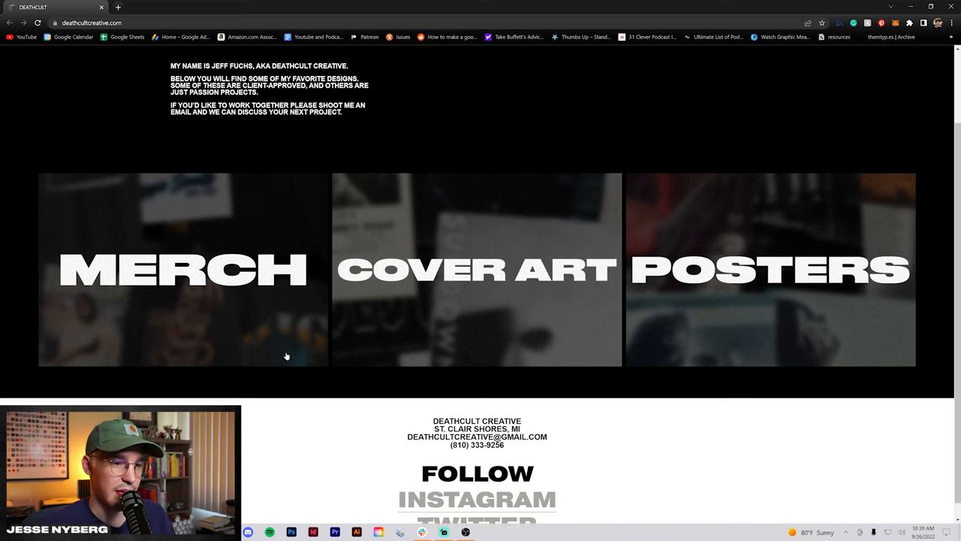
click(182, 269)
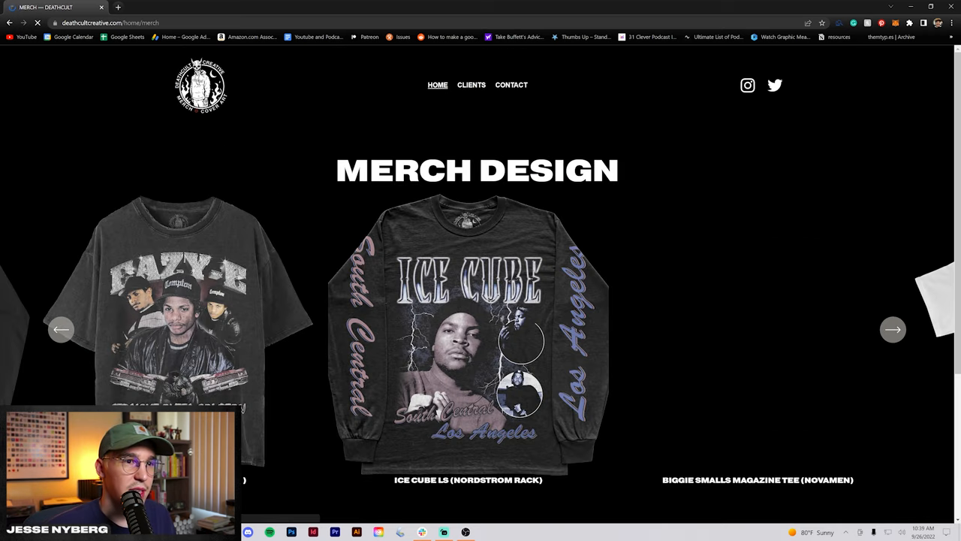
Step: Browse forward and back through the Deathcult merch shirt carousel
scroll(down, 3)
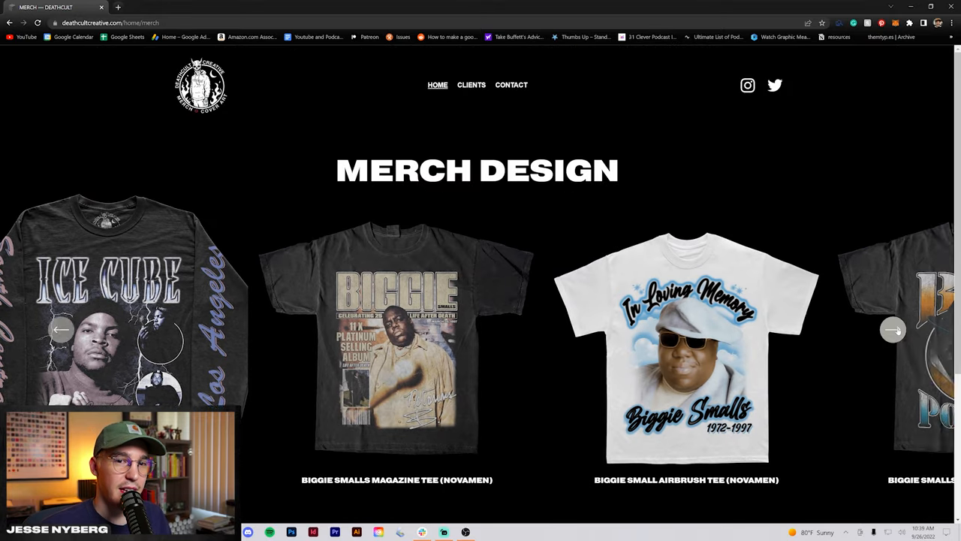
click(892, 330)
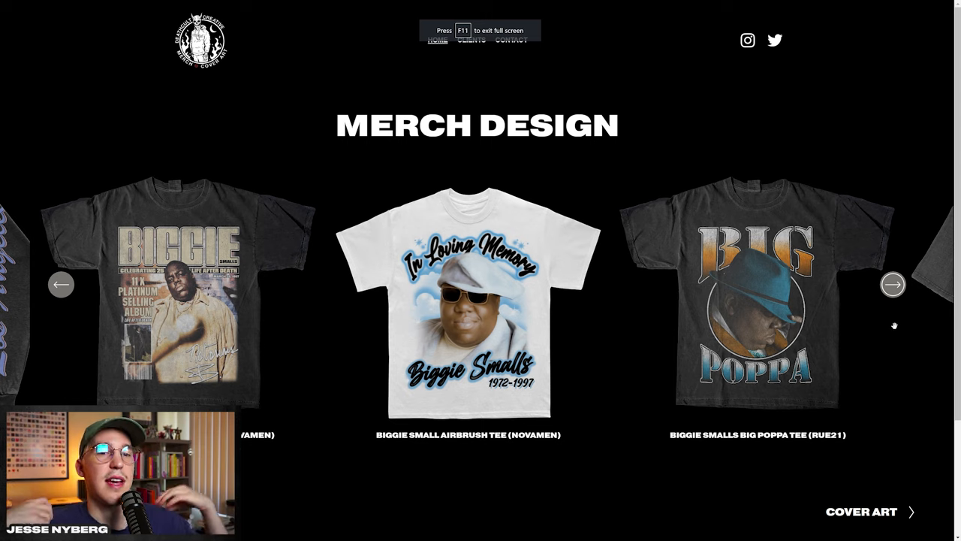
click(893, 284)
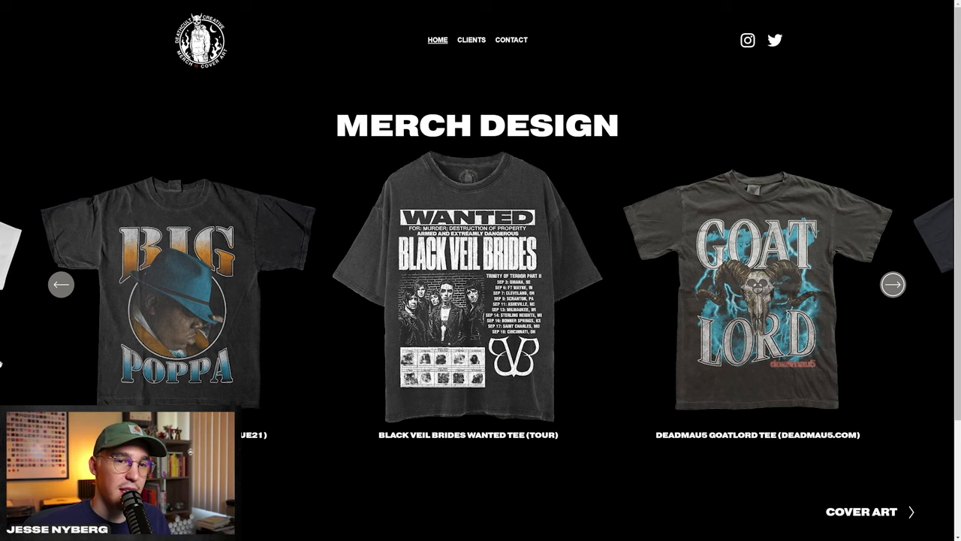
click(61, 284)
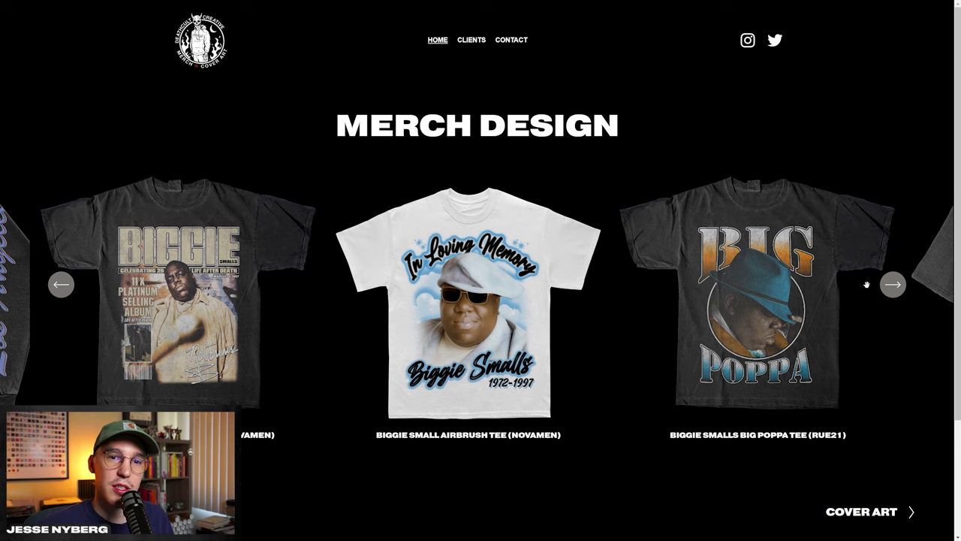
mouse_move(75, 263)
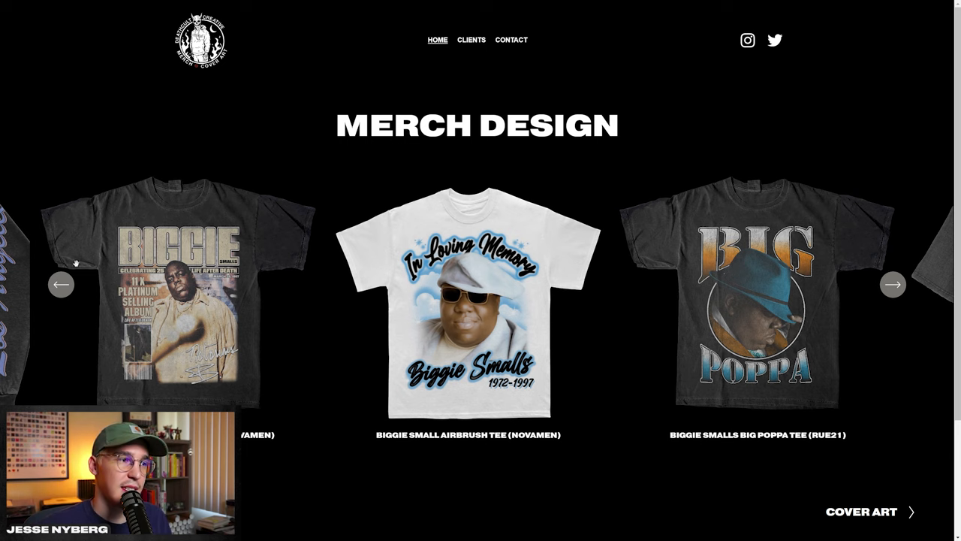
click(61, 284)
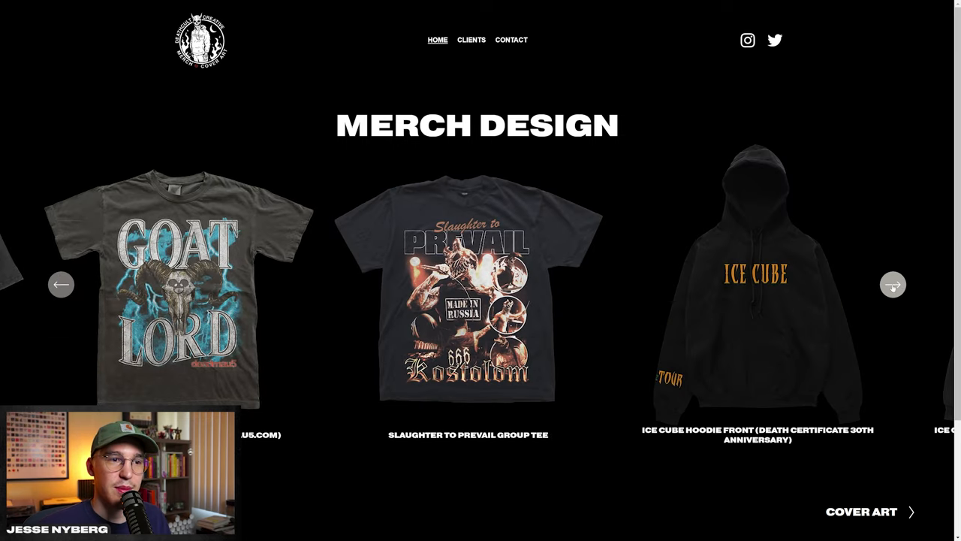
Step: Advance through the remaining tees and hoodies, then open the COVER ART gallery
click(893, 284)
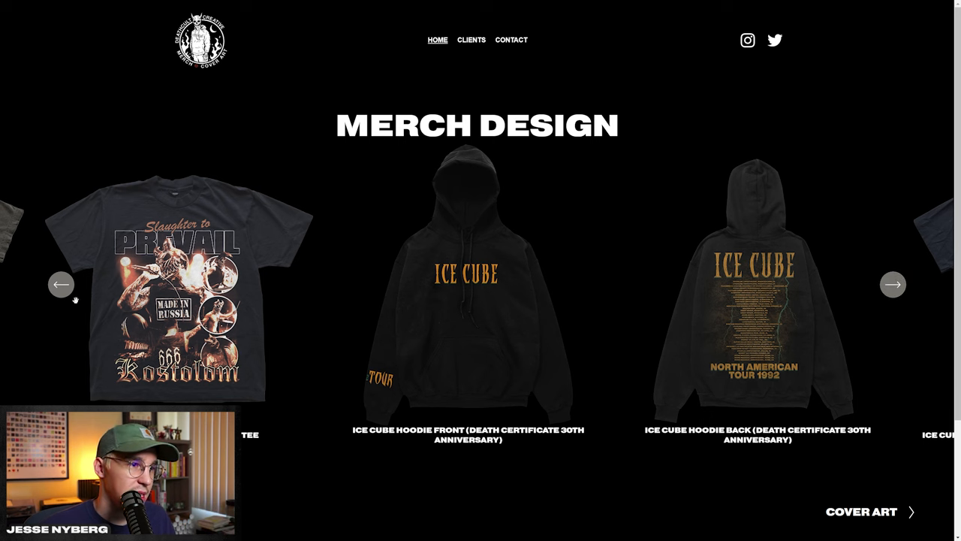
click(893, 284)
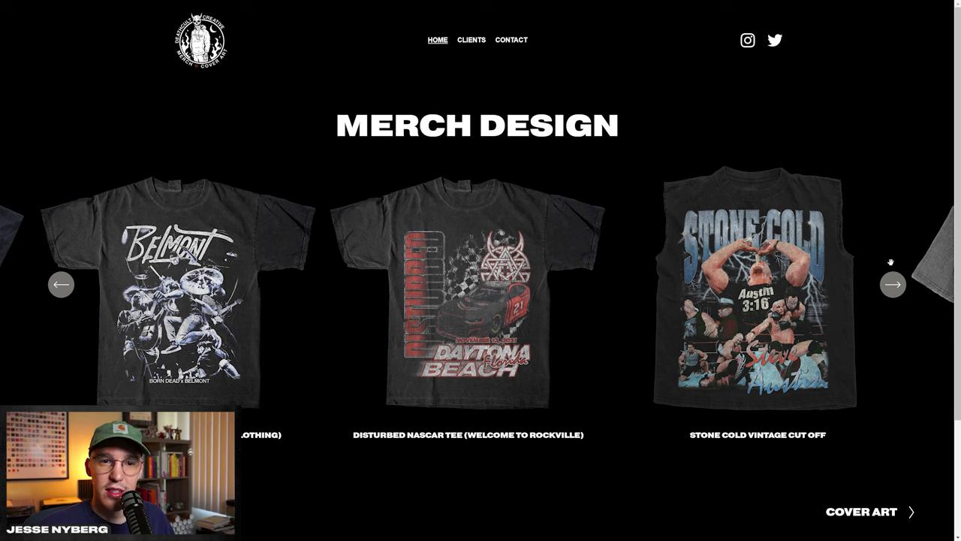
click(893, 284)
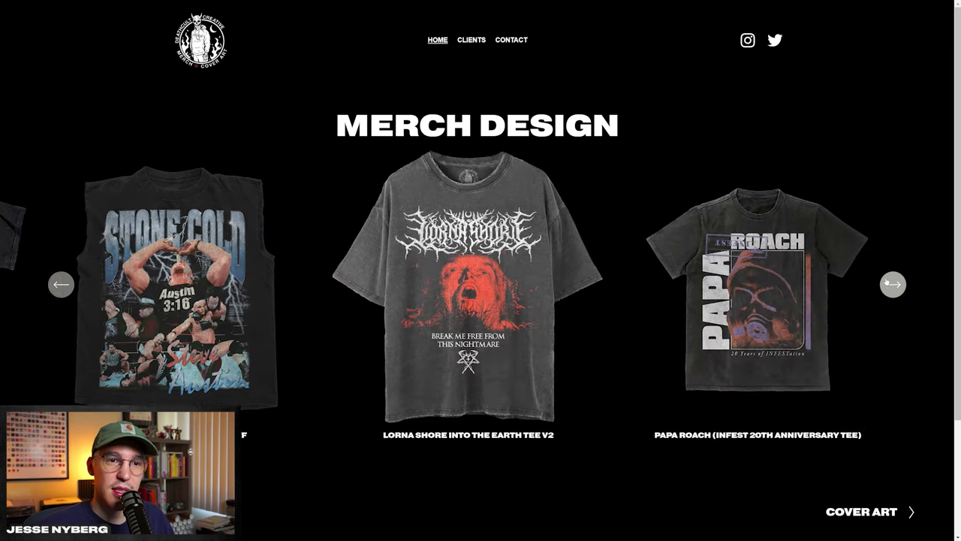
click(861, 511)
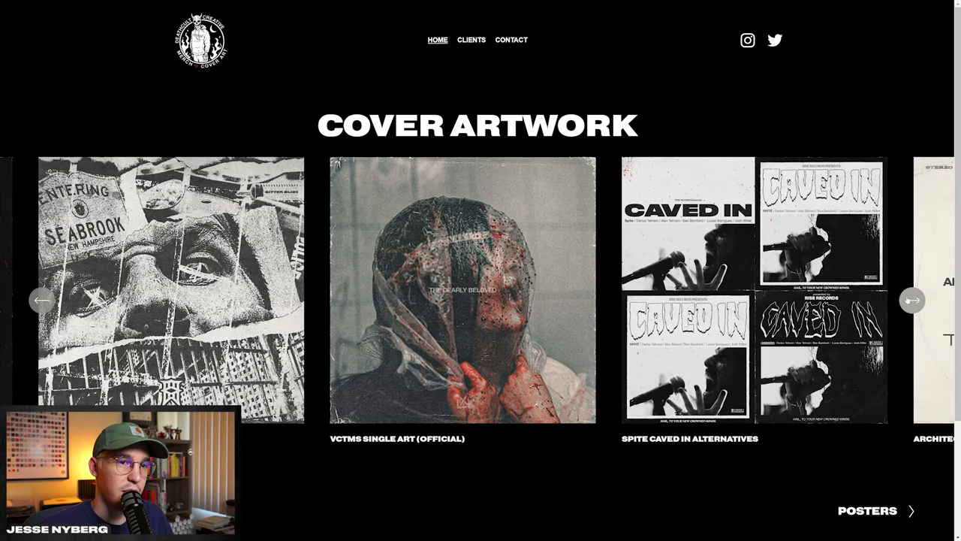
Step: Flip through the Deathcult cover artwork carousel one album at a time
click(911, 300)
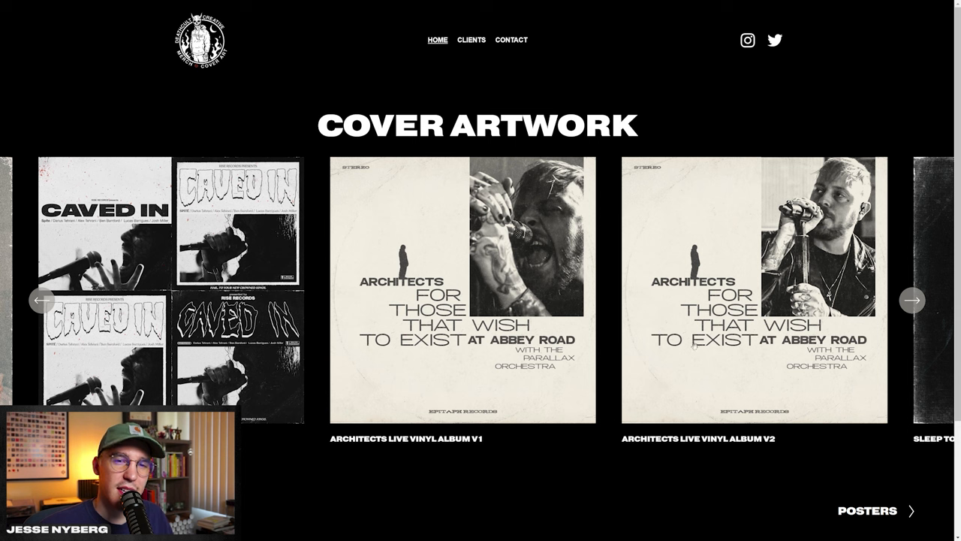
click(913, 300)
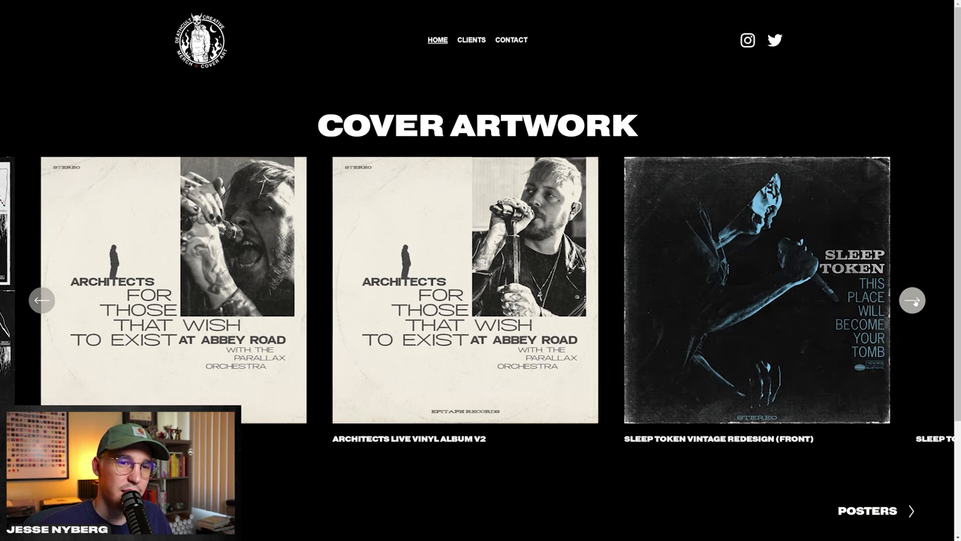
click(911, 299)
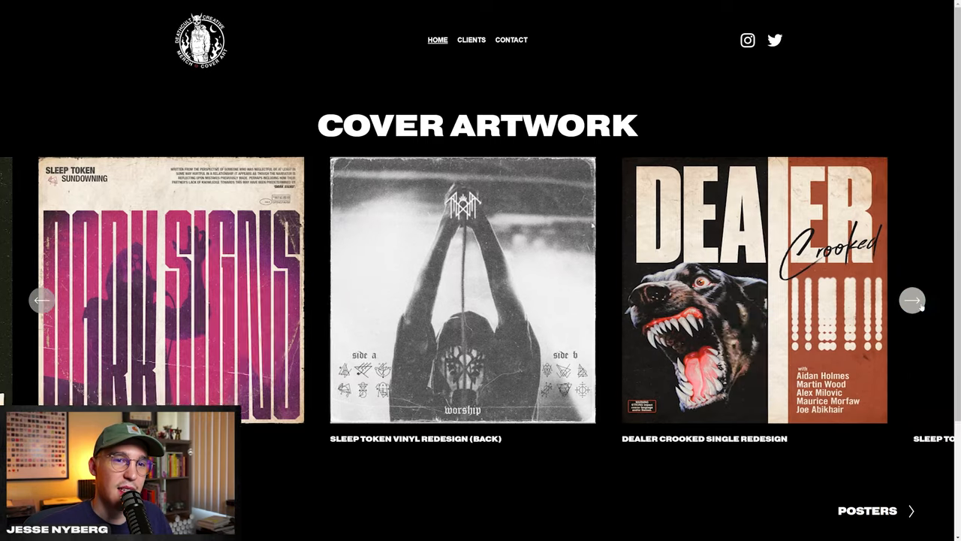
click(912, 300)
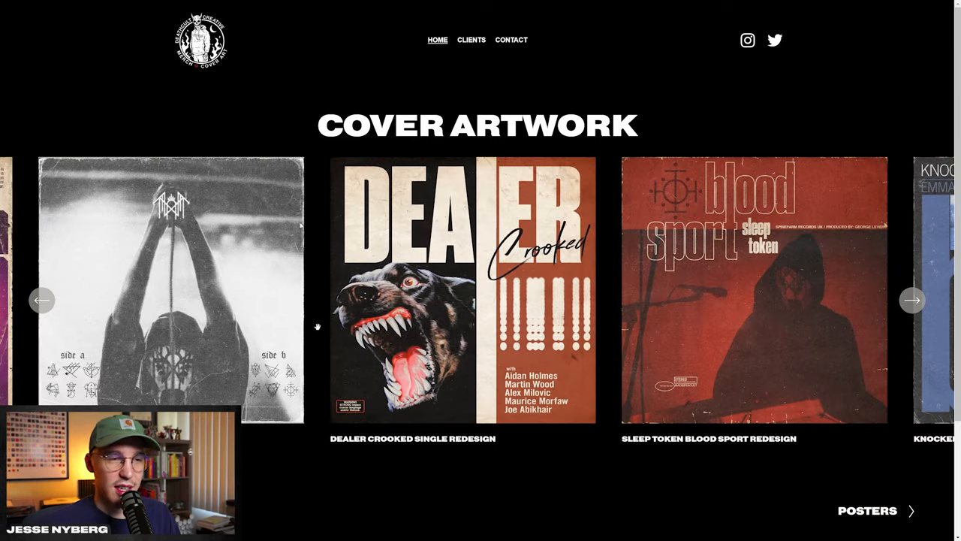
mouse_move(873, 287)
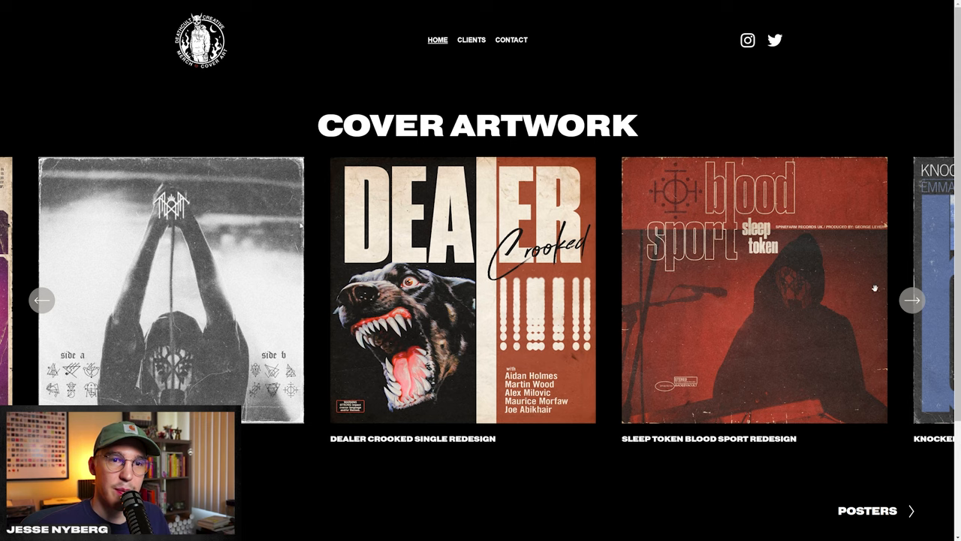
Step: Show more covers, then search 'kel' and pick the Kenny Burrell Midnight Blue suggestion
click(912, 299)
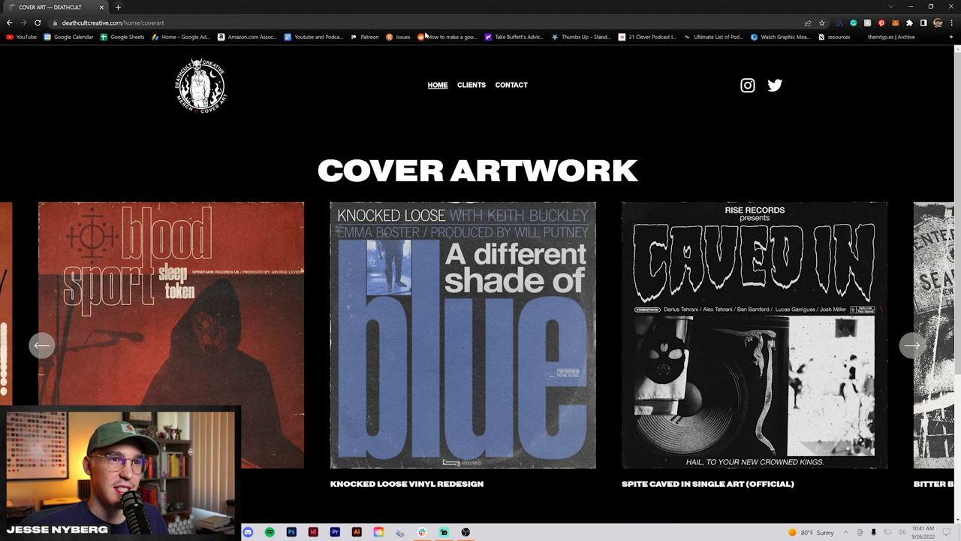
text(kel)
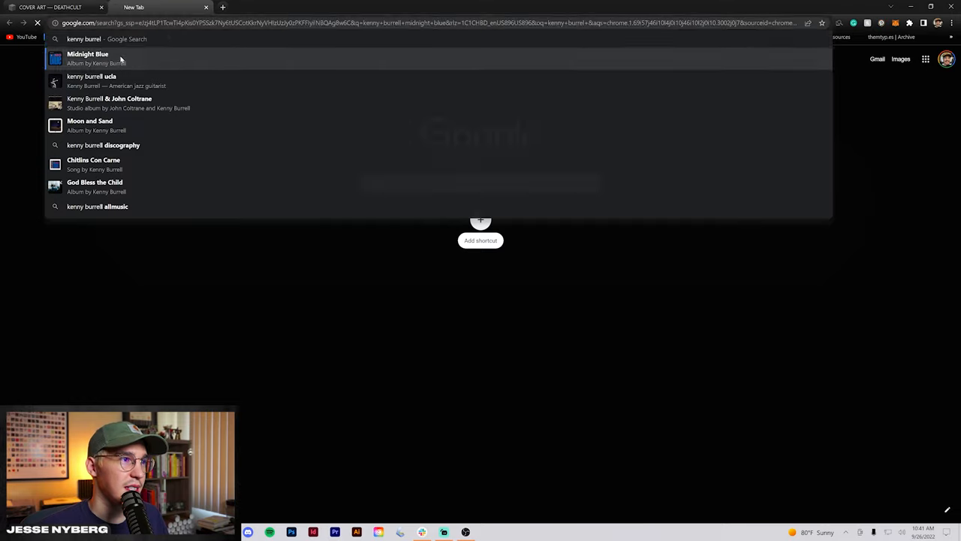
click(88, 58)
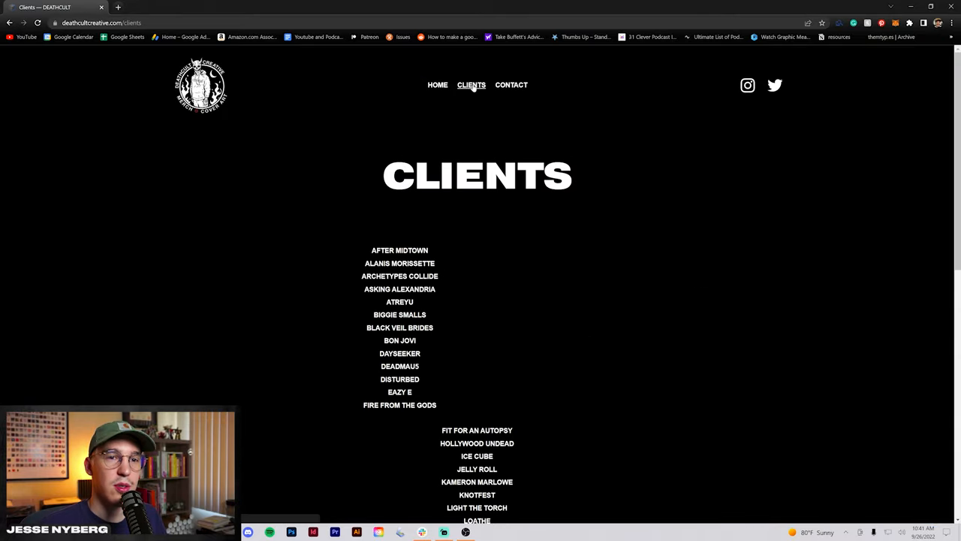
scroll(down, 3)
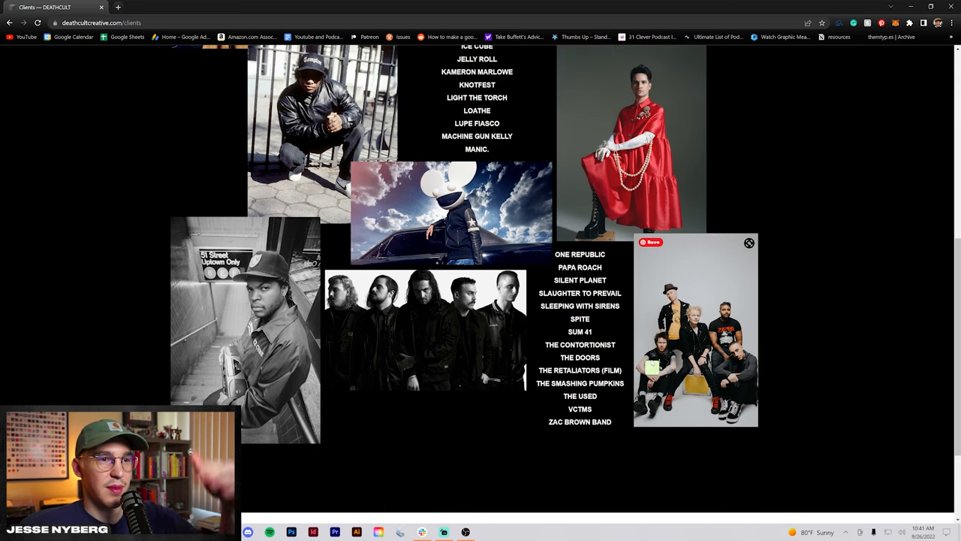
scroll(up, 3)
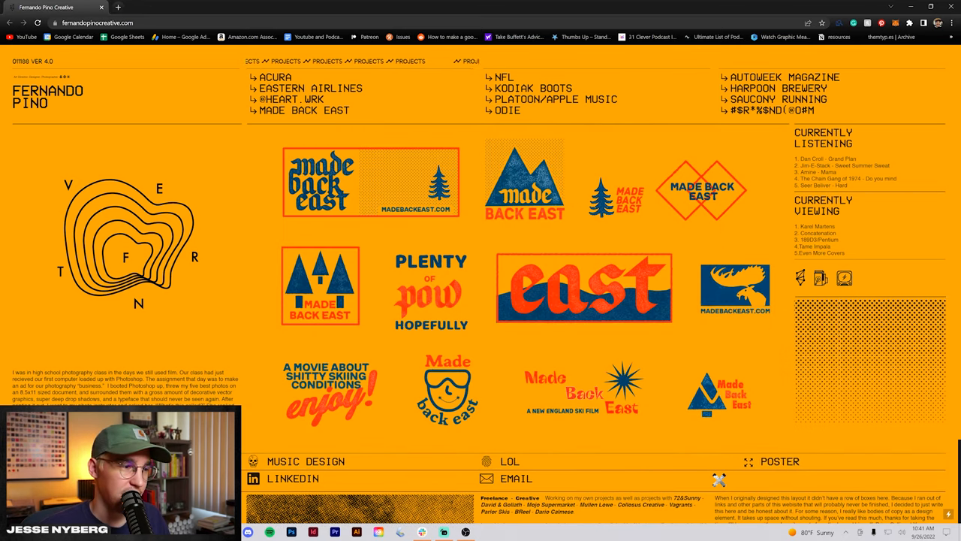
click(292, 99)
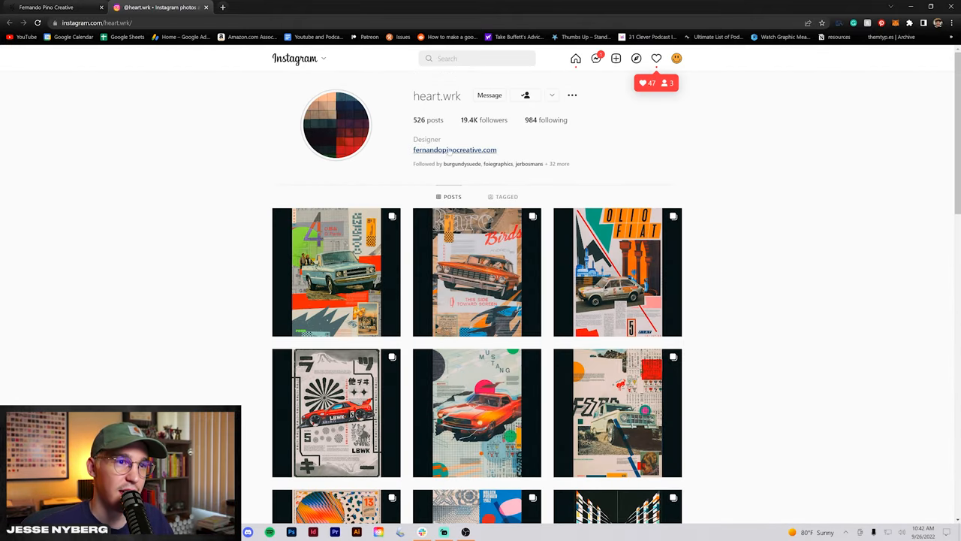
scroll(down, 3)
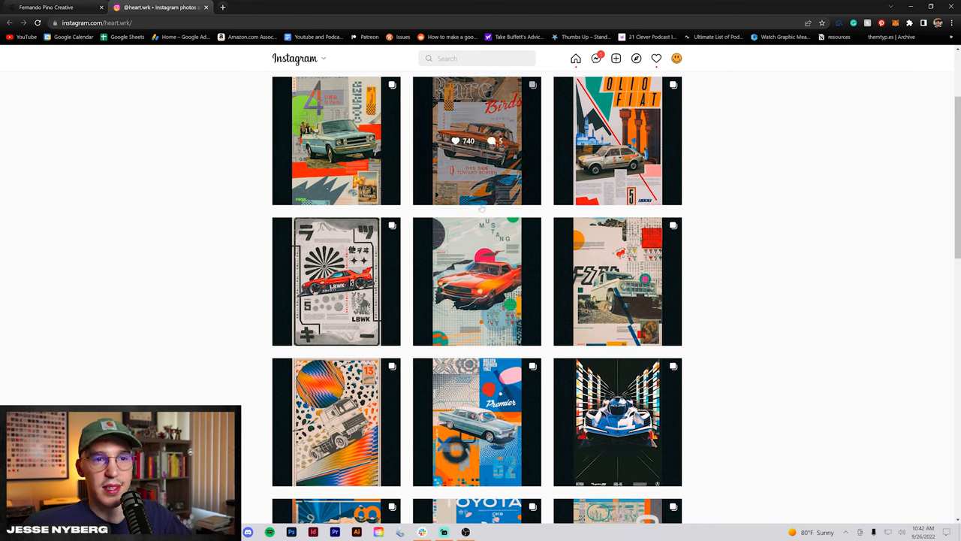
scroll(down, 3)
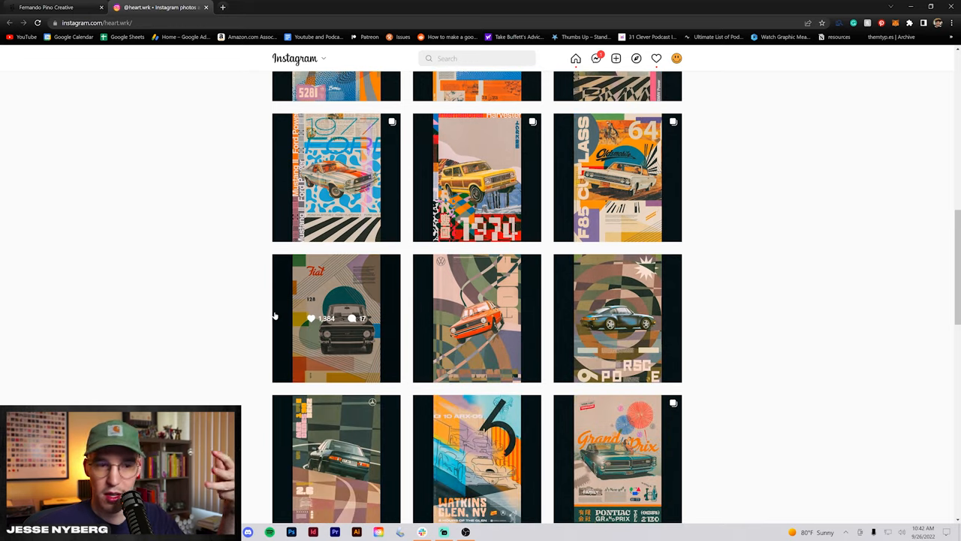
scroll(down, 3)
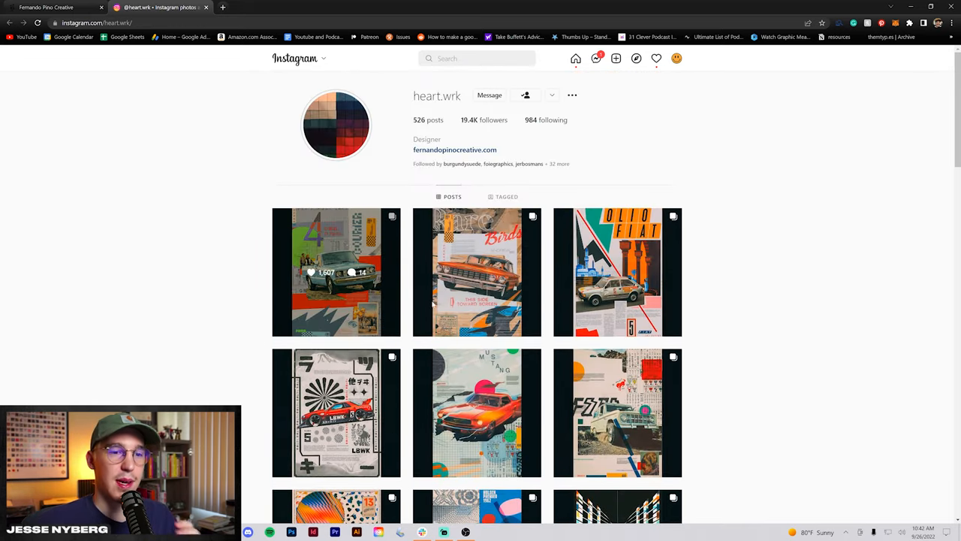
scroll(down, 3)
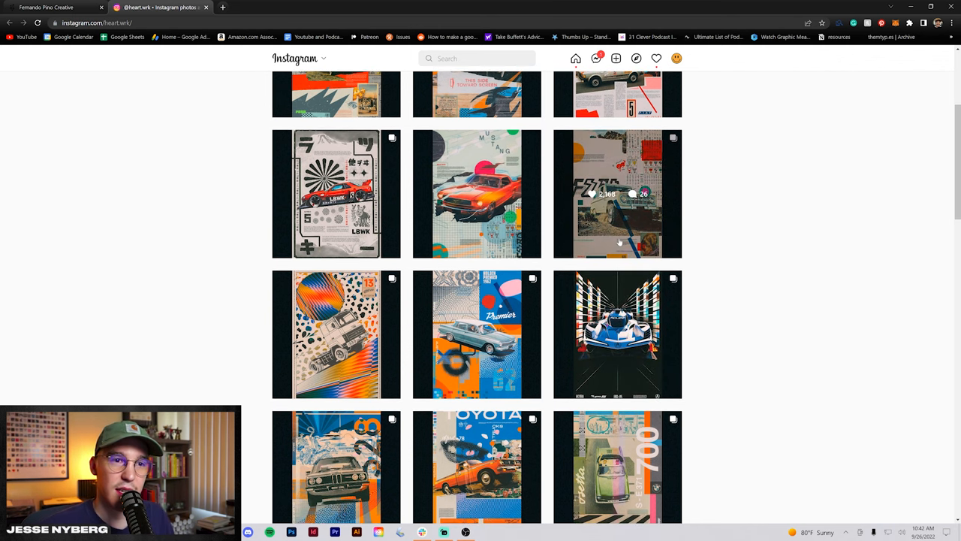
scroll(up, 3)
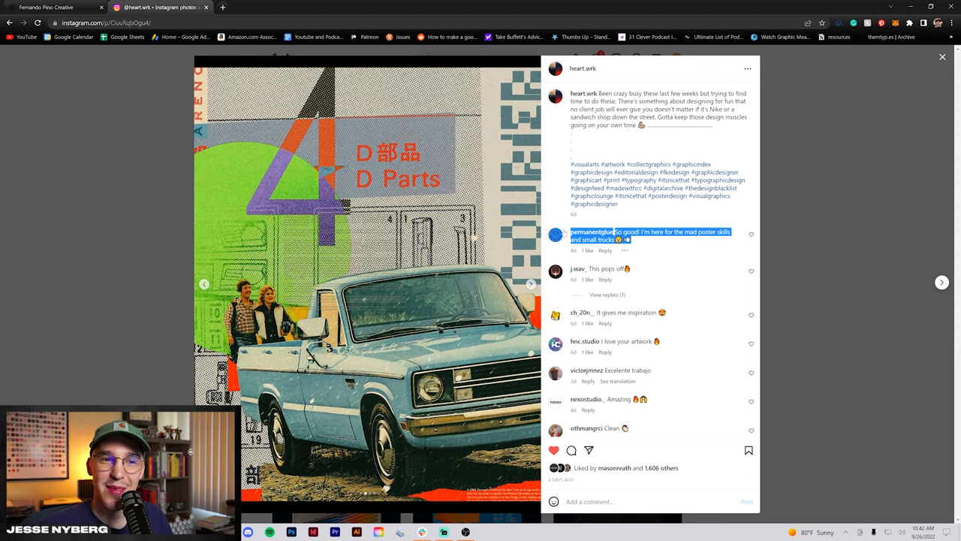
click(942, 57)
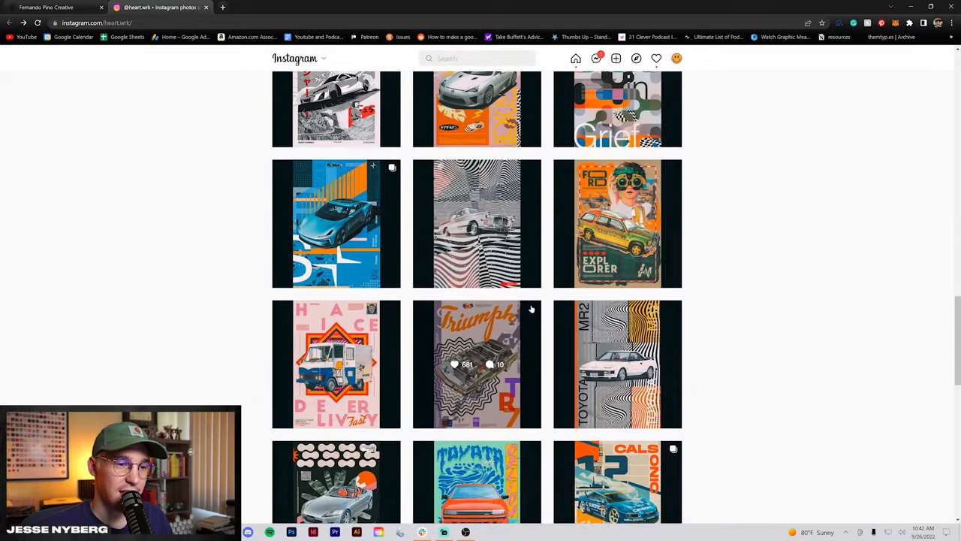
click(52, 7)
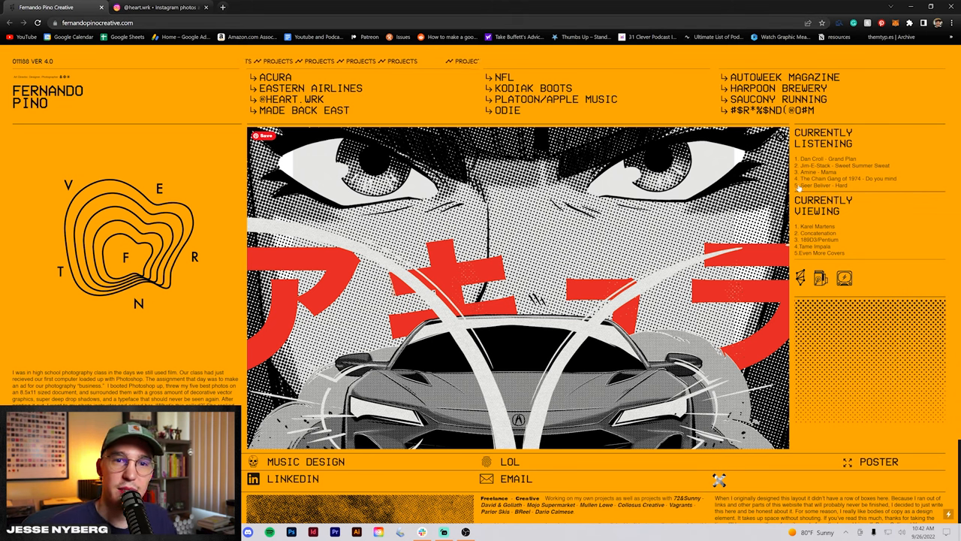
Step: Preview Fernando Pino's project links and open the ACURA project page
scroll(down, 3)
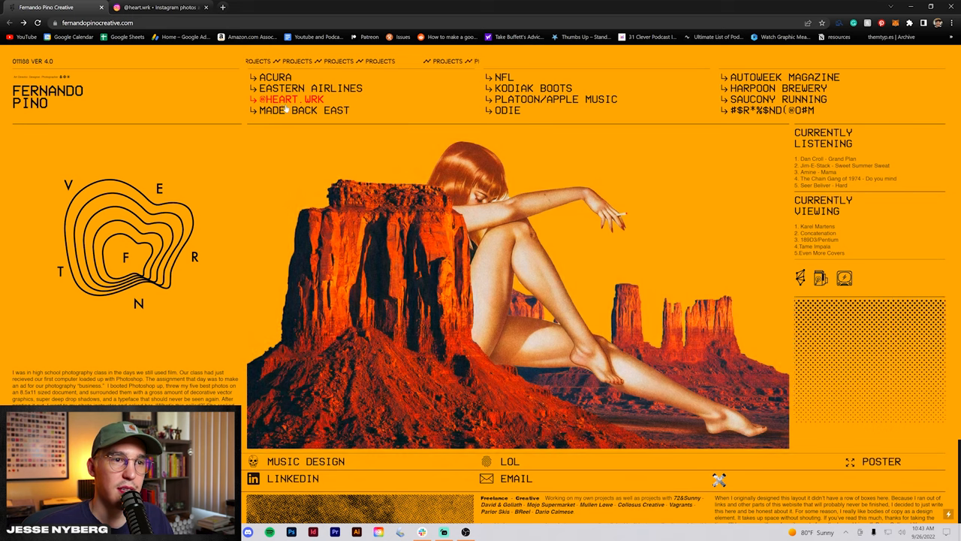
click(304, 109)
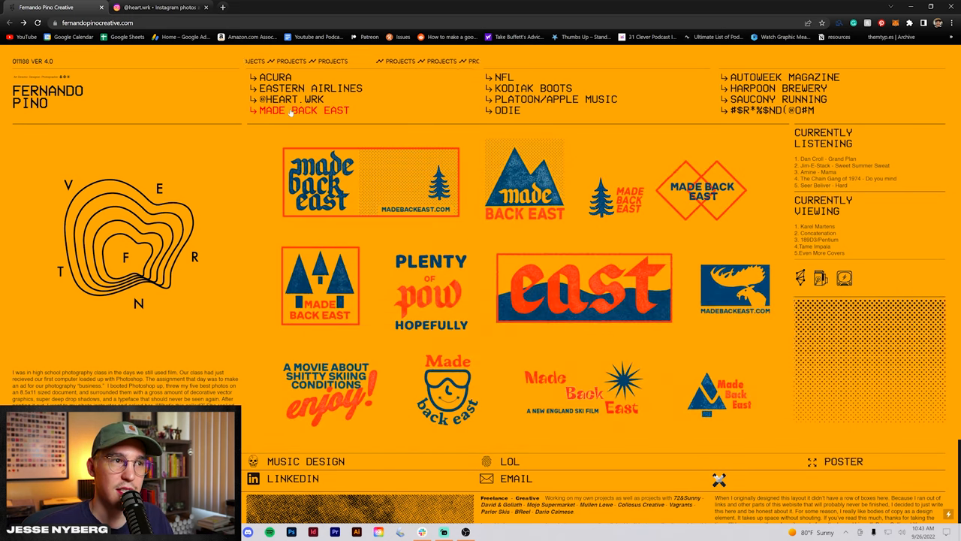
click(532, 88)
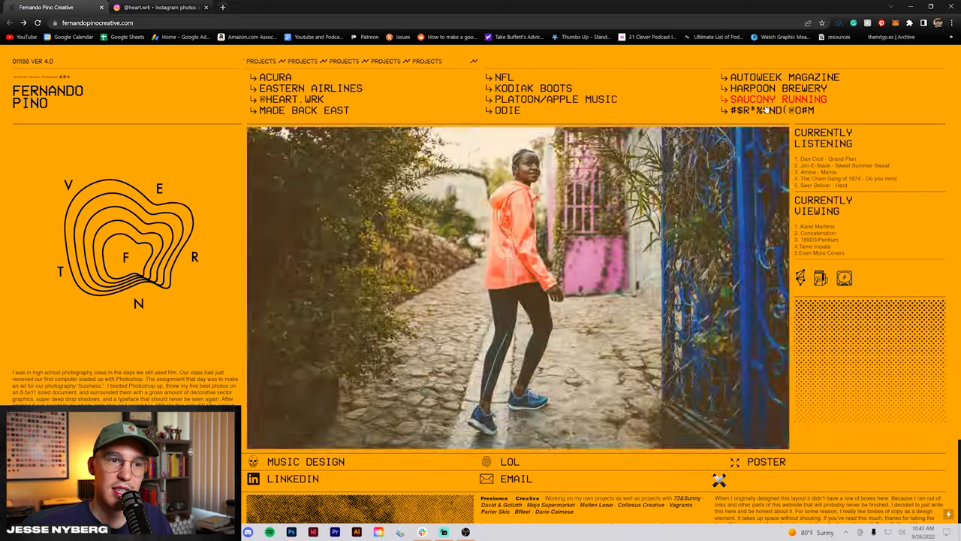
click(276, 76)
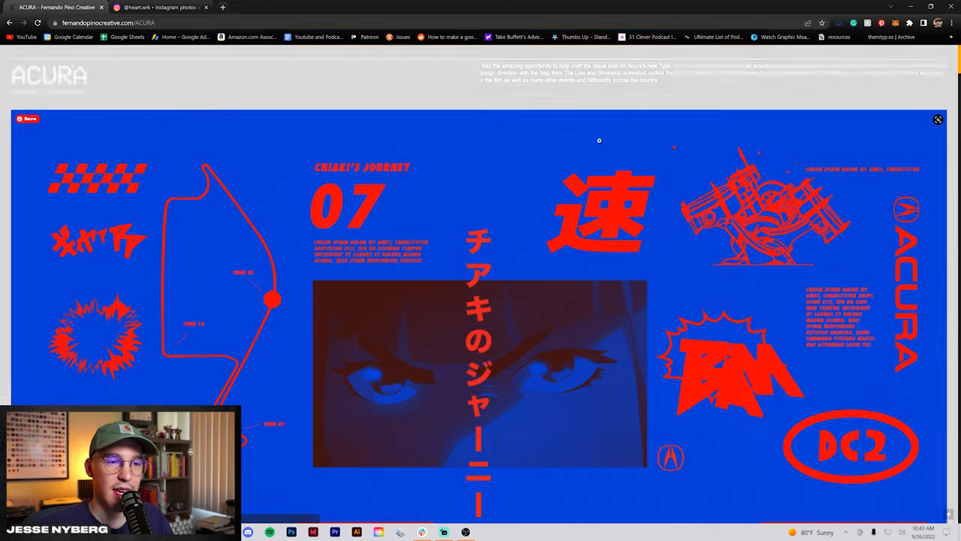
Step: Scroll through the Acura Type S and MDX campaign artwork to the page end
scroll(down, 3)
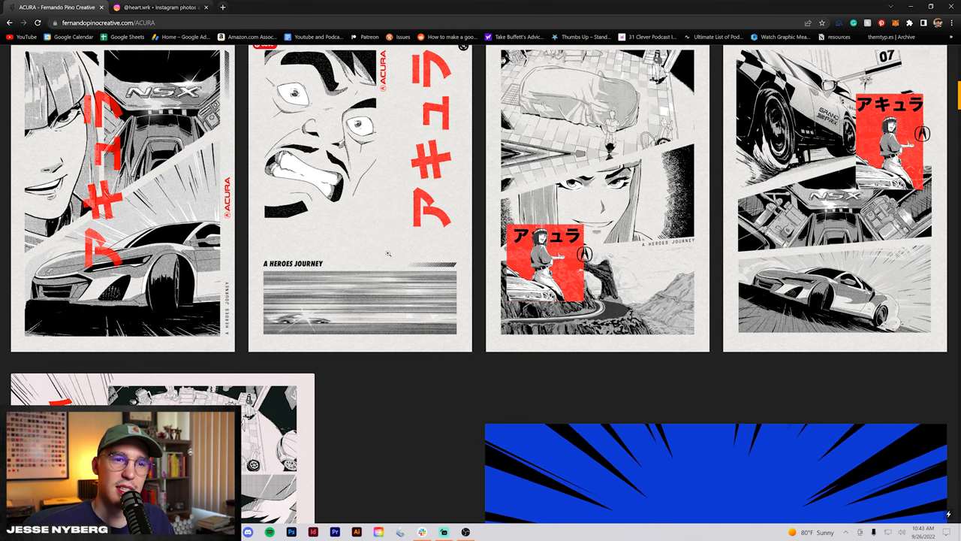
scroll(down, 3)
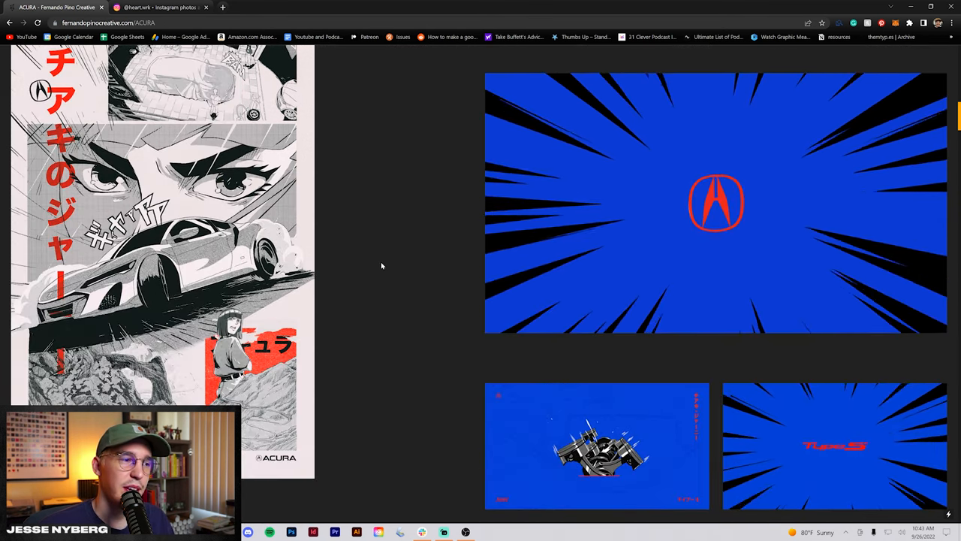
scroll(down, 3)
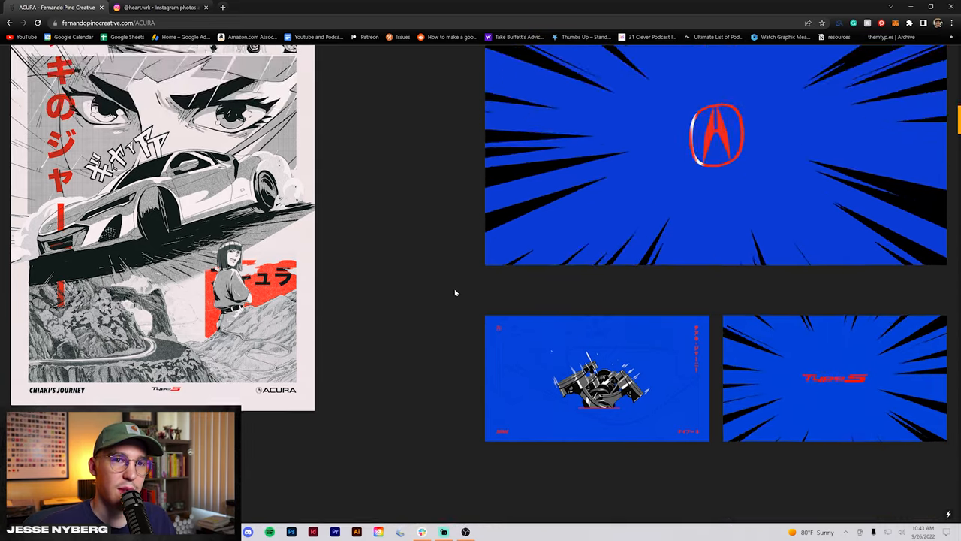
scroll(down, 3)
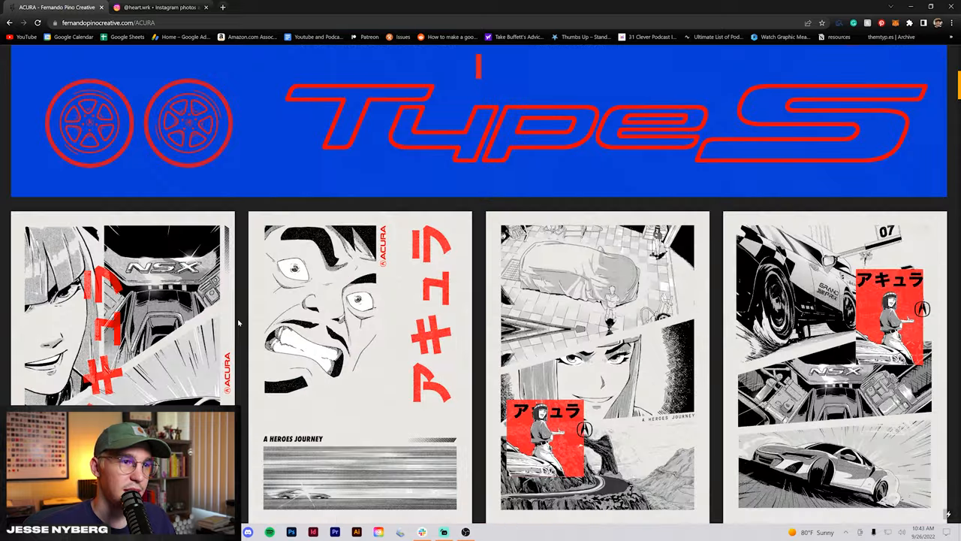
scroll(down, 3)
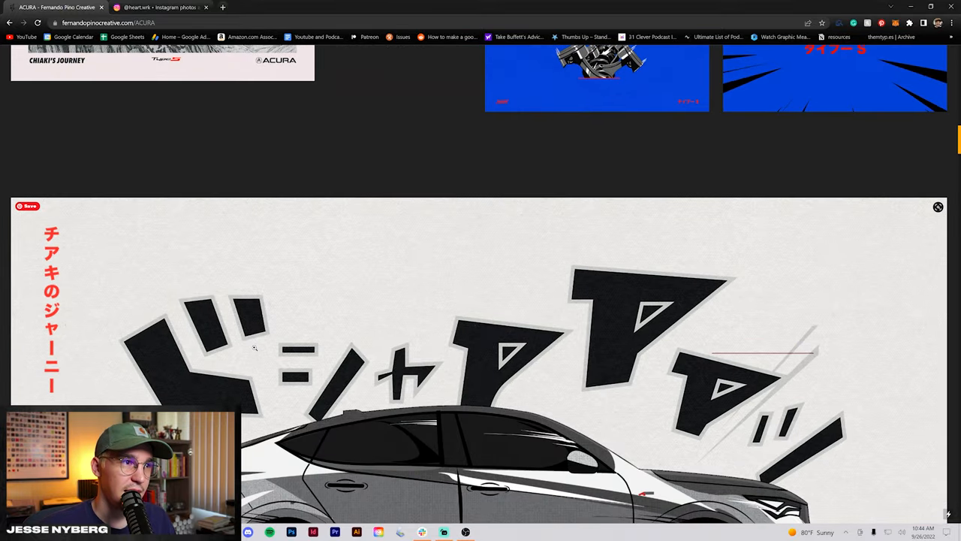
scroll(down, 3)
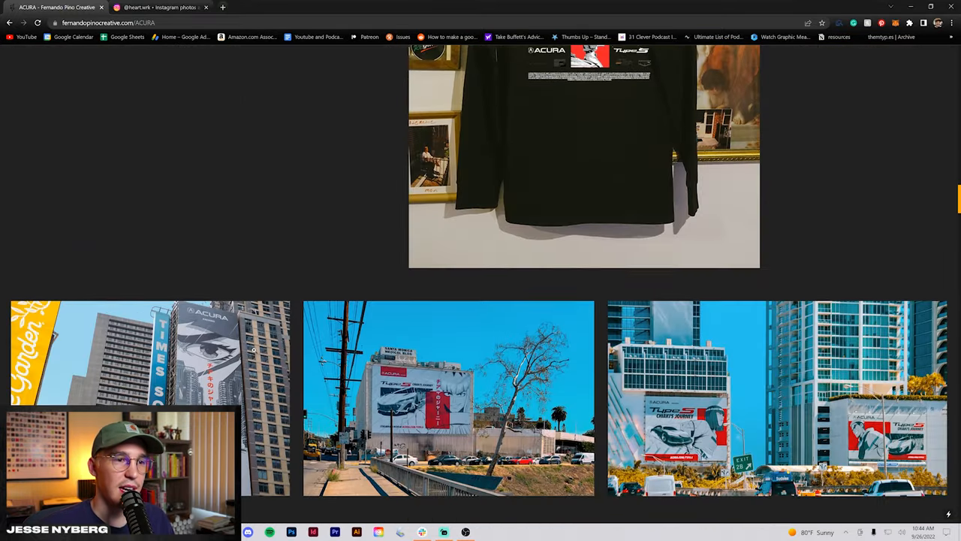
scroll(down, 3)
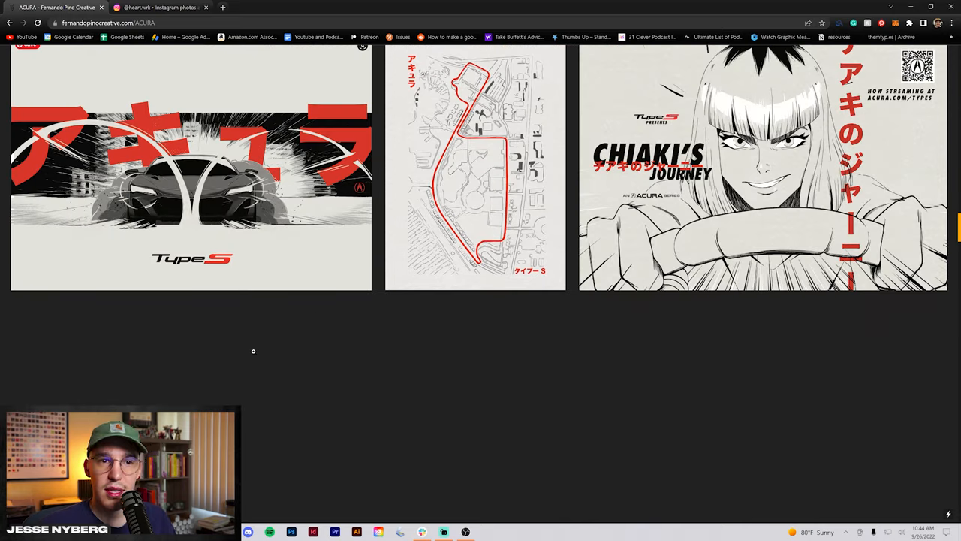
scroll(down, 3)
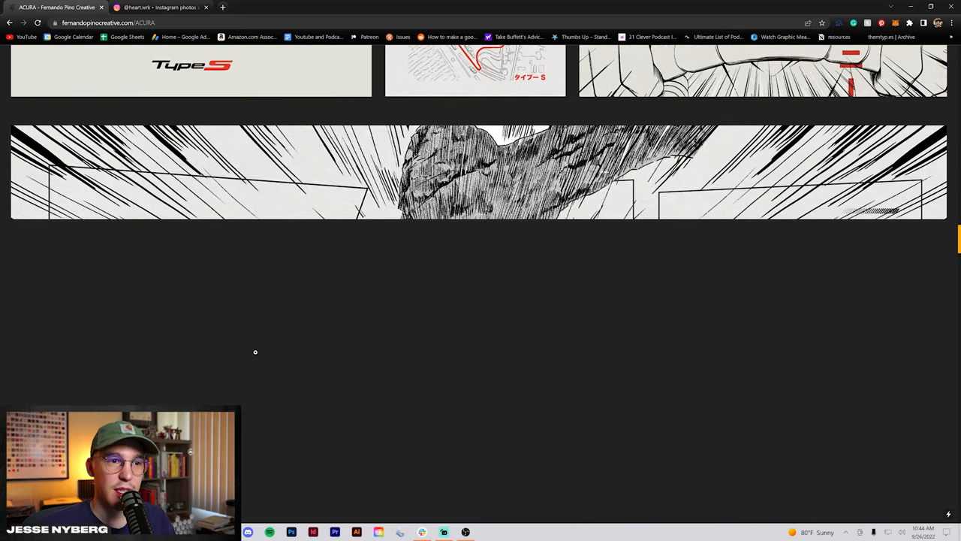
scroll(down, 3)
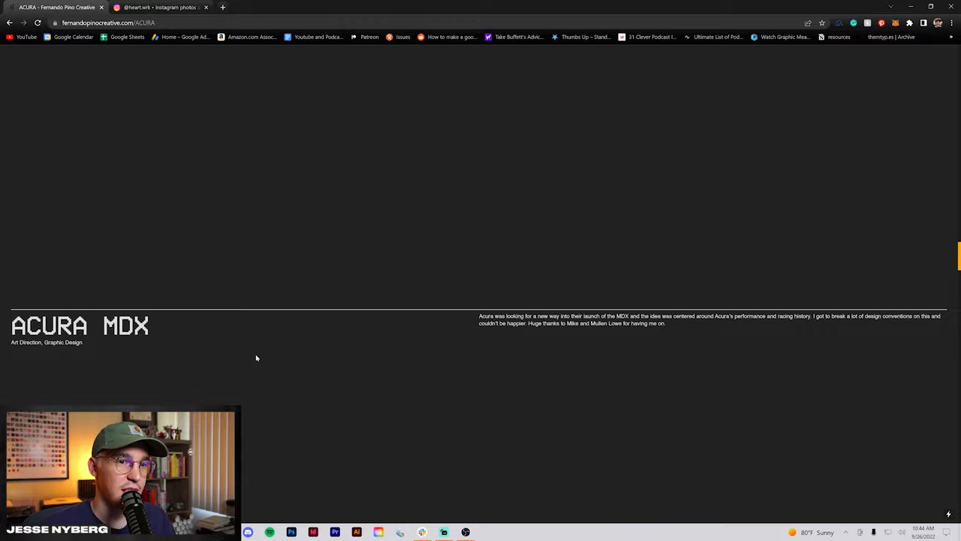
scroll(down, 3)
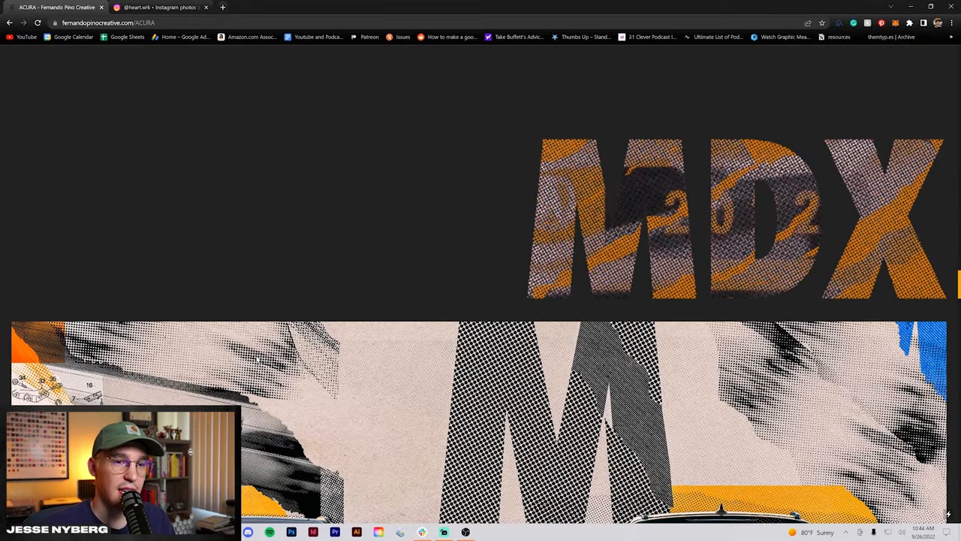
scroll(down, 3)
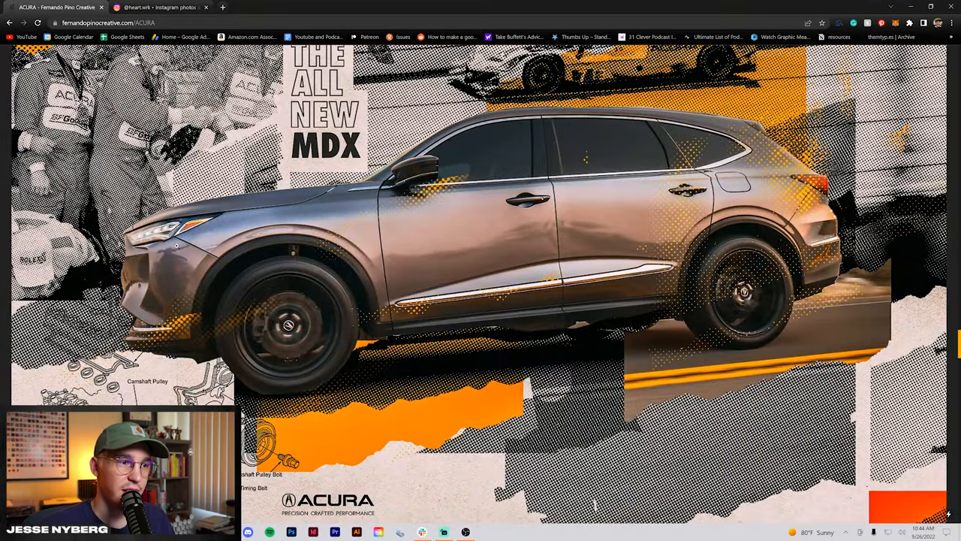
scroll(down, 3)
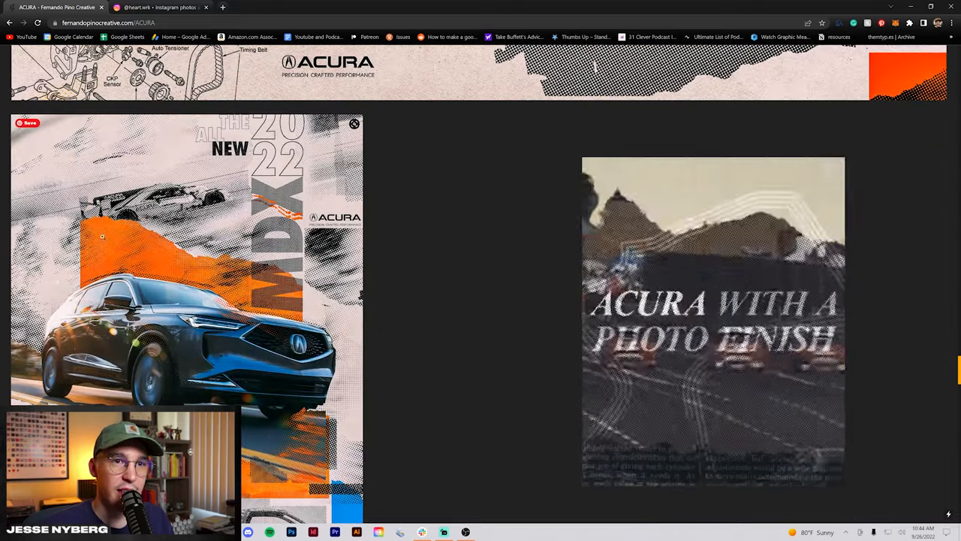
scroll(down, 3)
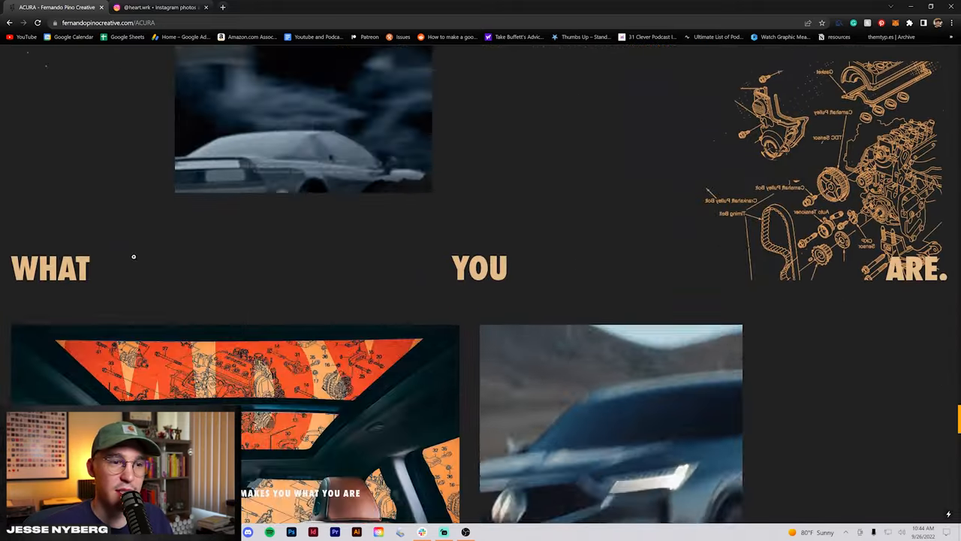
scroll(down, 3)
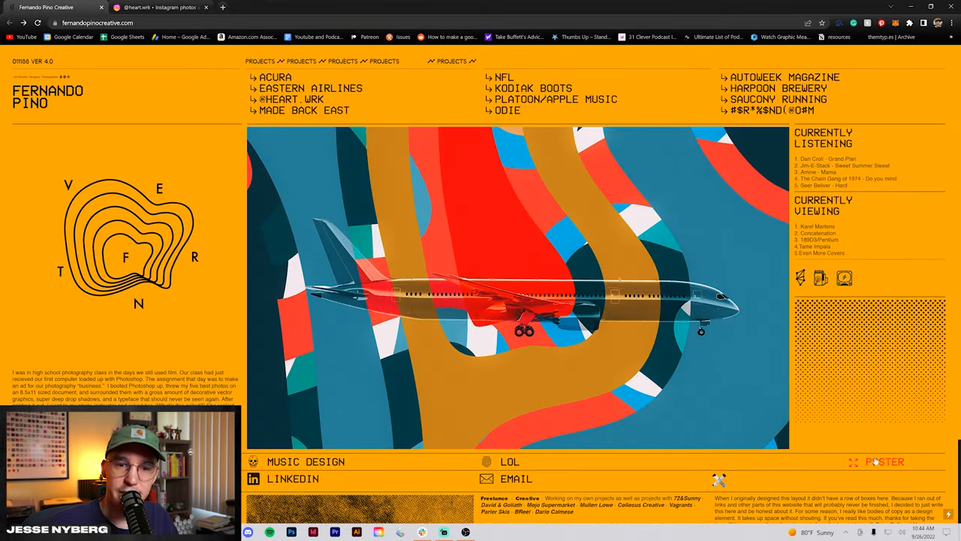
click(885, 461)
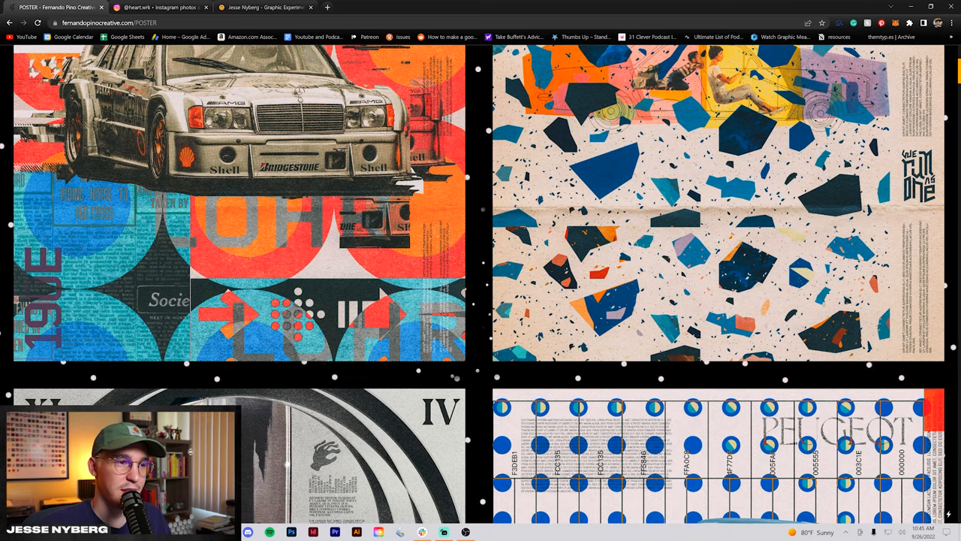
scroll(down, 3)
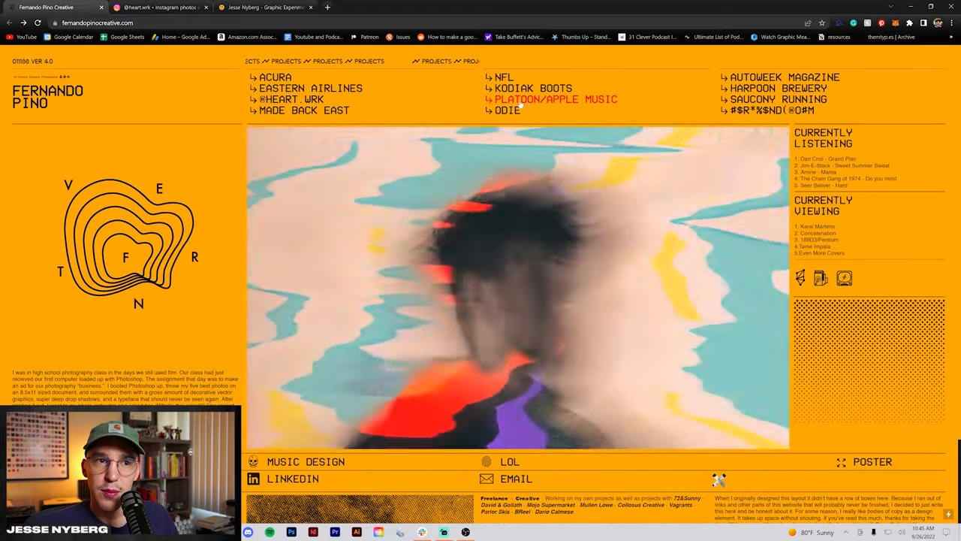
Step: Open PLATOON/APPLE MUSIC and scroll through the Aaron Smith posters and lyric artwork
click(554, 99)
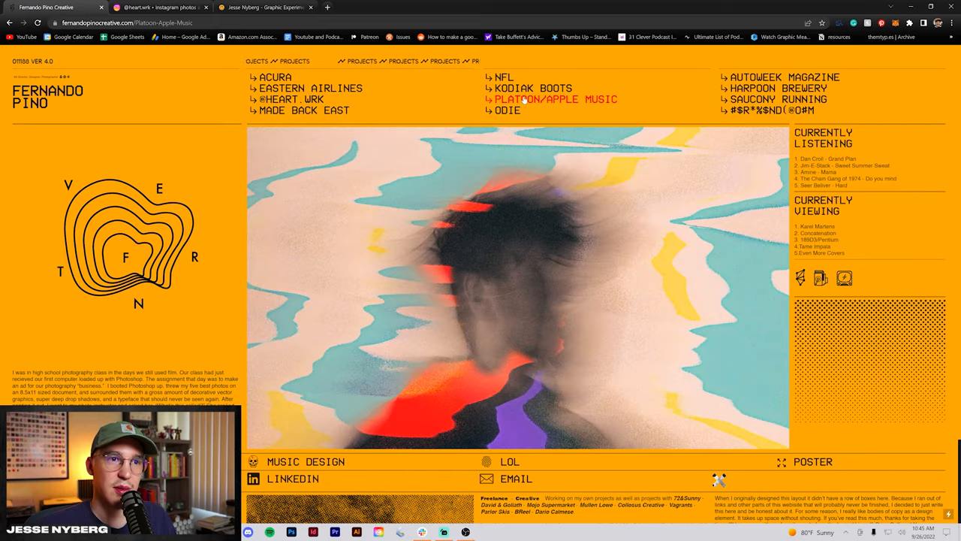
click(555, 98)
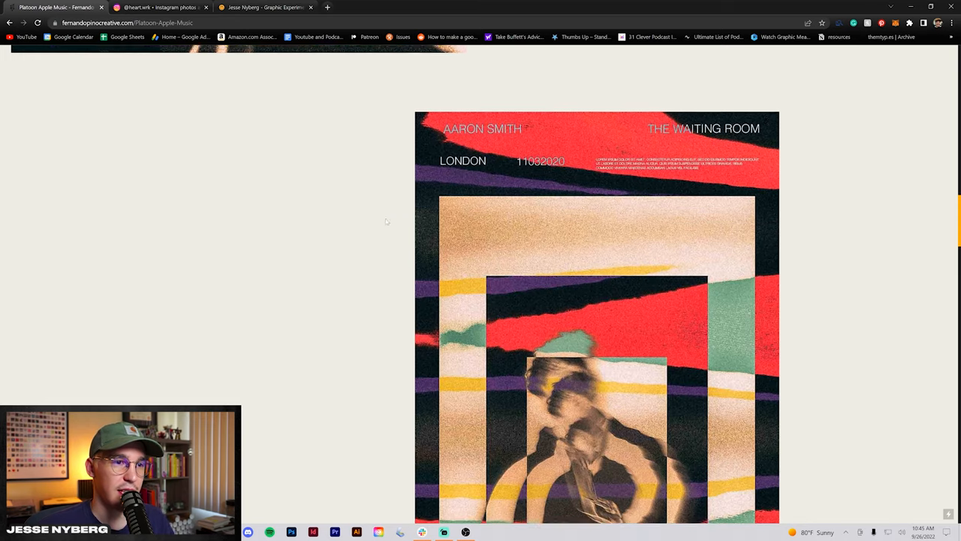
scroll(down, 3)
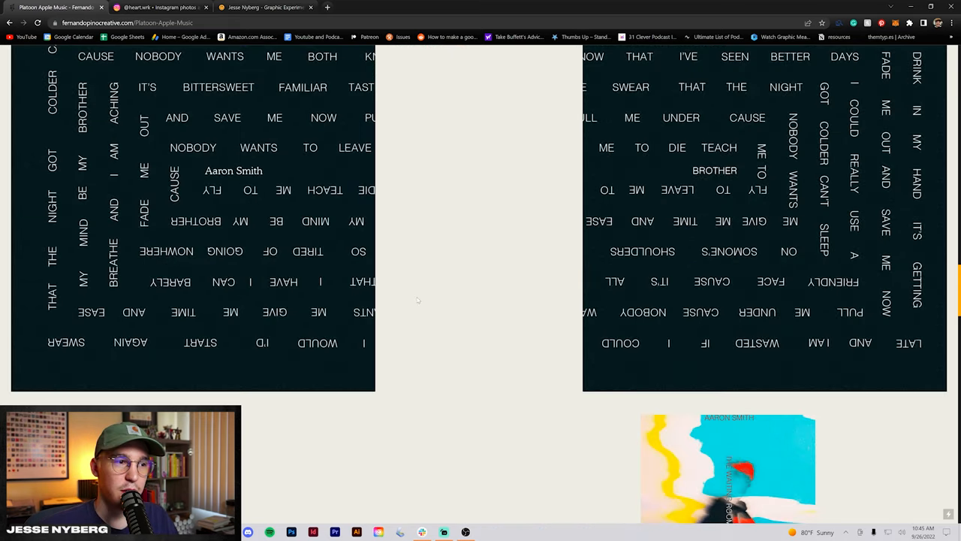
scroll(down, 3)
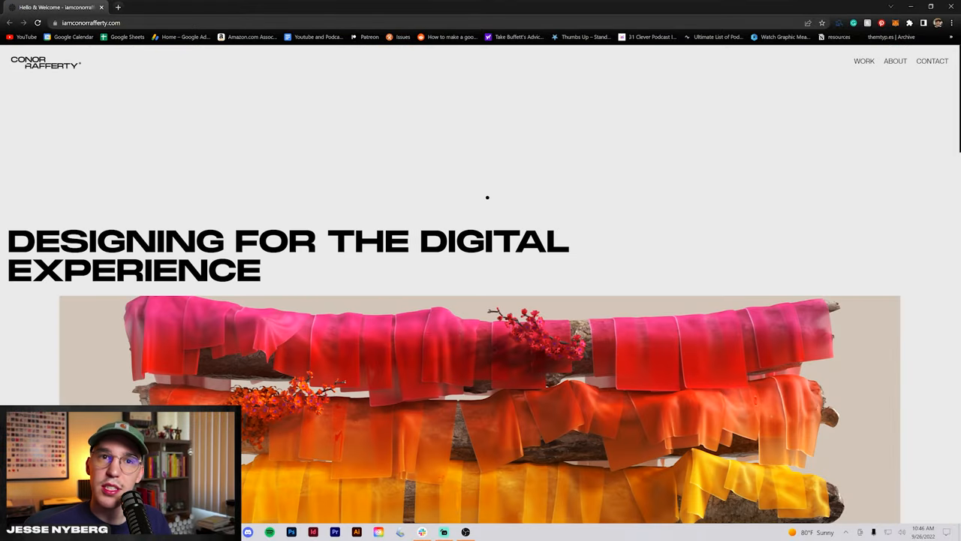
Step: Scroll Conor Rafferty's homepage work grid down to the contact section and back
scroll(down, 3)
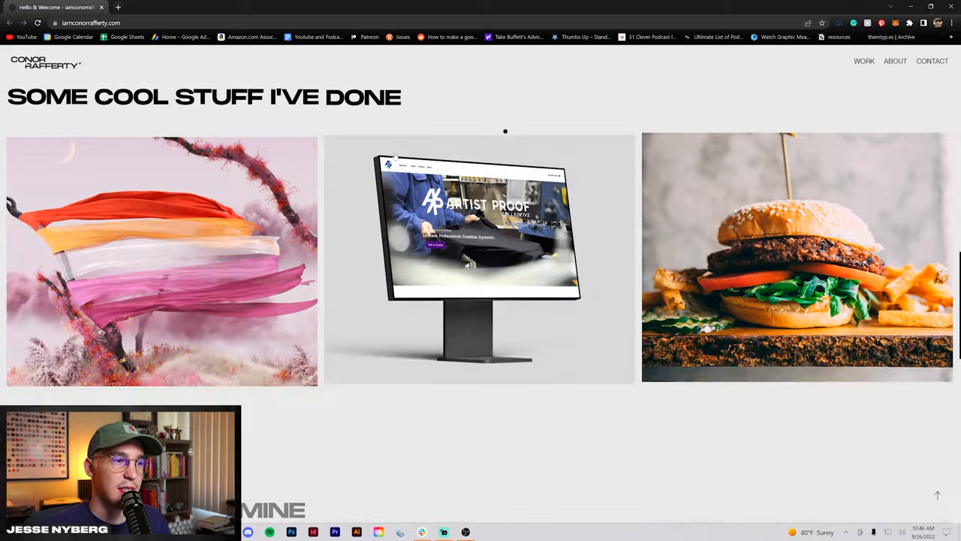
scroll(down, 3)
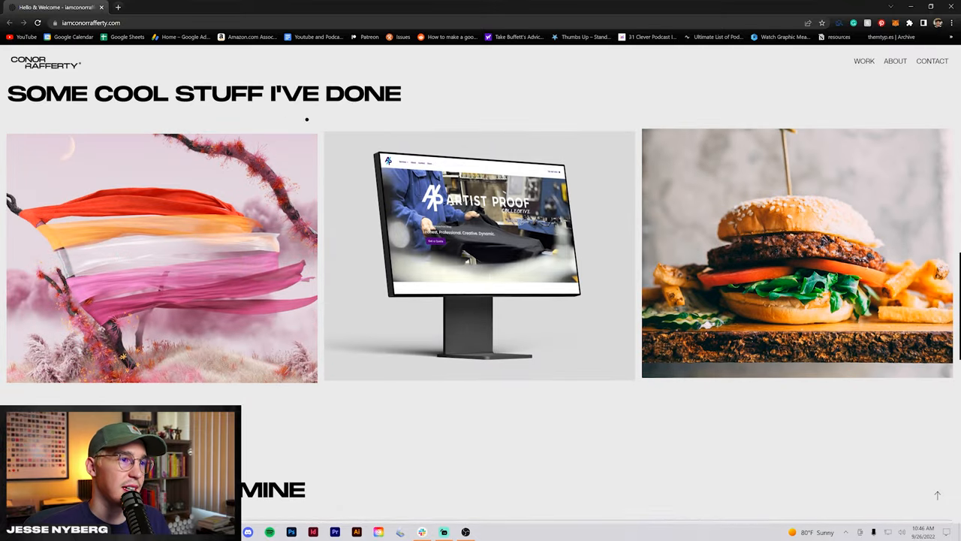
scroll(down, 3)
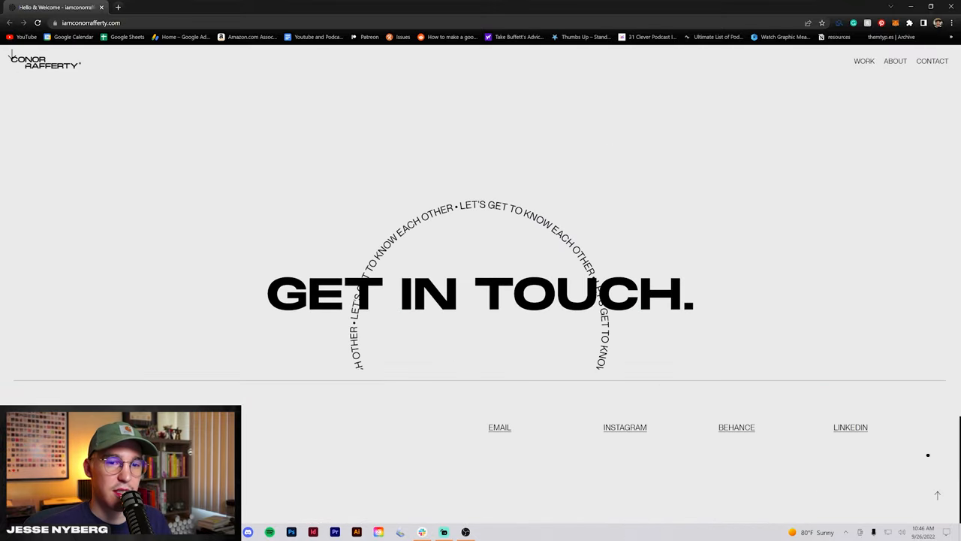
scroll(up, 3)
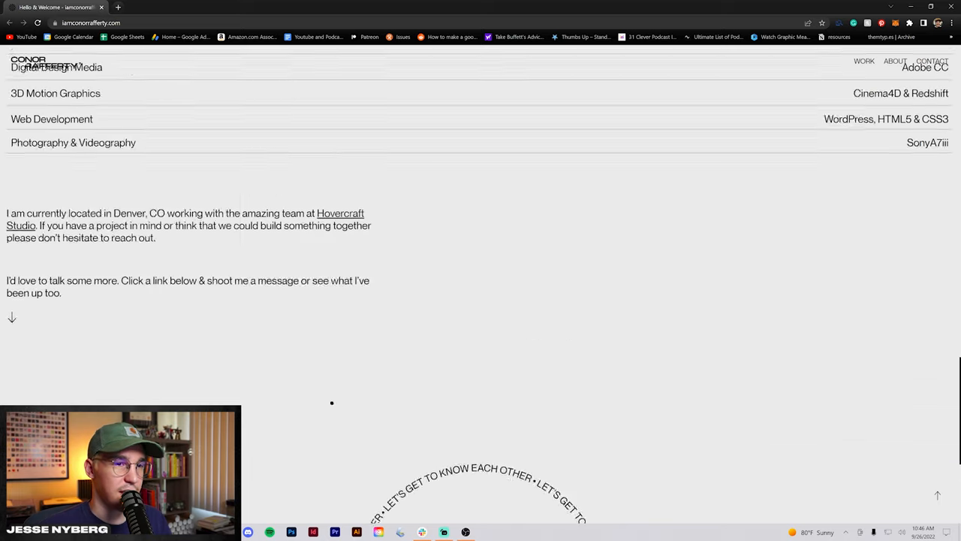
Step: Open the About Me page and scroll through Education, Experience and Recognition
click(895, 61)
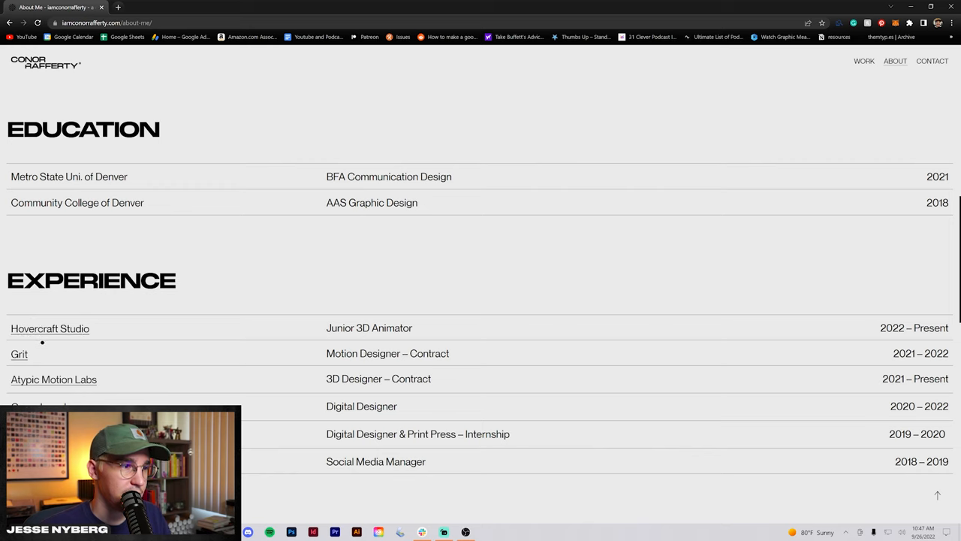
scroll(down, 3)
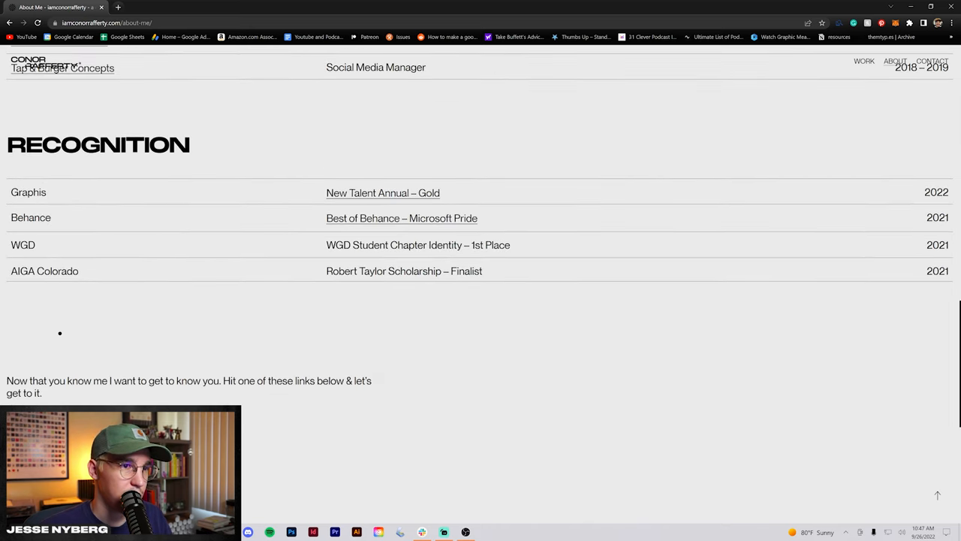
scroll(down, 3)
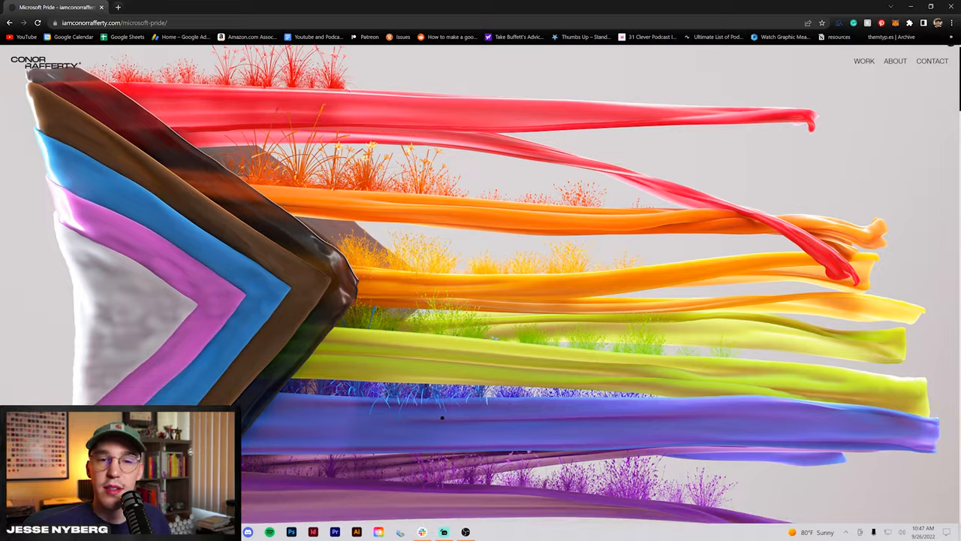
Step: Scroll into the Microsoft Pride page and select the Tools credit line
scroll(down, 3)
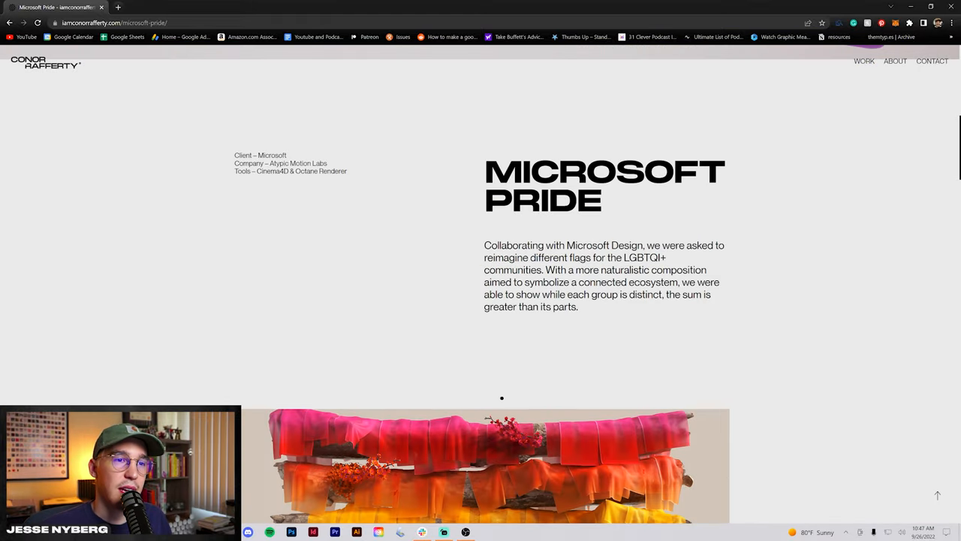
triple_click(291, 170)
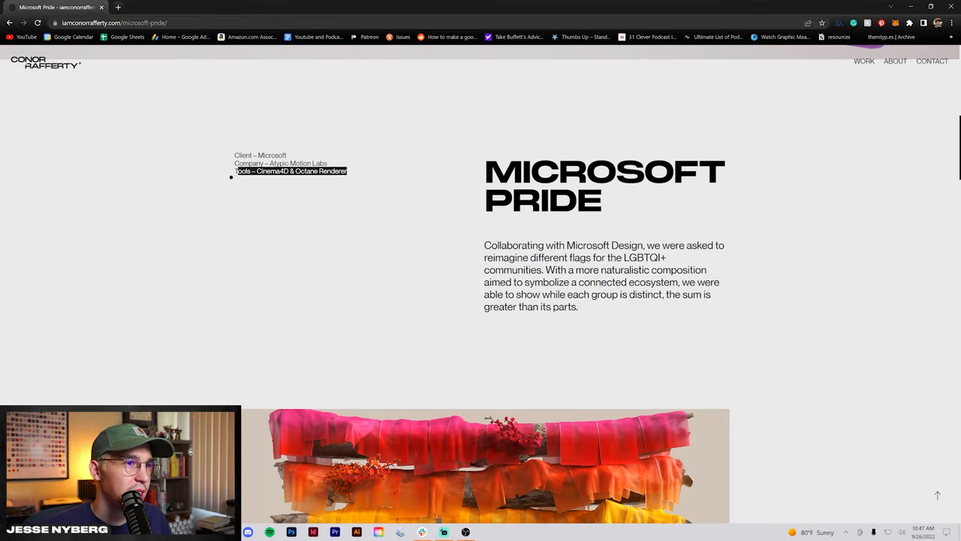
scroll(down, 3)
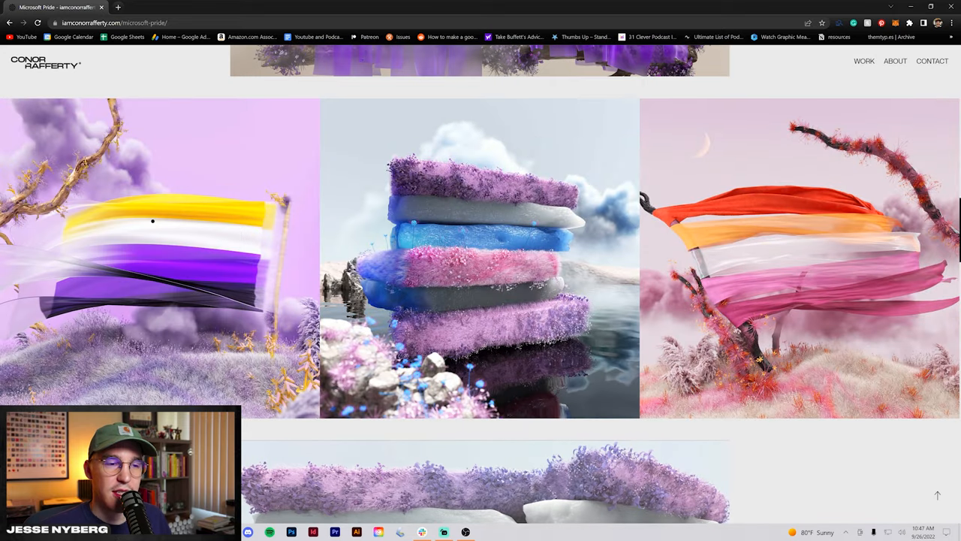
click(153, 221)
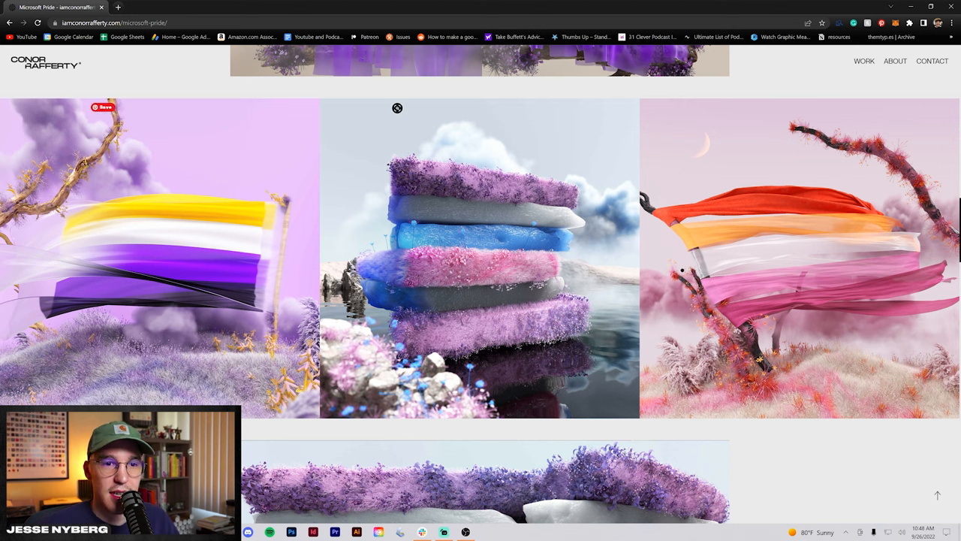
Step: Scroll the Pride imagery to the get-in-touch footer and open Moving Creatively
scroll(down, 3)
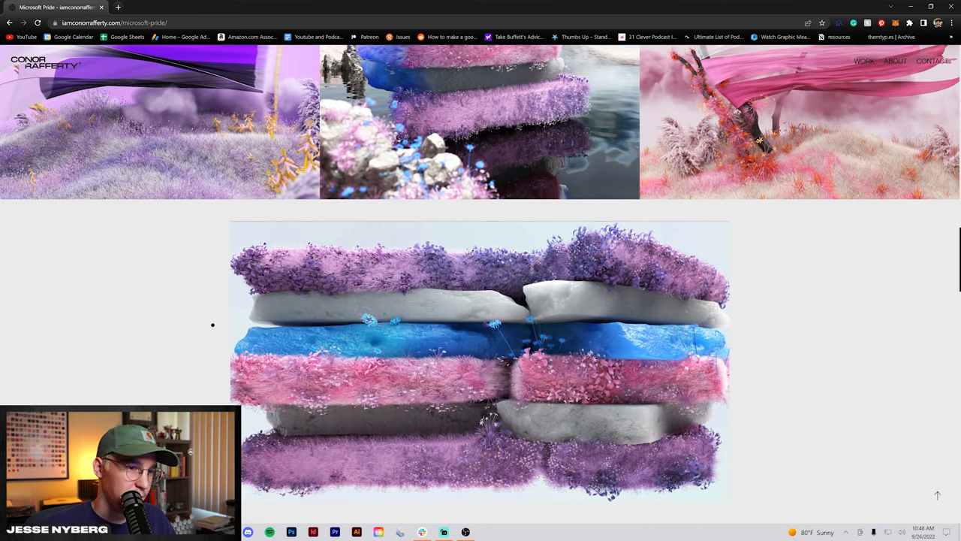
scroll(down, 3)
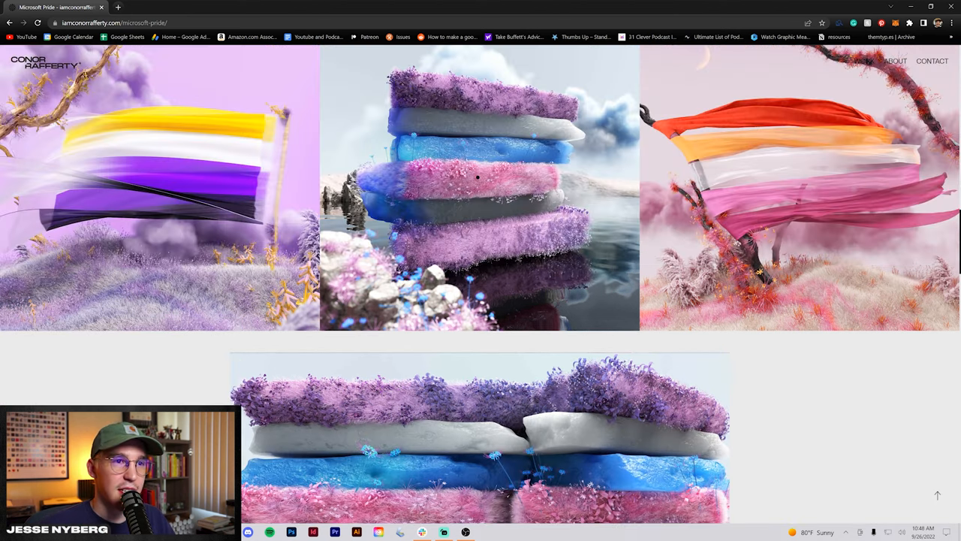
scroll(down, 3)
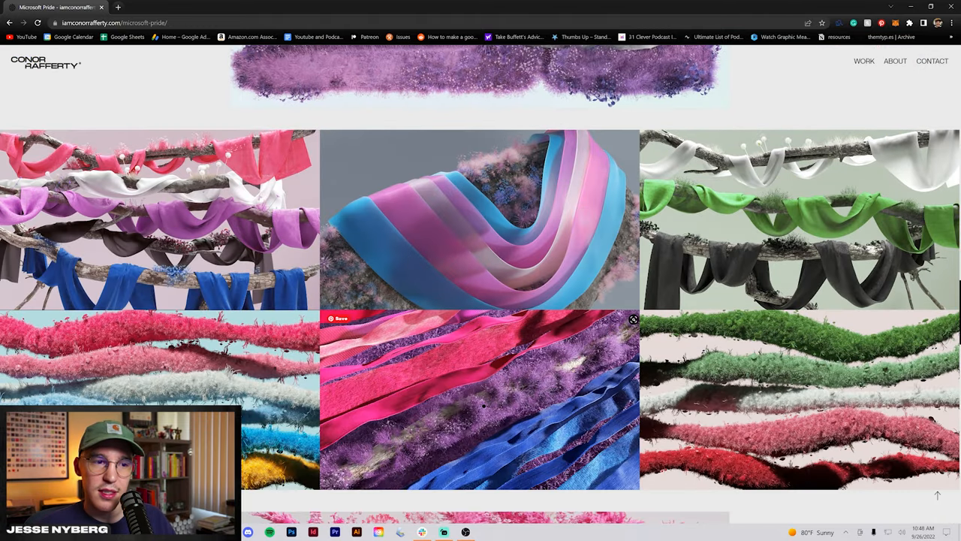
scroll(down, 3)
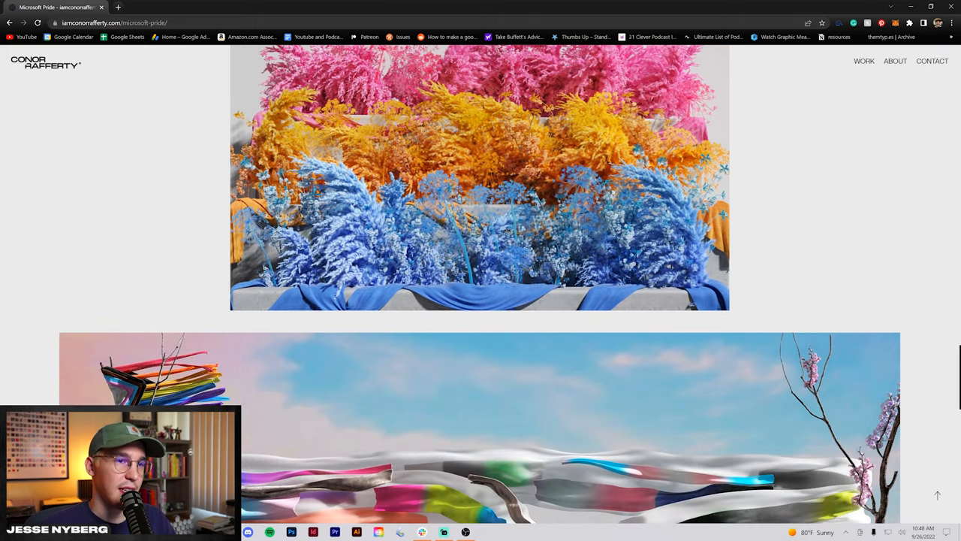
scroll(down, 3)
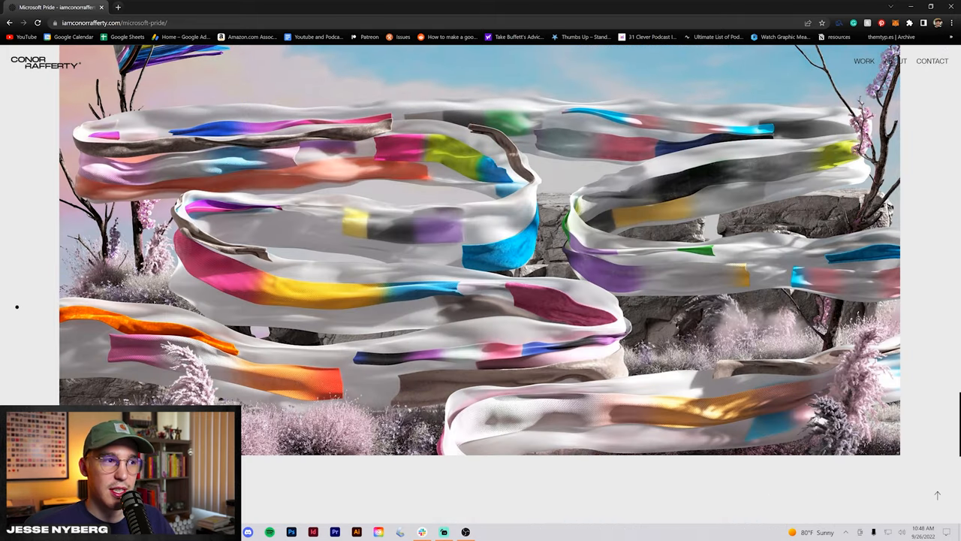
scroll(down, 3)
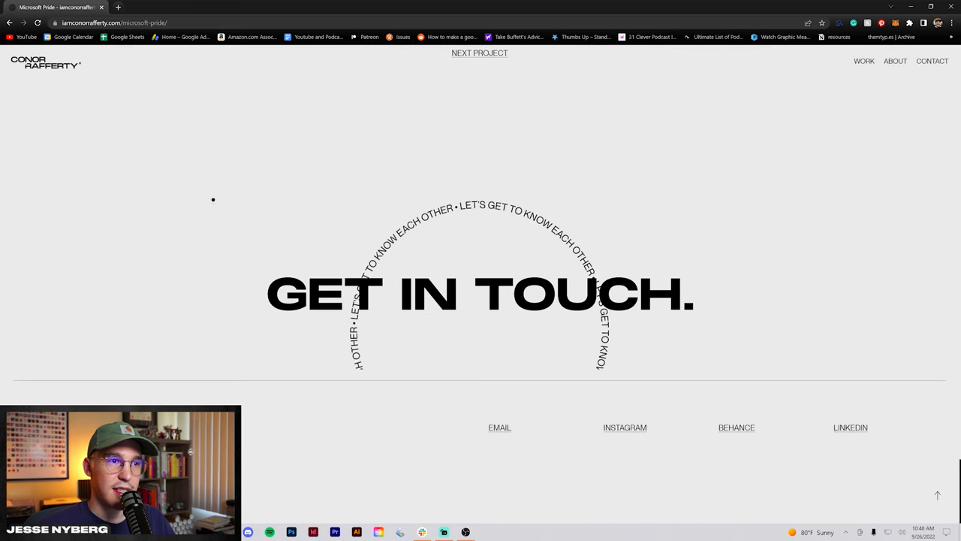
click(479, 52)
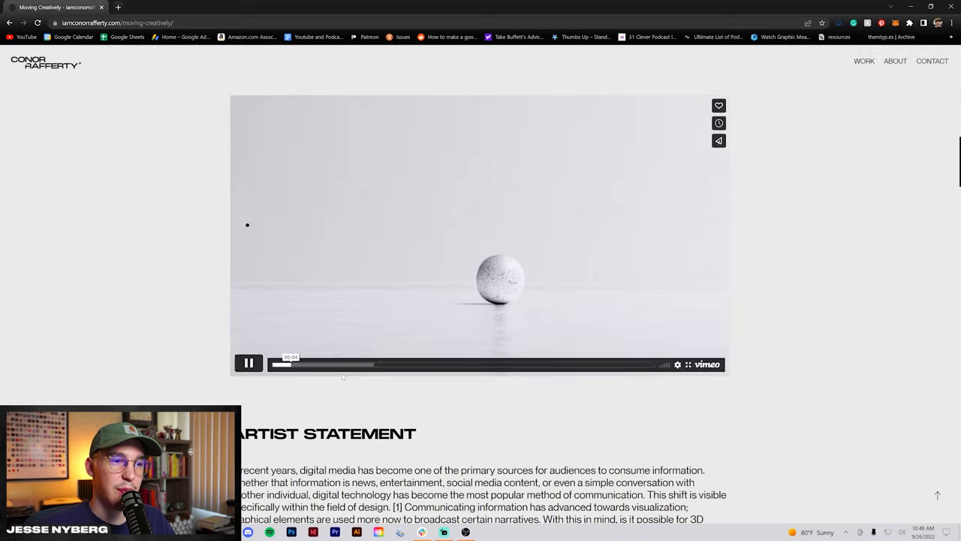
Step: Scroll through Moving Creatively's Vimeo sphere videos, artist statement and image grid
scroll(down, 3)
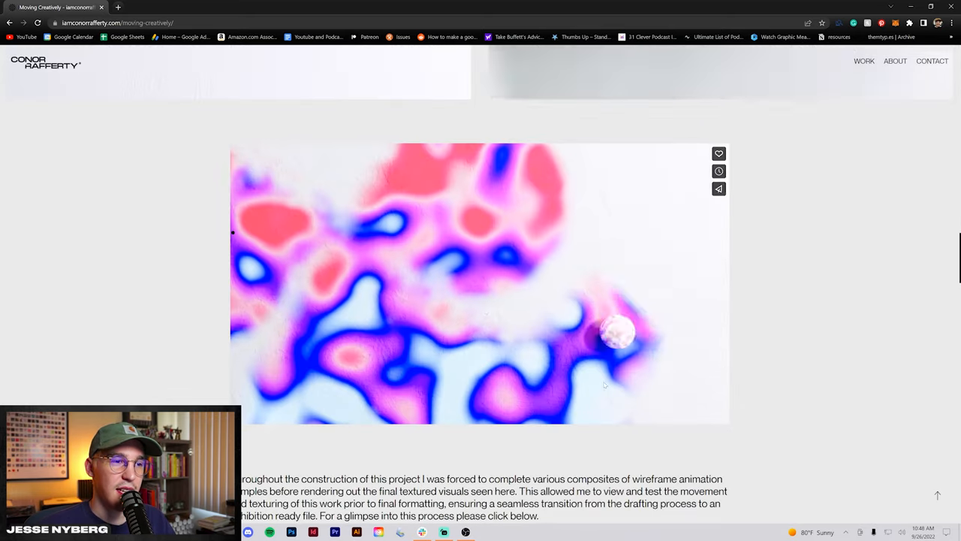
scroll(down, 3)
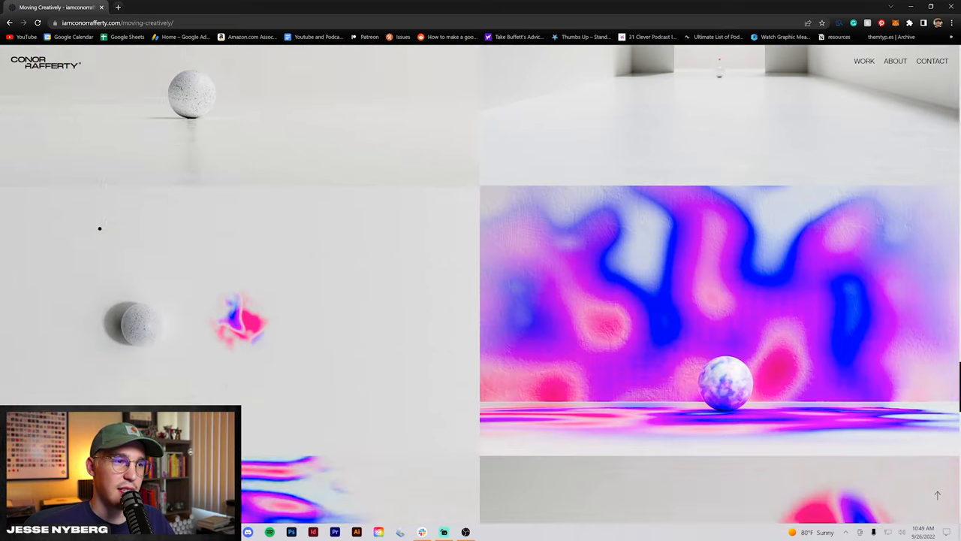
scroll(down, 3)
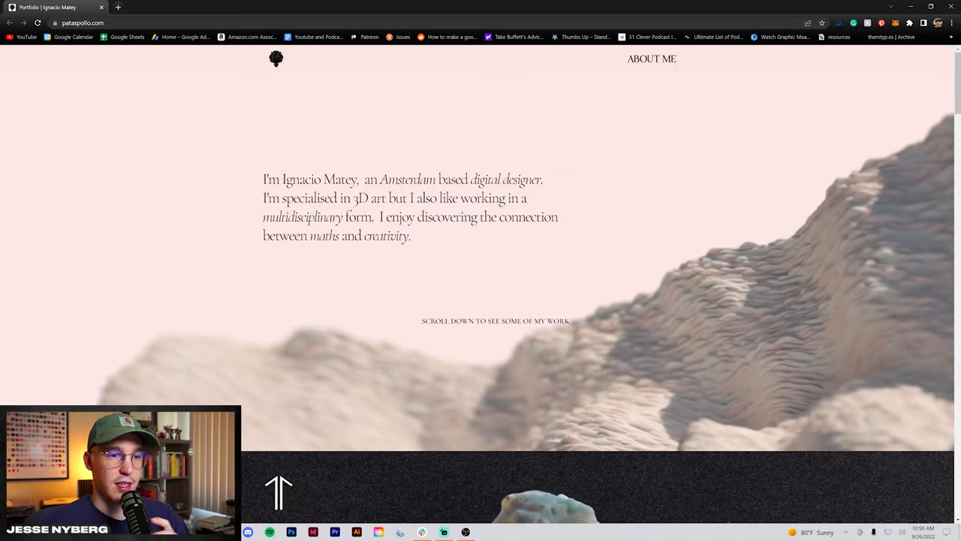
Step: Scroll Ignacio Matey's homepage intro and recent work section, leading to the KOGU project
scroll(down, 3)
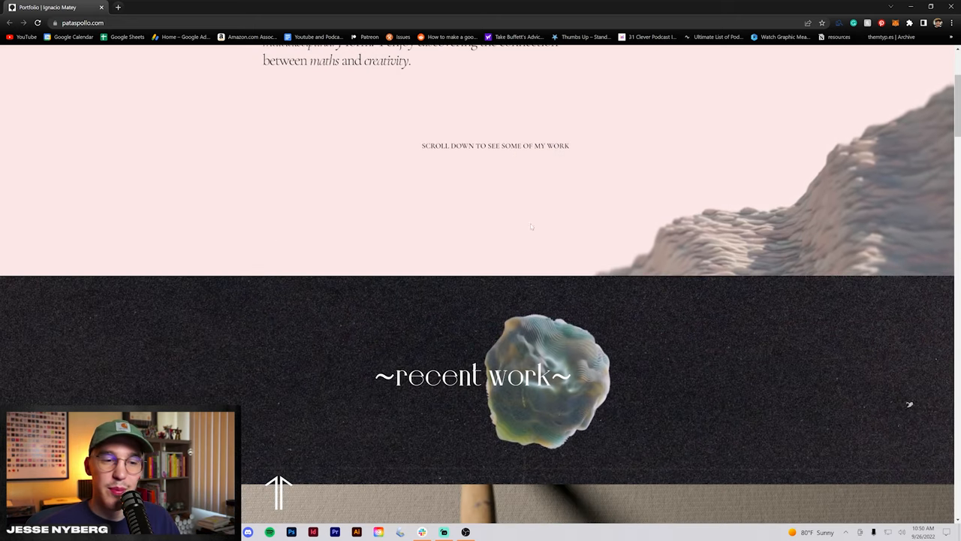
scroll(down, 3)
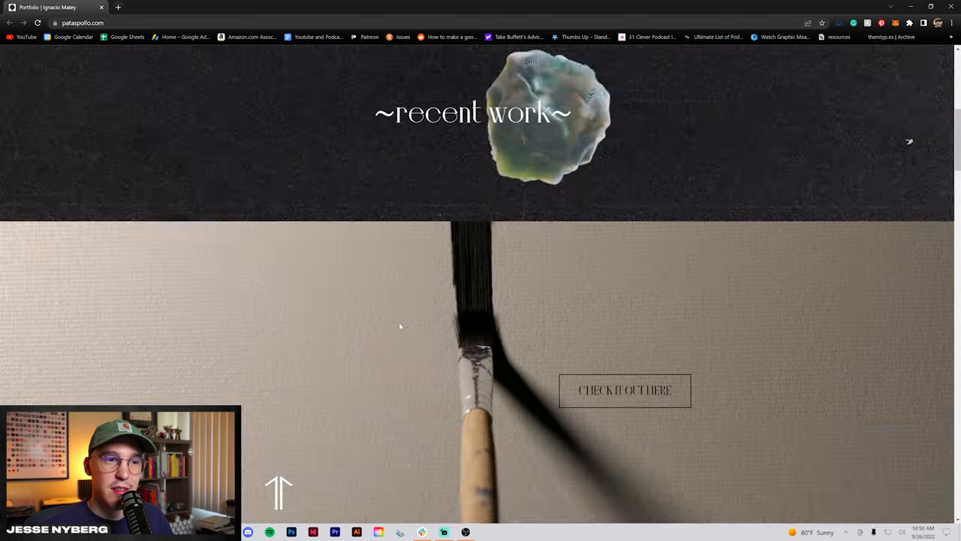
scroll(up, 3)
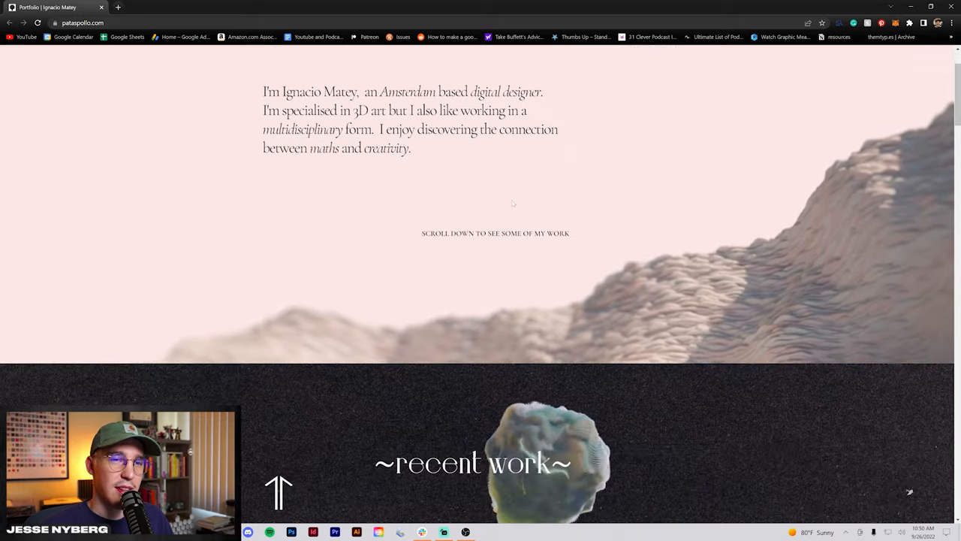
scroll(down, 3)
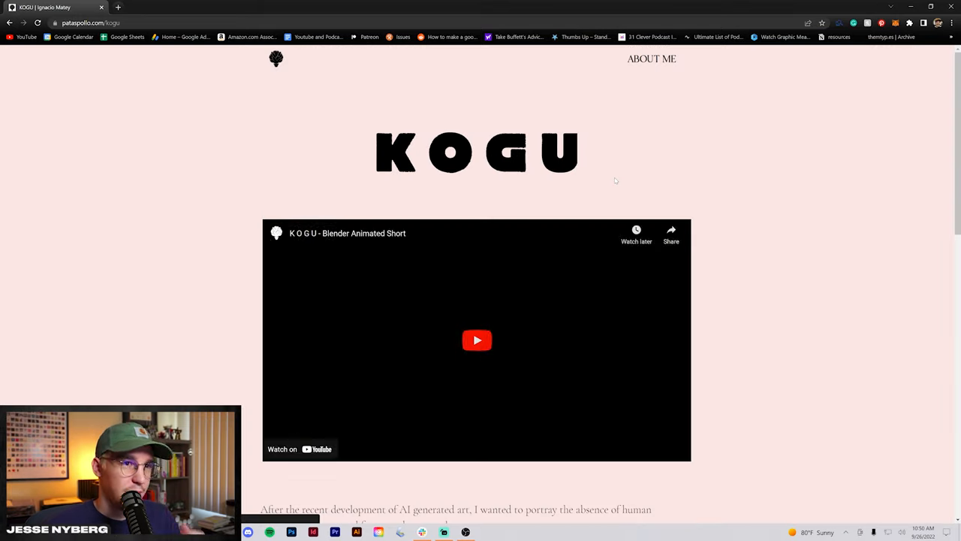
Step: Play the KOGU Blender short full screen on YouTube and dismiss the speed/quality popup
scroll(down, 3)
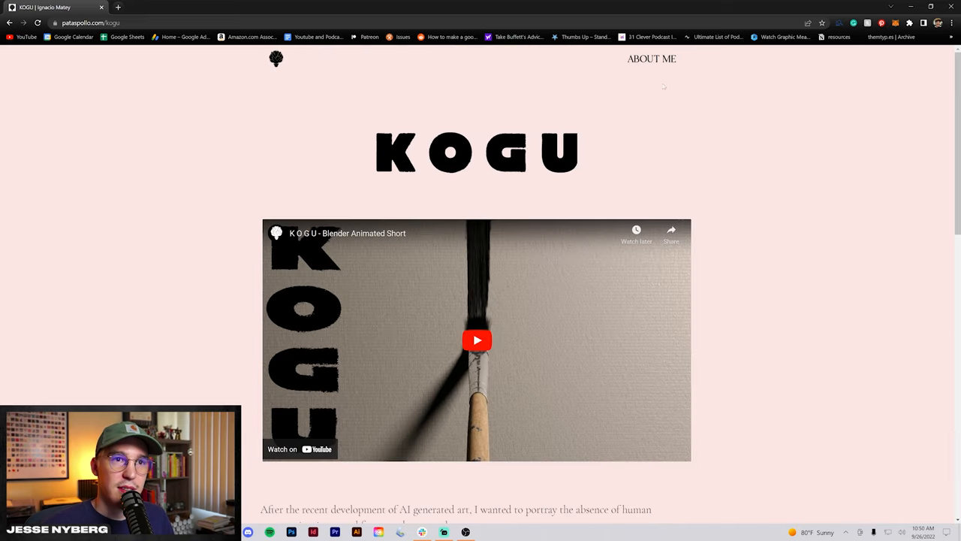
scroll(down, 3)
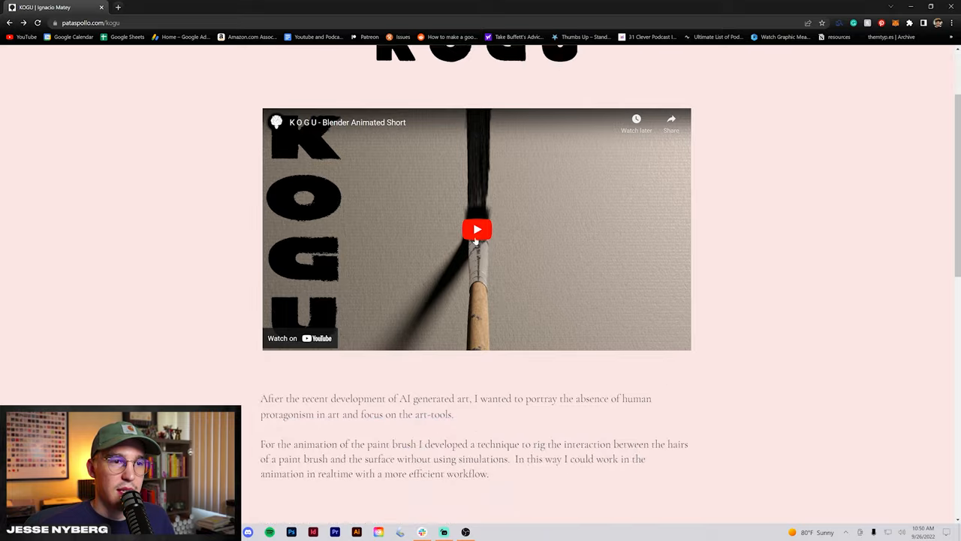
click(476, 229)
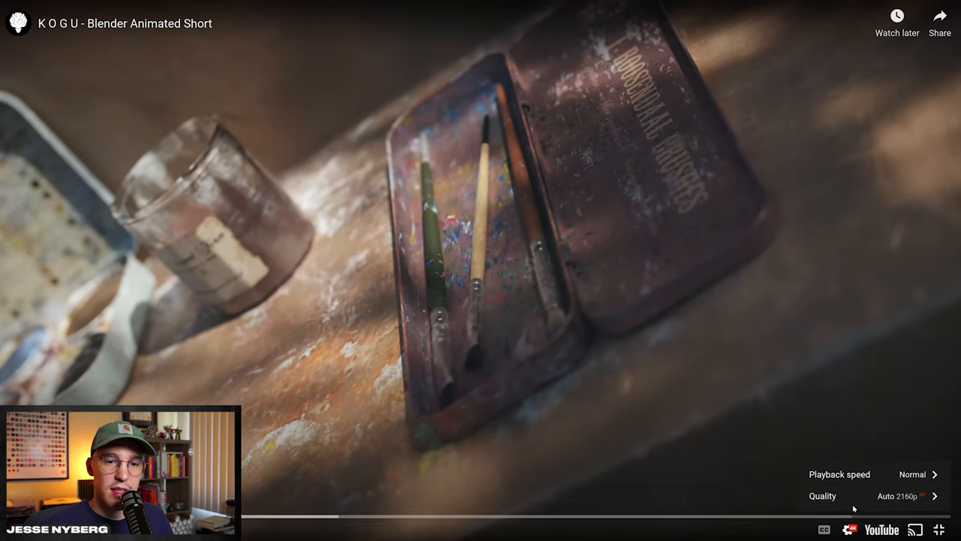
click(848, 502)
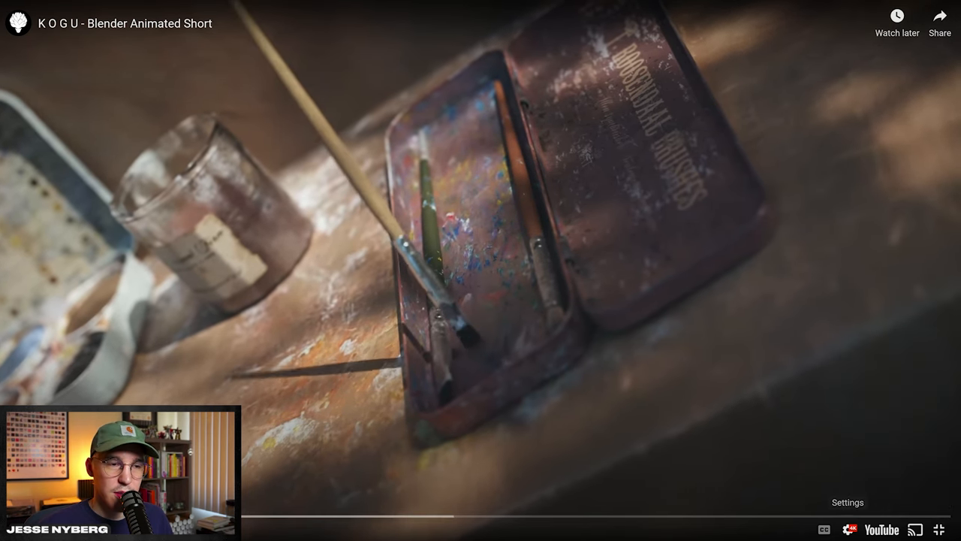